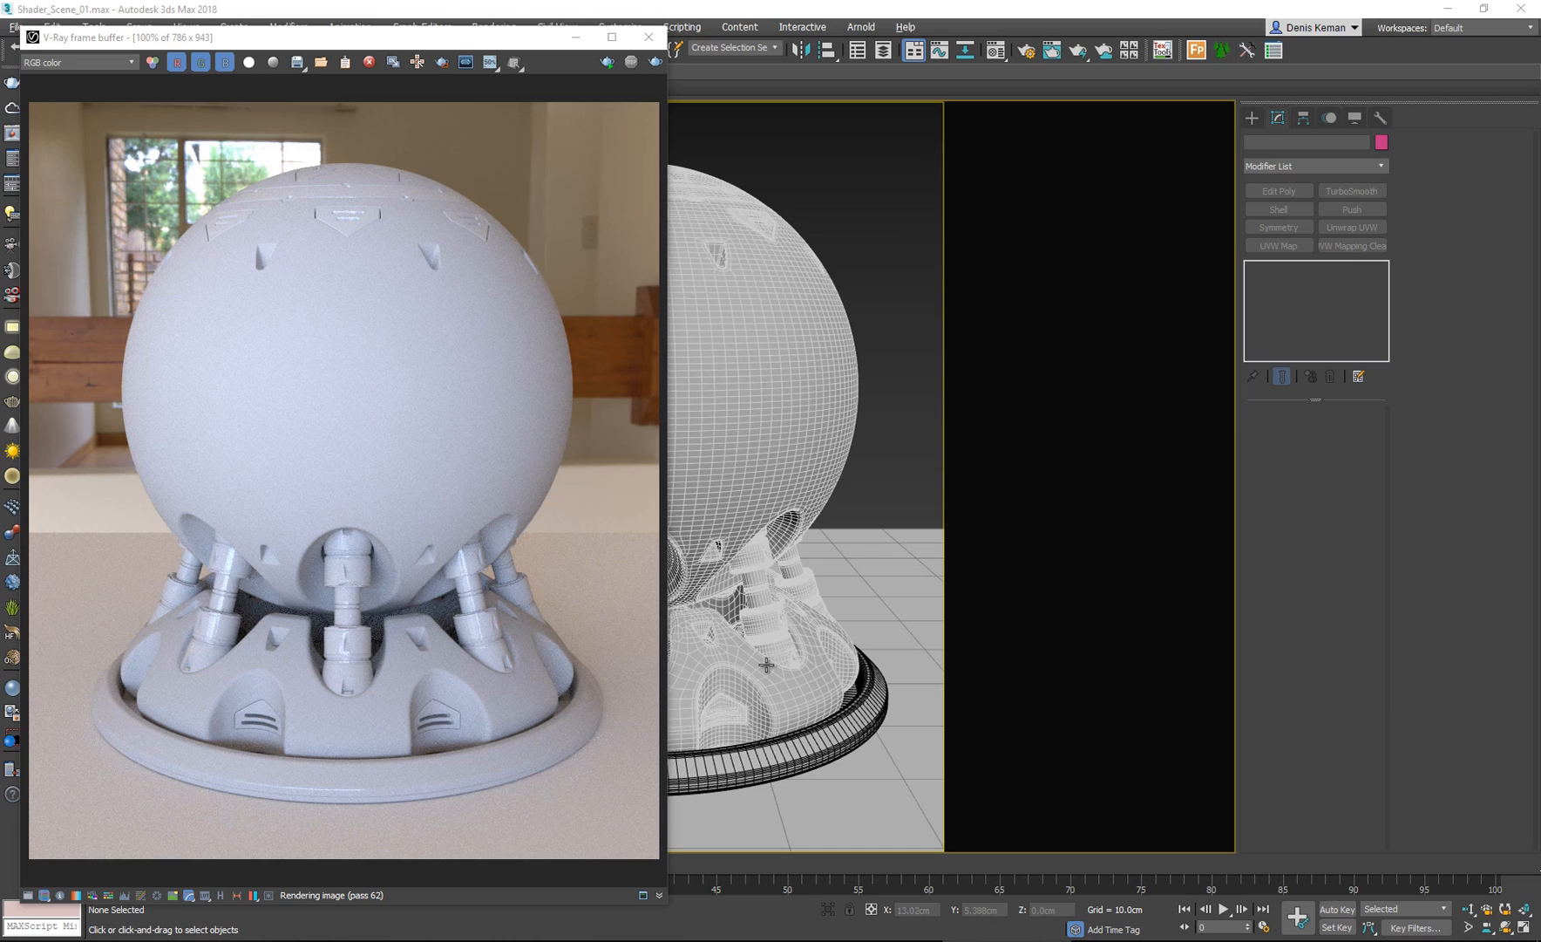
pyautogui.moveTo(647, 632)
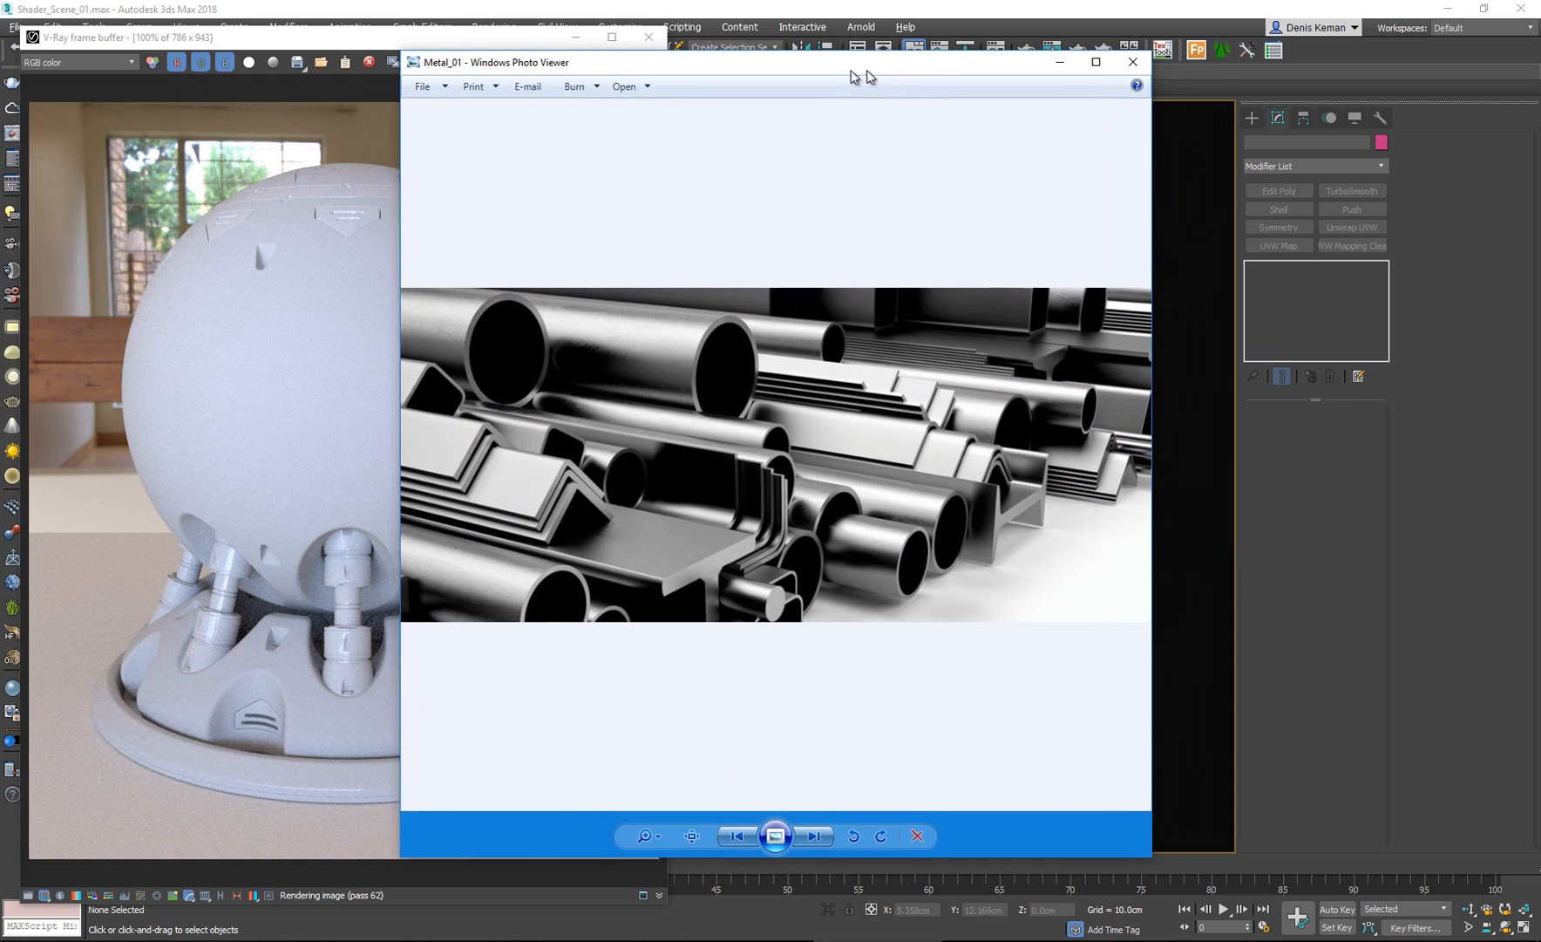
# Maximize the Metal_01 reference photo in Windows Photo Viewer.
pyautogui.click(1100, 62)
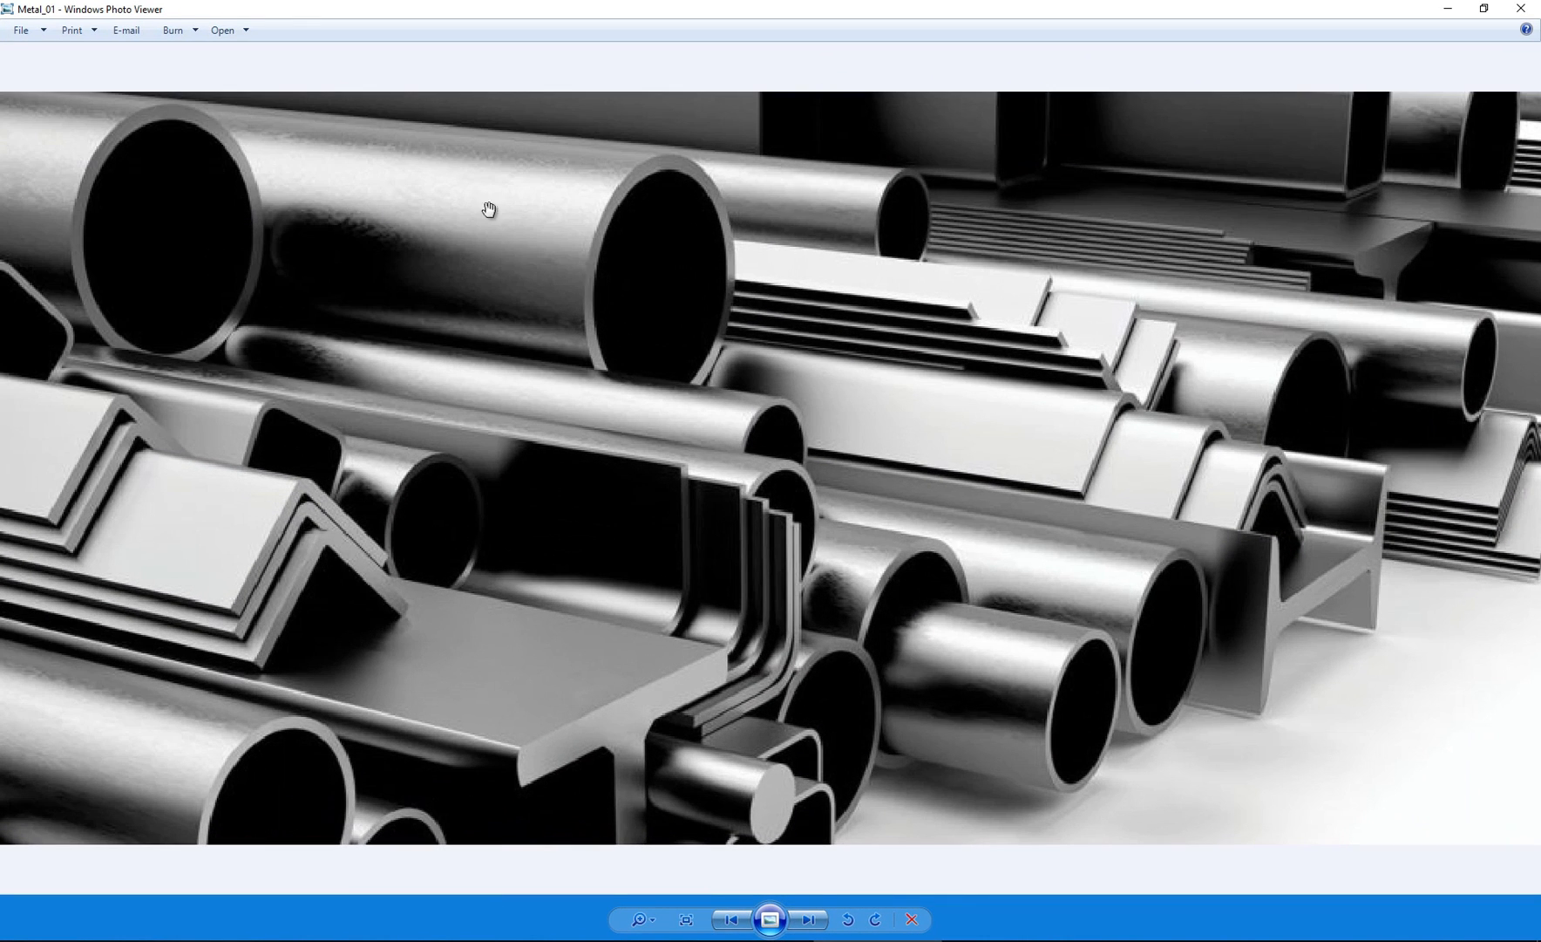
pyautogui.moveTo(1255, 543)
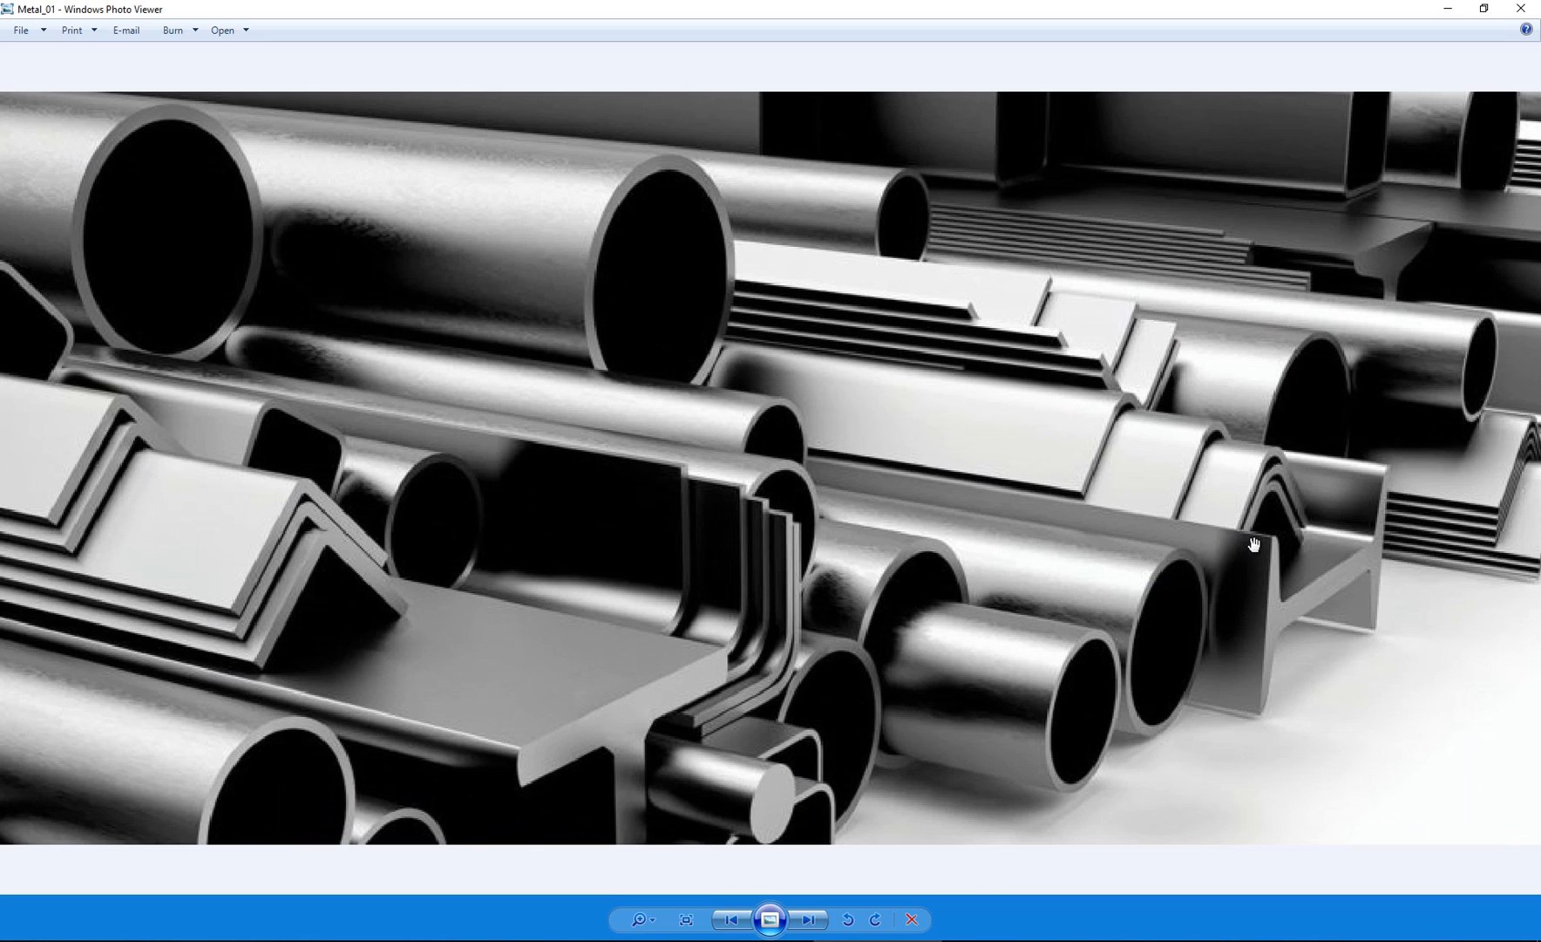
pyautogui.moveTo(434, 222)
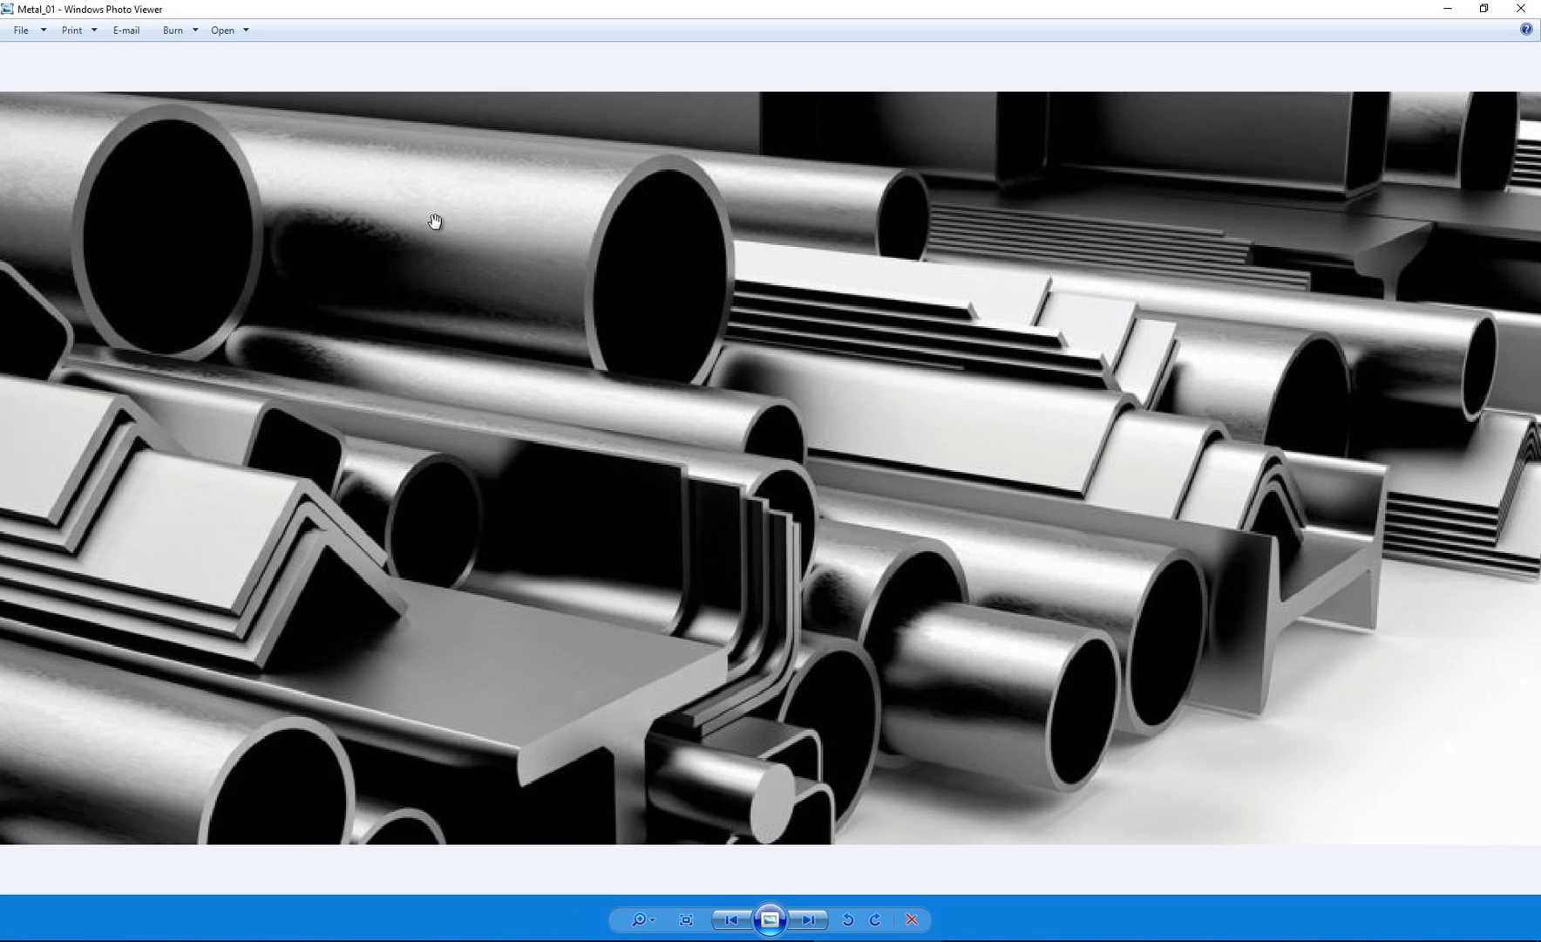
pyautogui.moveTo(527, 283)
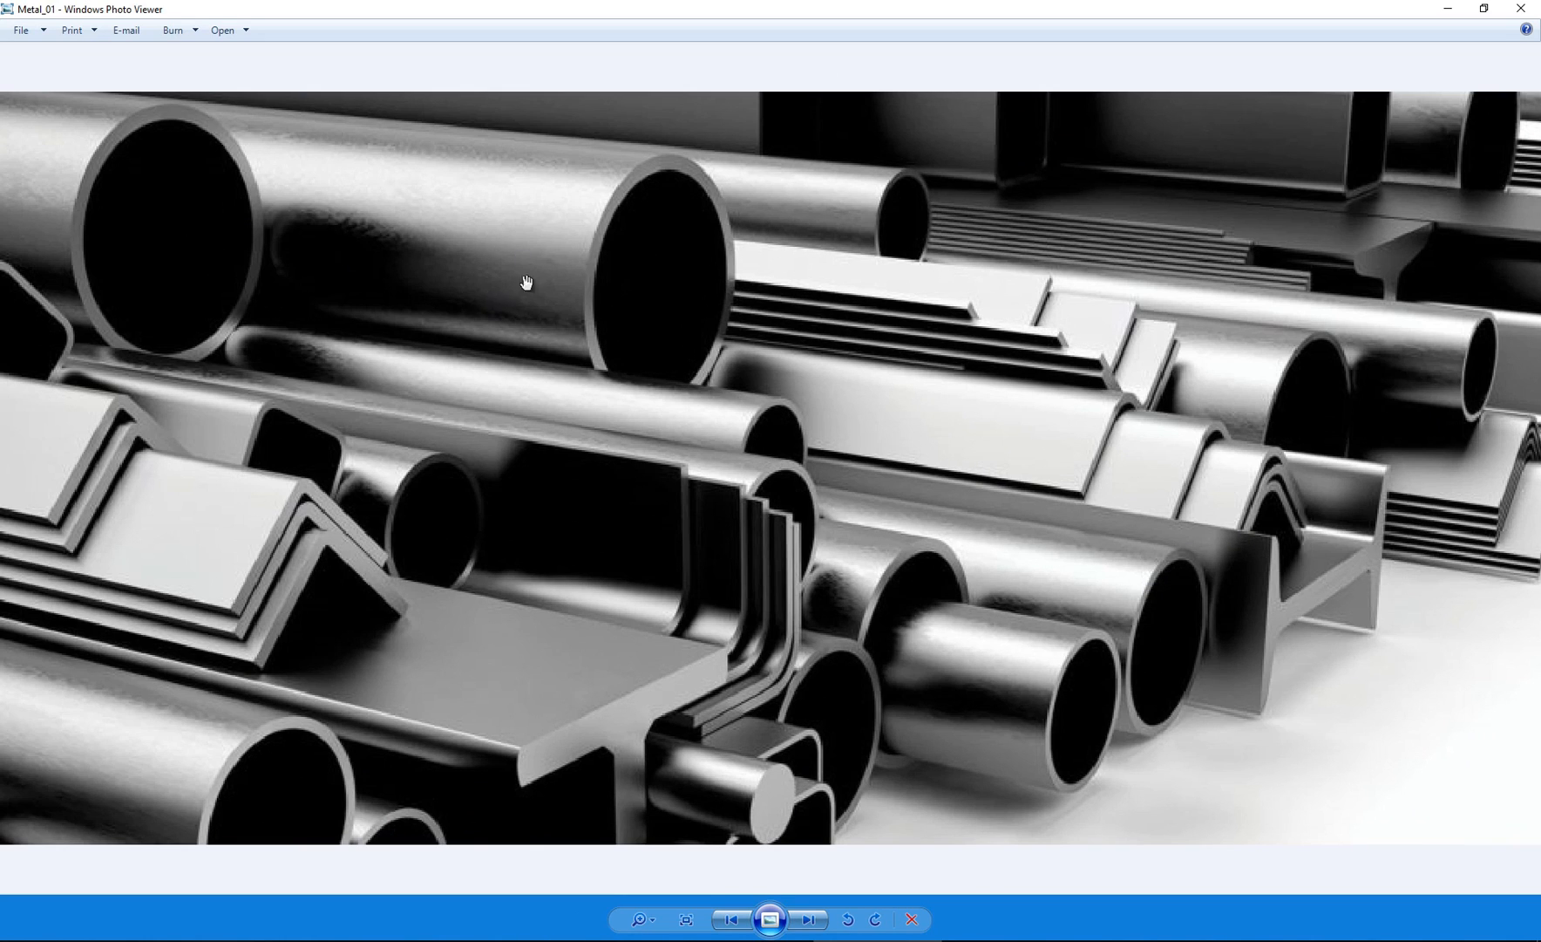
pyautogui.moveTo(1278, 20)
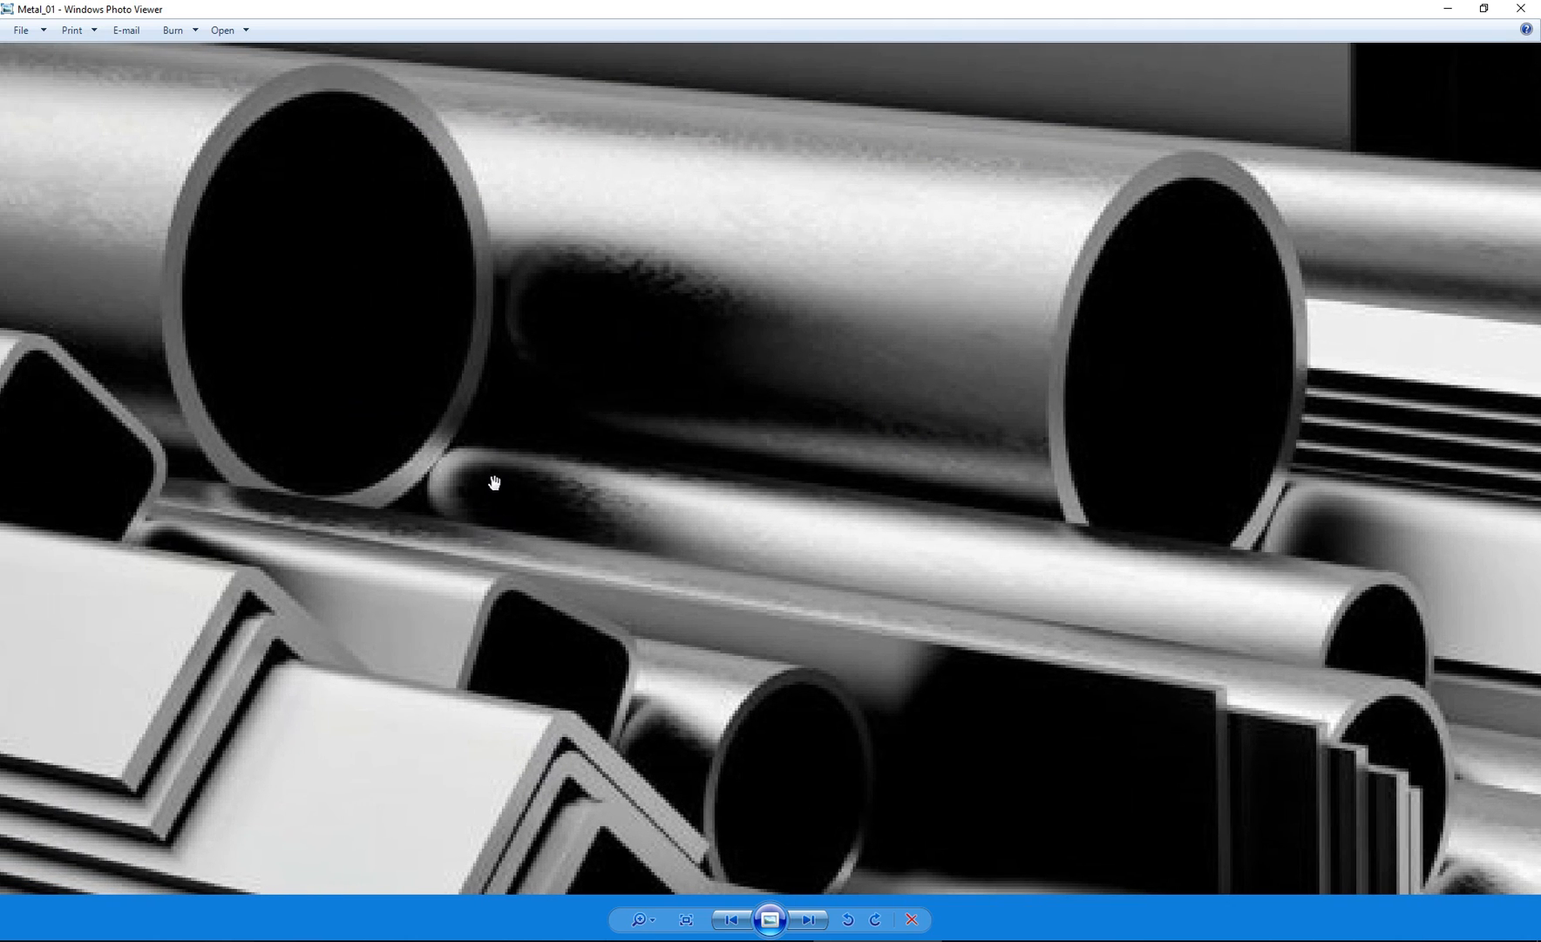
pyautogui.moveTo(444, 494)
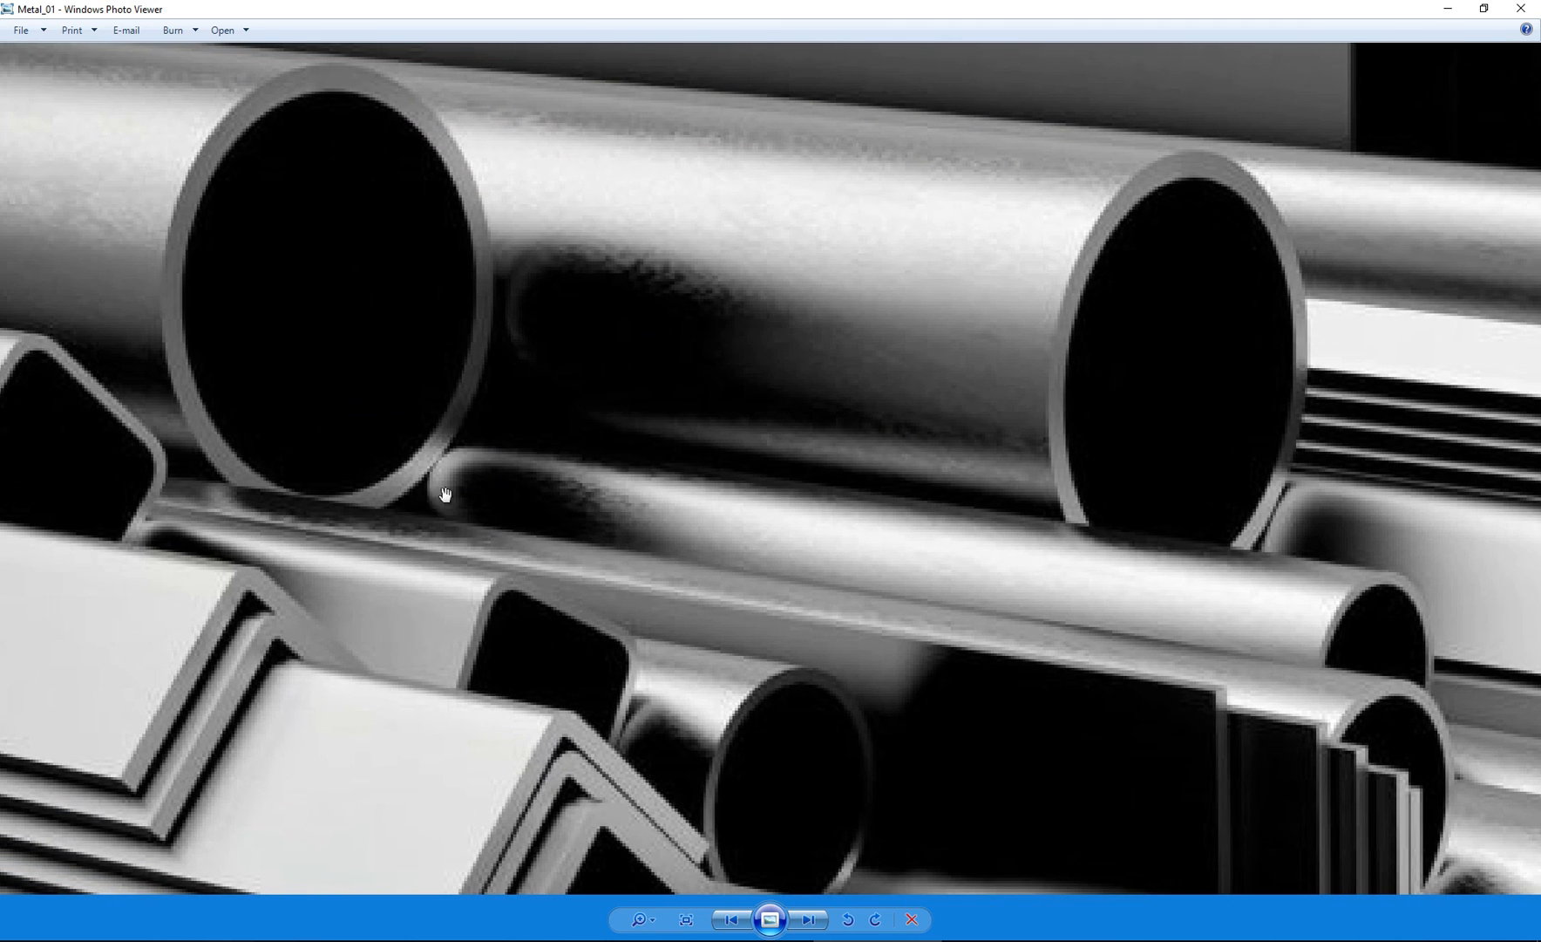
pyautogui.moveTo(580, 326)
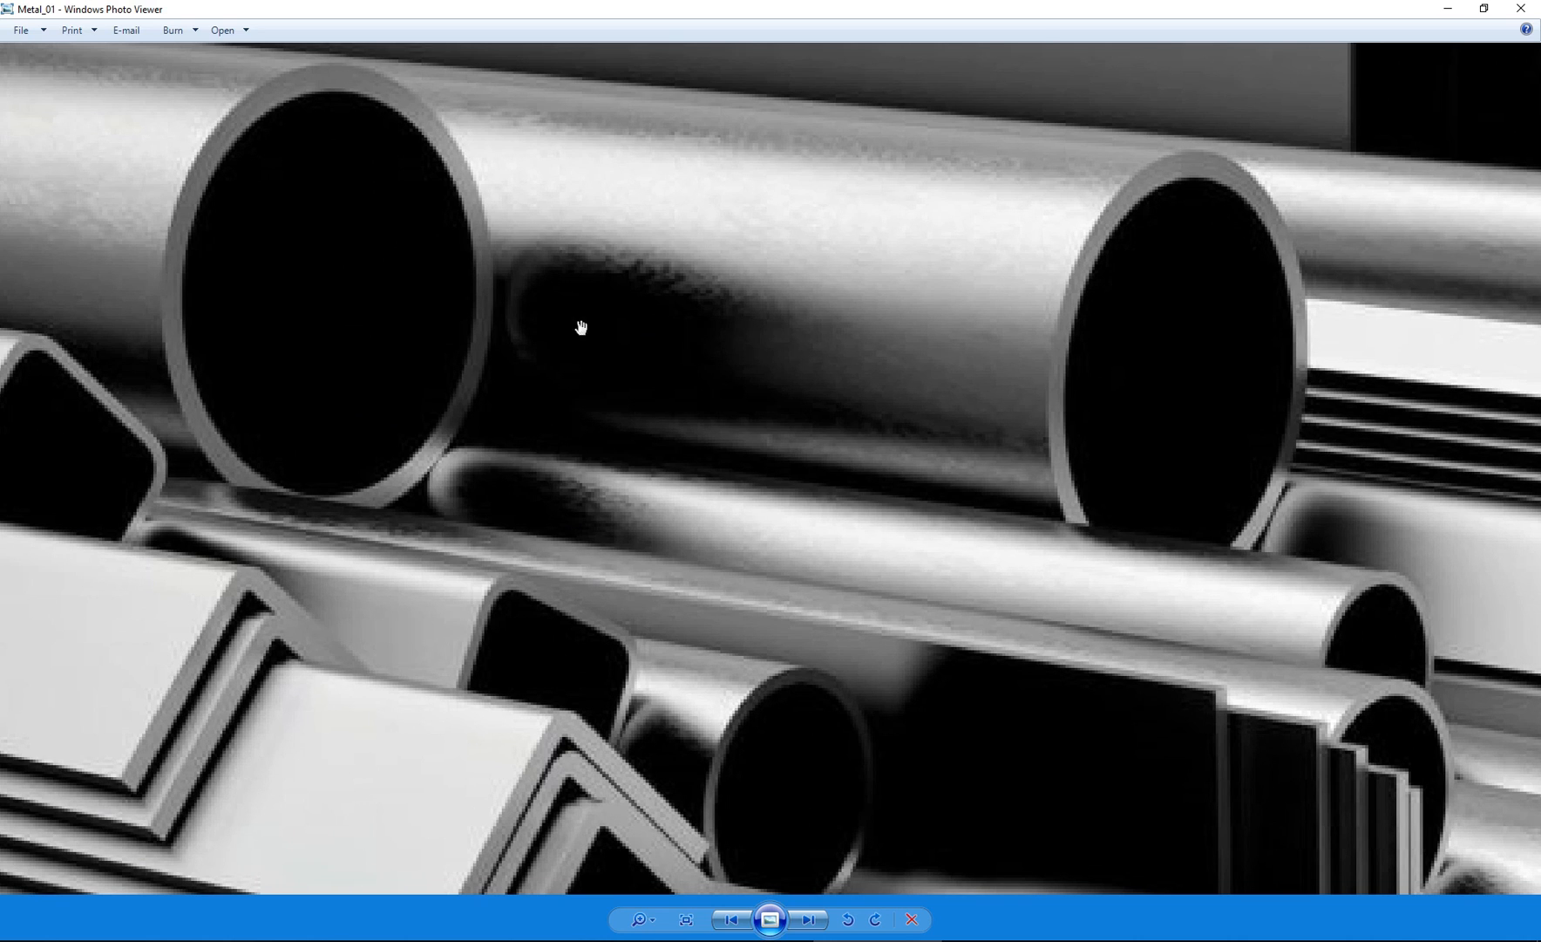
pyautogui.moveTo(888, 704)
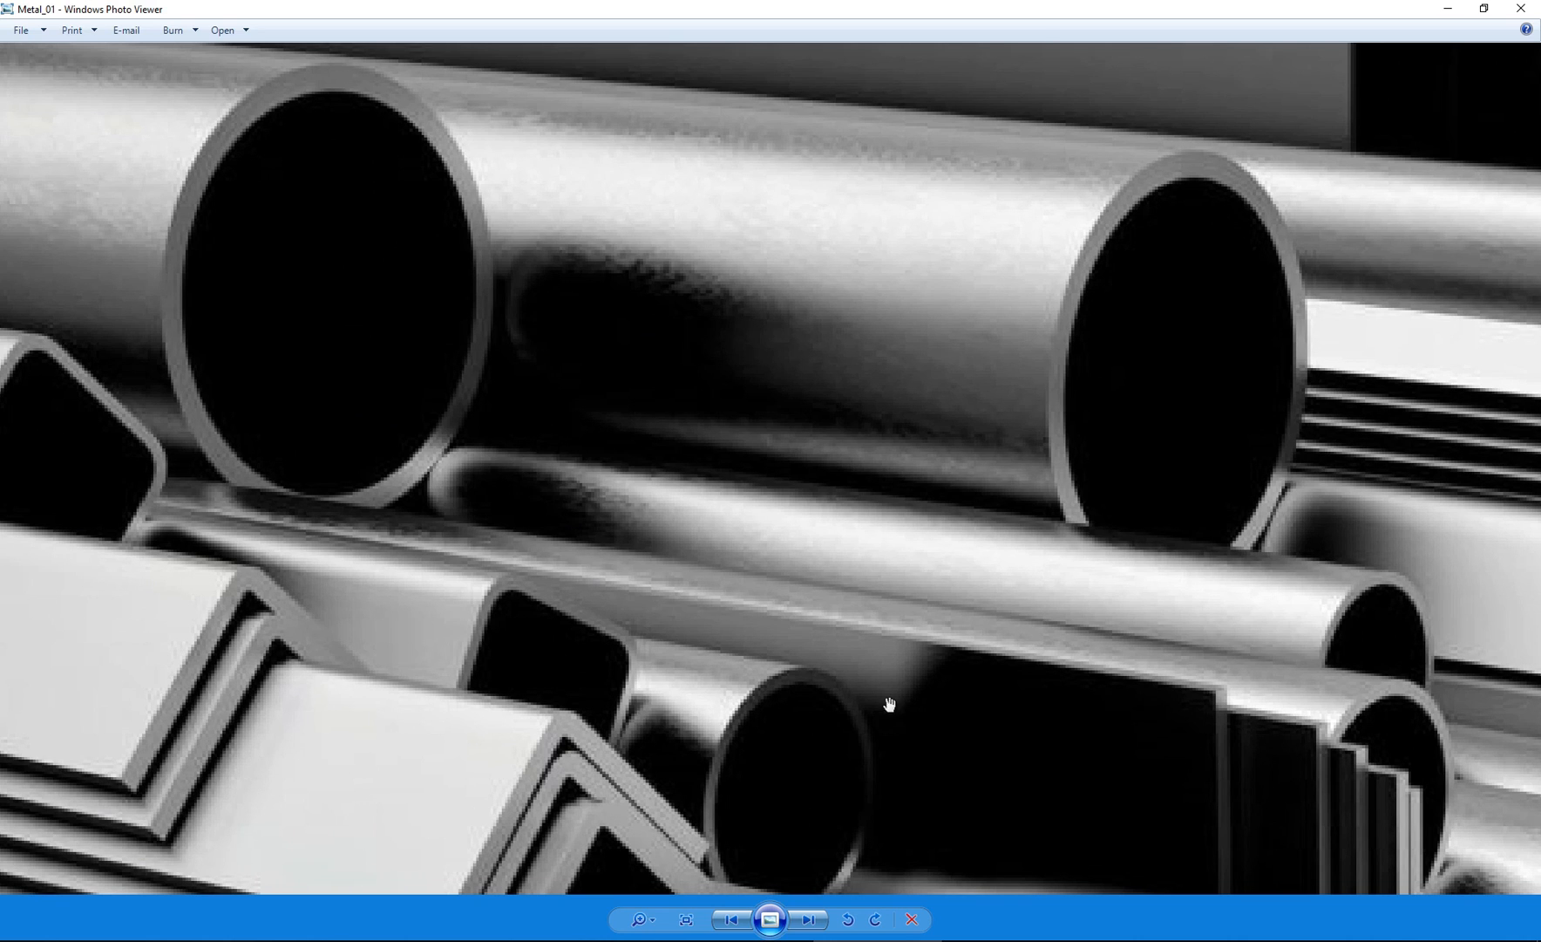
pyautogui.moveTo(650, 192)
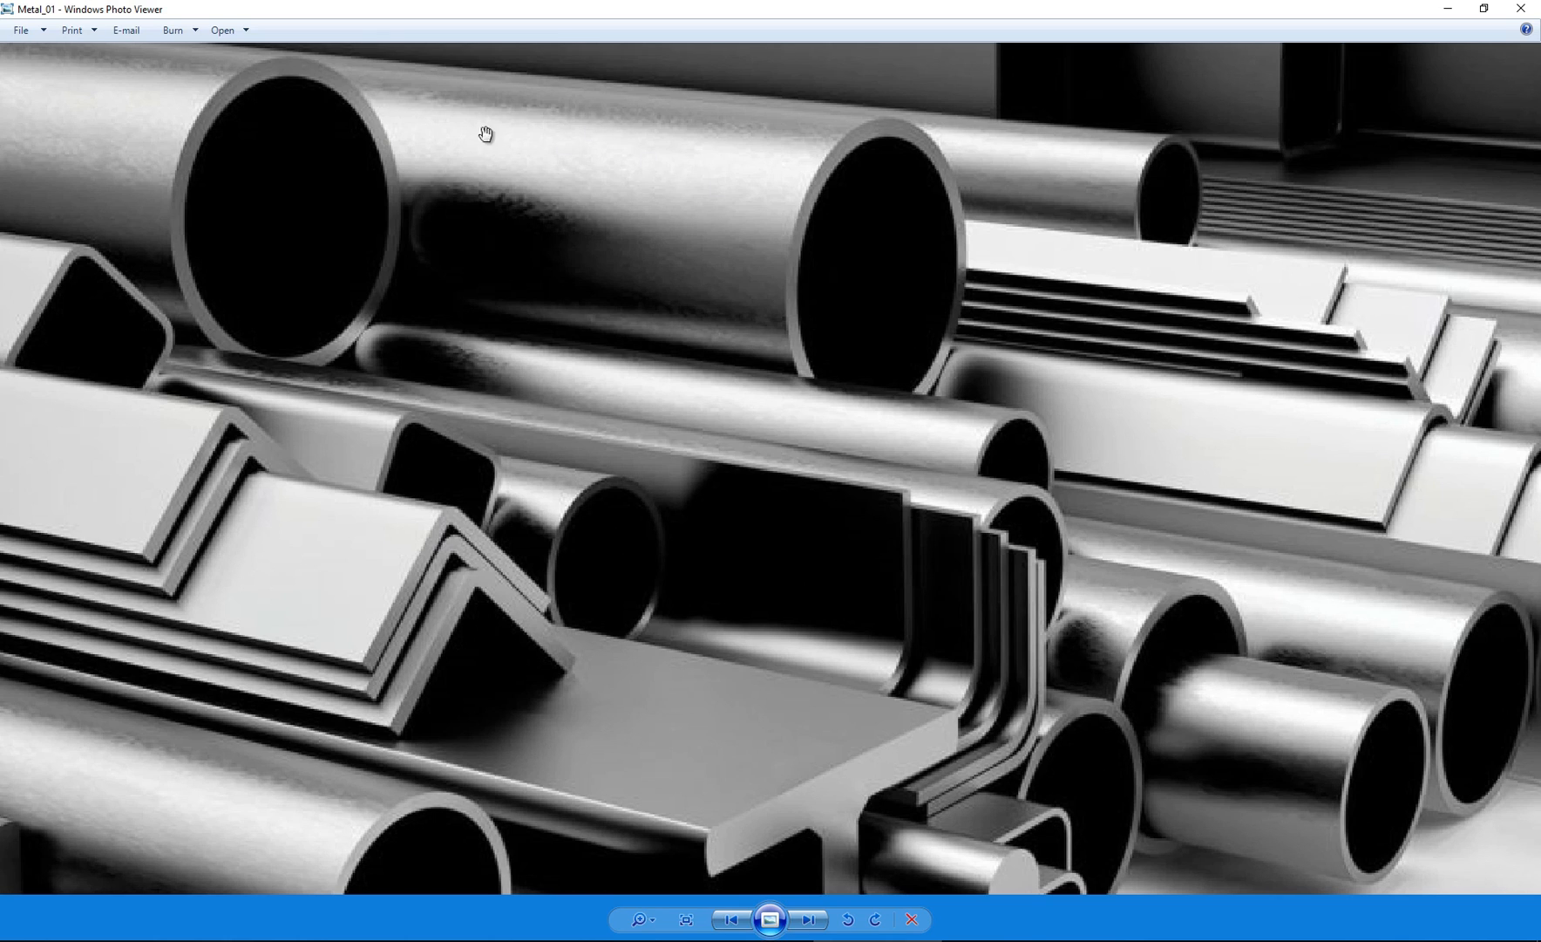
pyautogui.moveTo(759, 189)
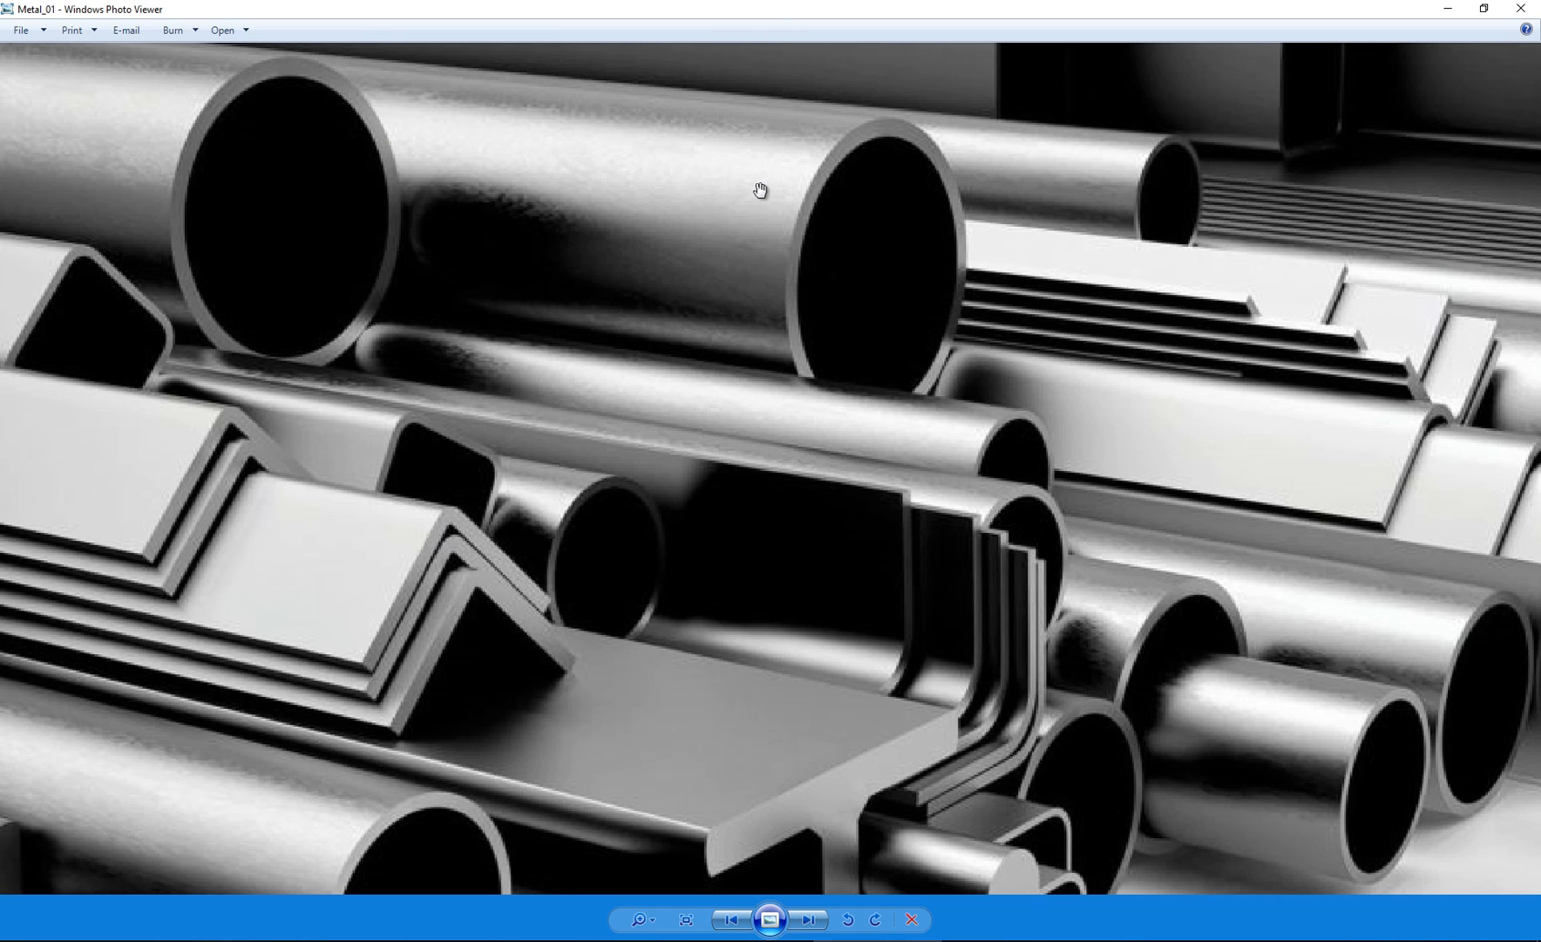
pyautogui.moveTo(424, 224)
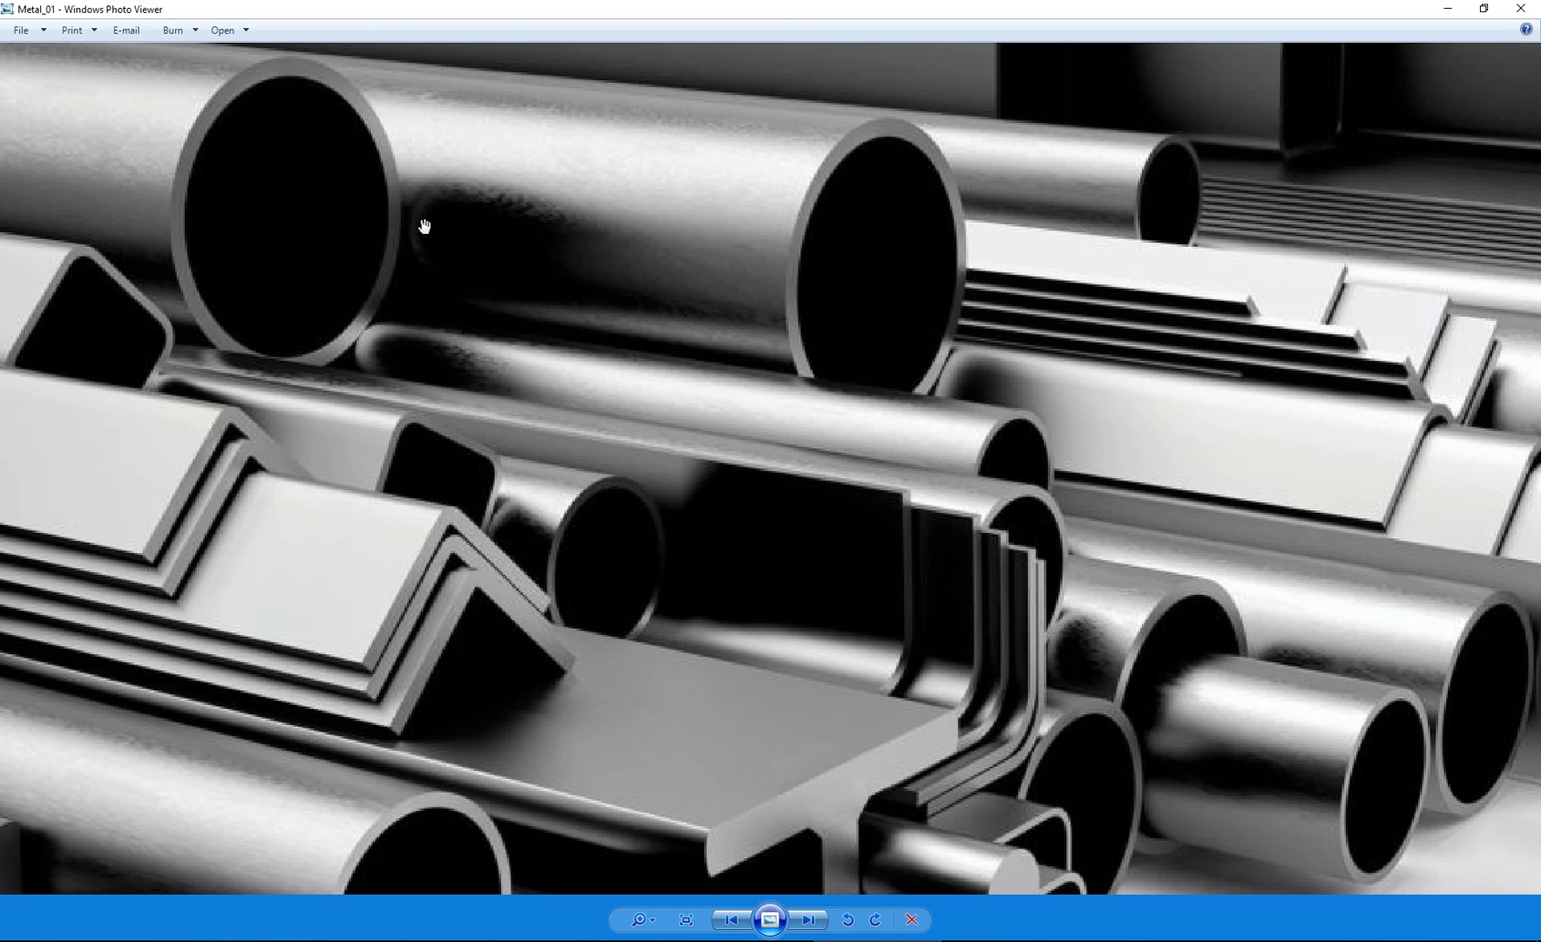
pyautogui.moveTo(447, 365)
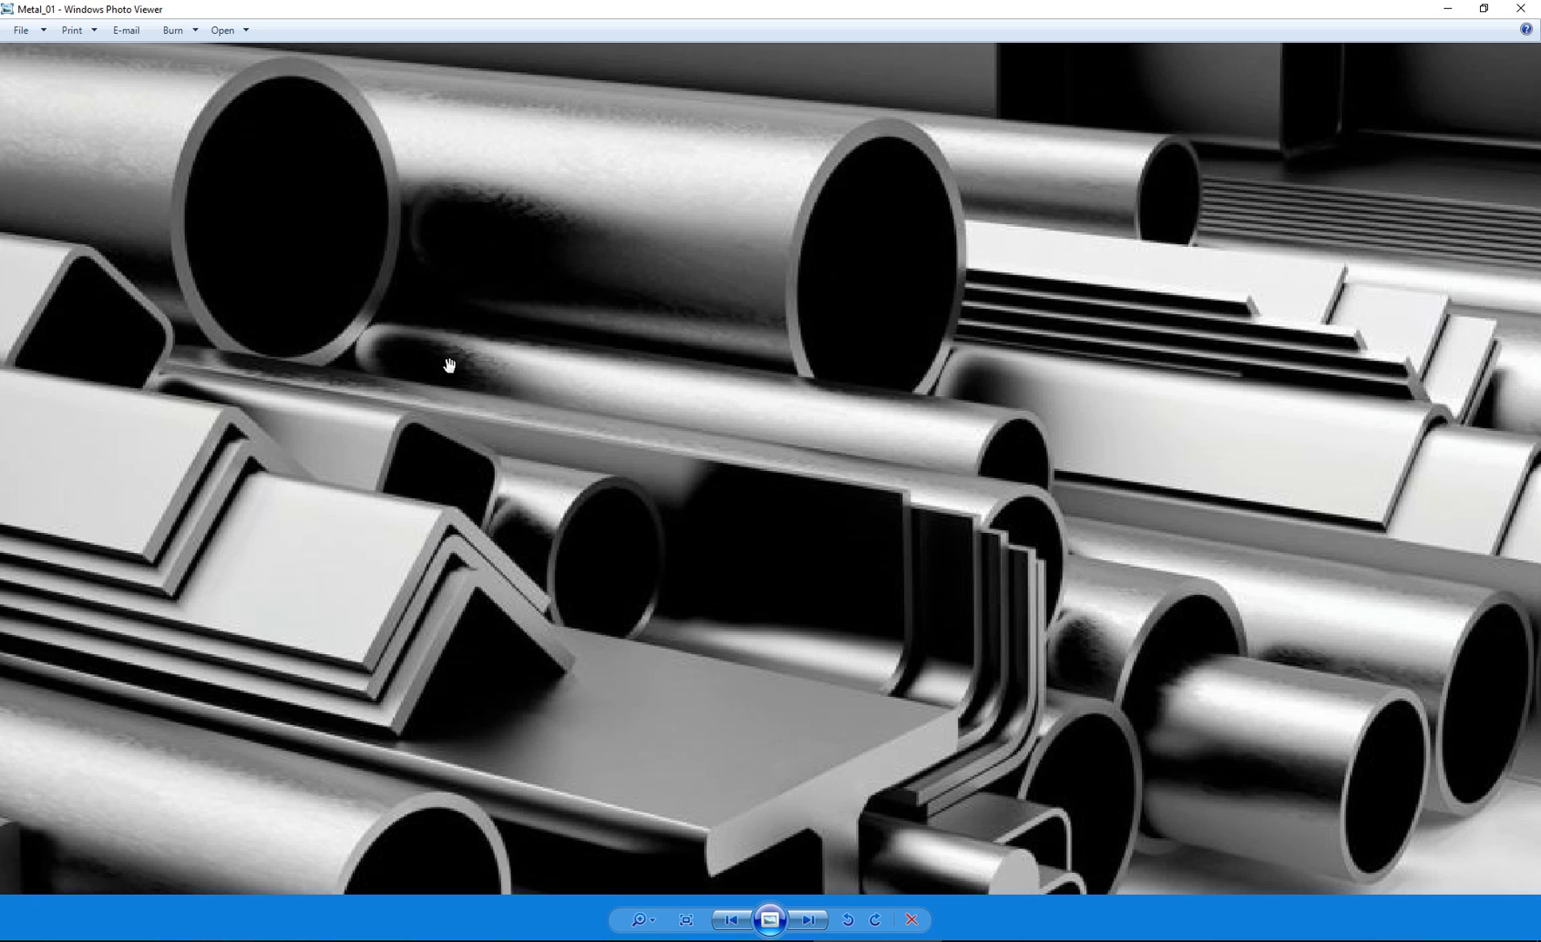
pyautogui.moveTo(777, 565)
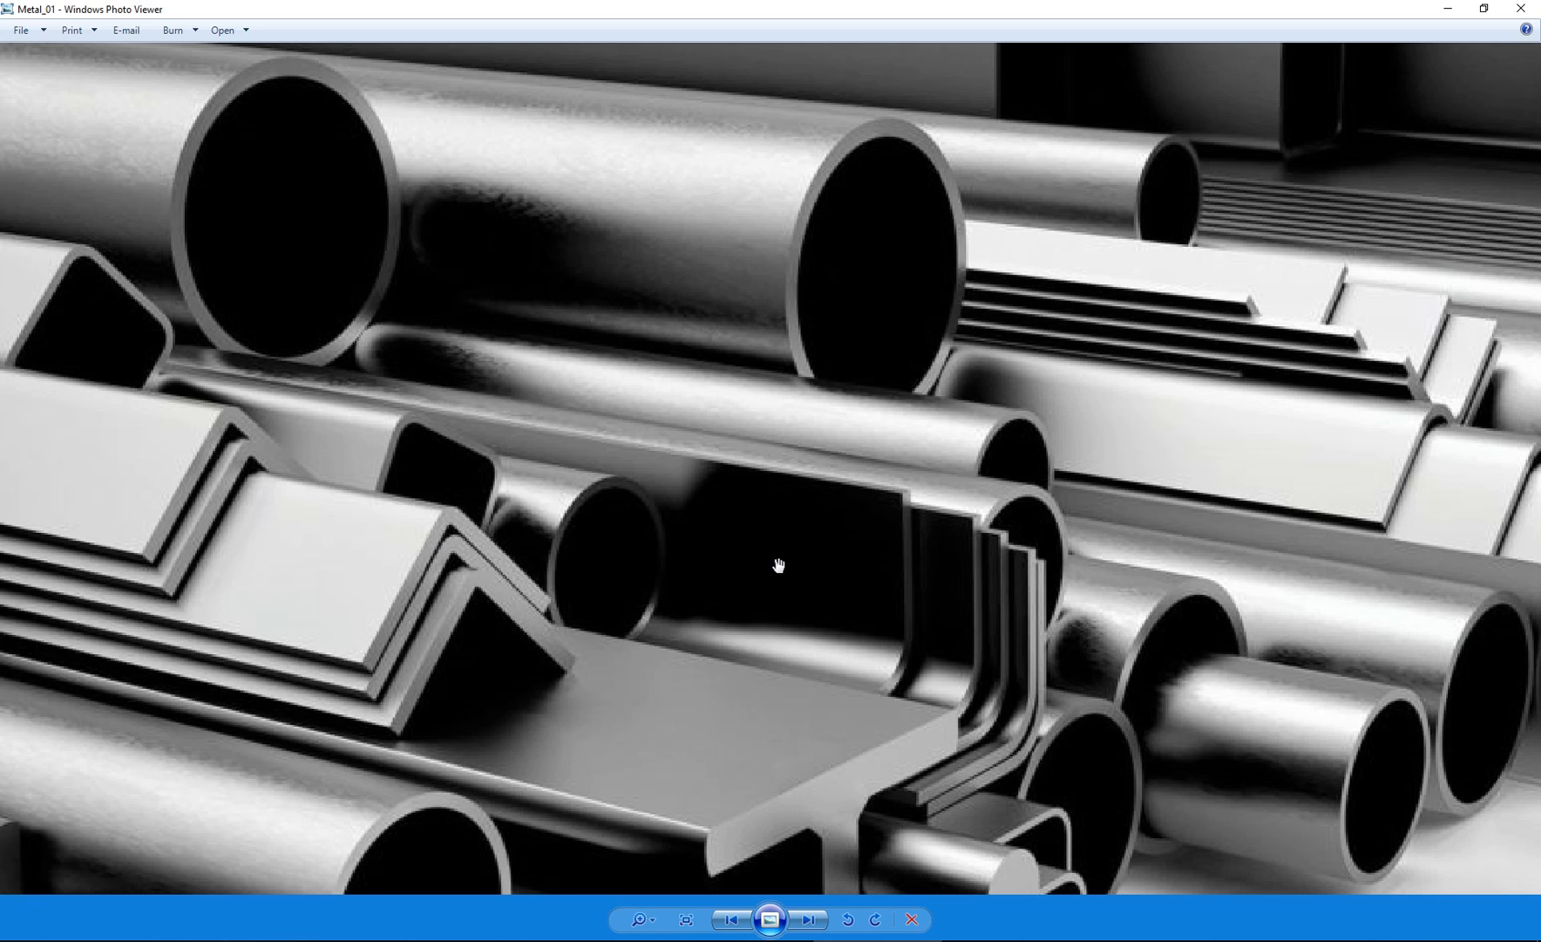
pyautogui.moveTo(851, 569)
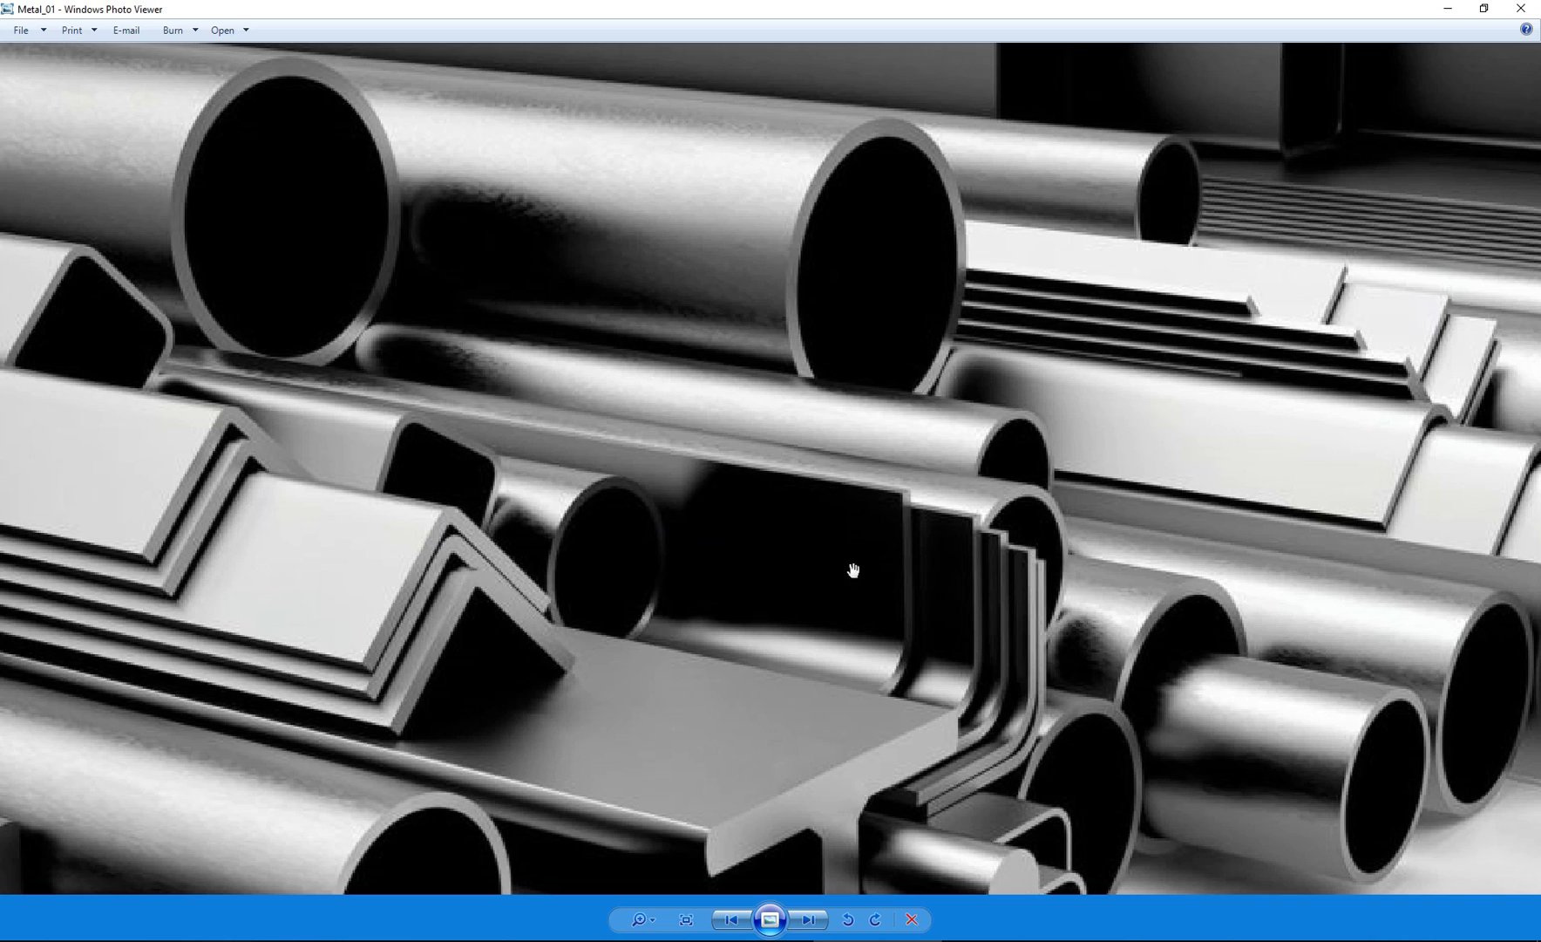
pyautogui.moveTo(576, 141)
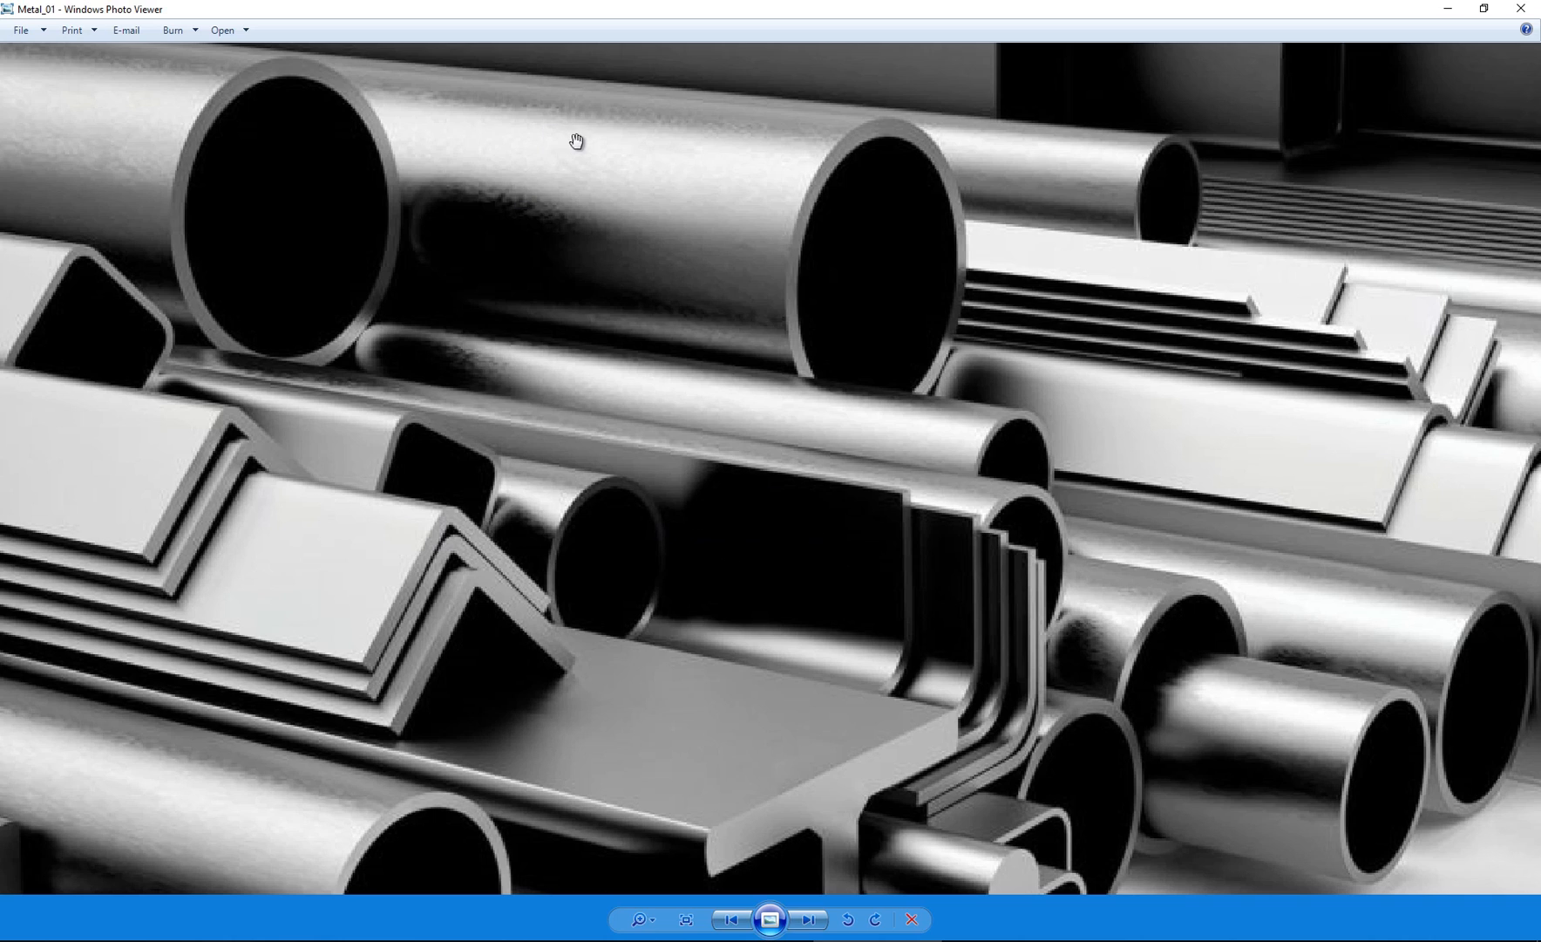
pyautogui.moveTo(655, 161)
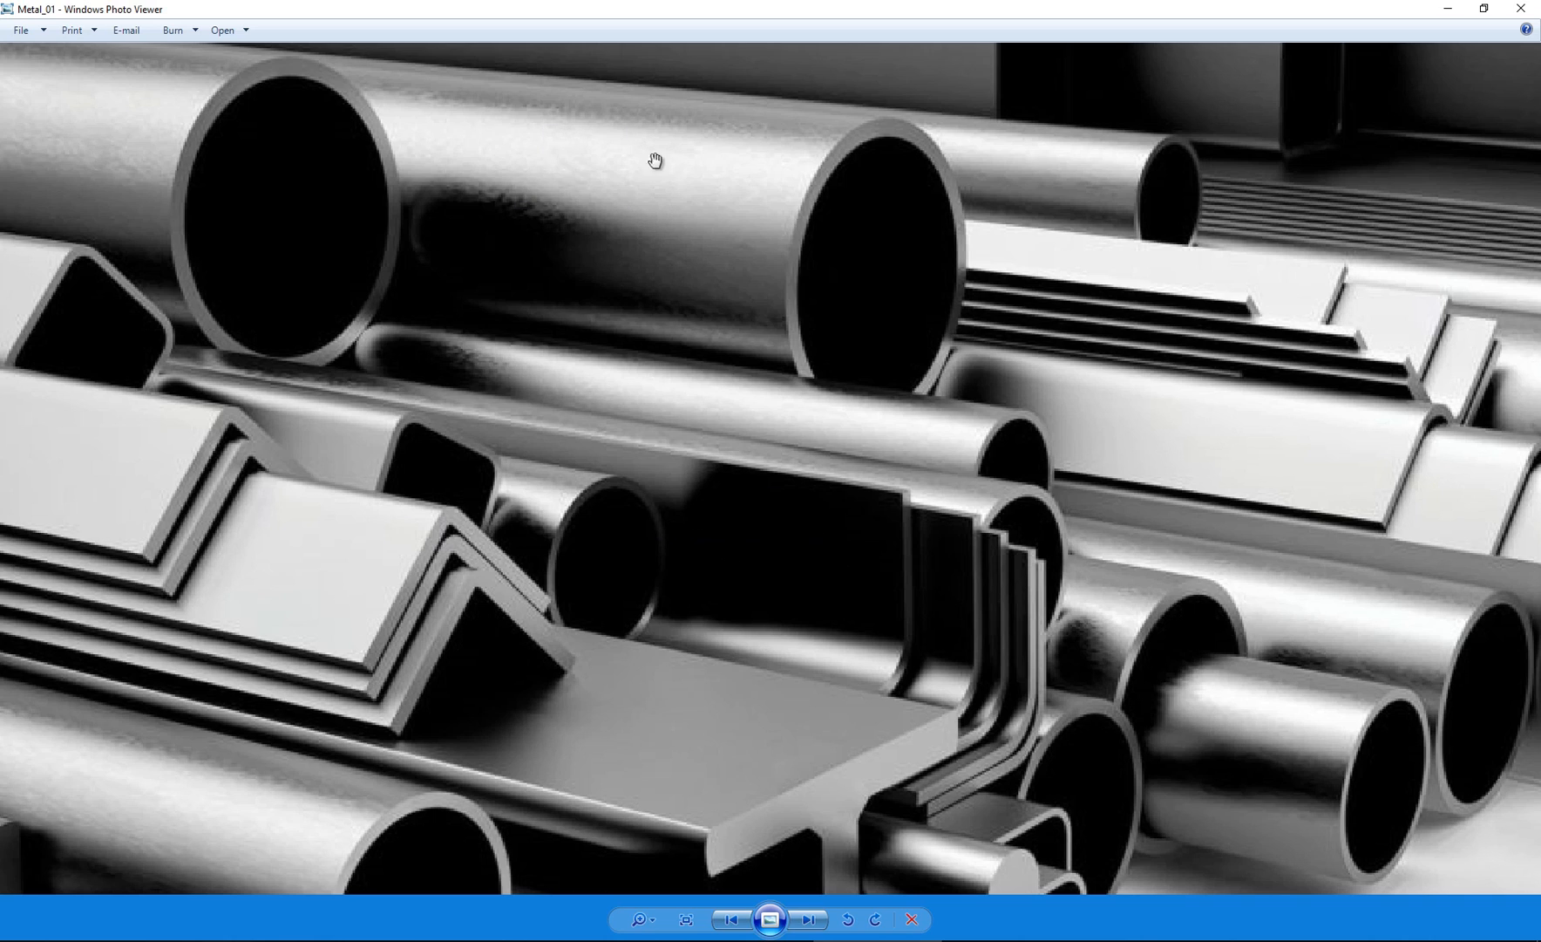
pyautogui.moveTo(710, 23)
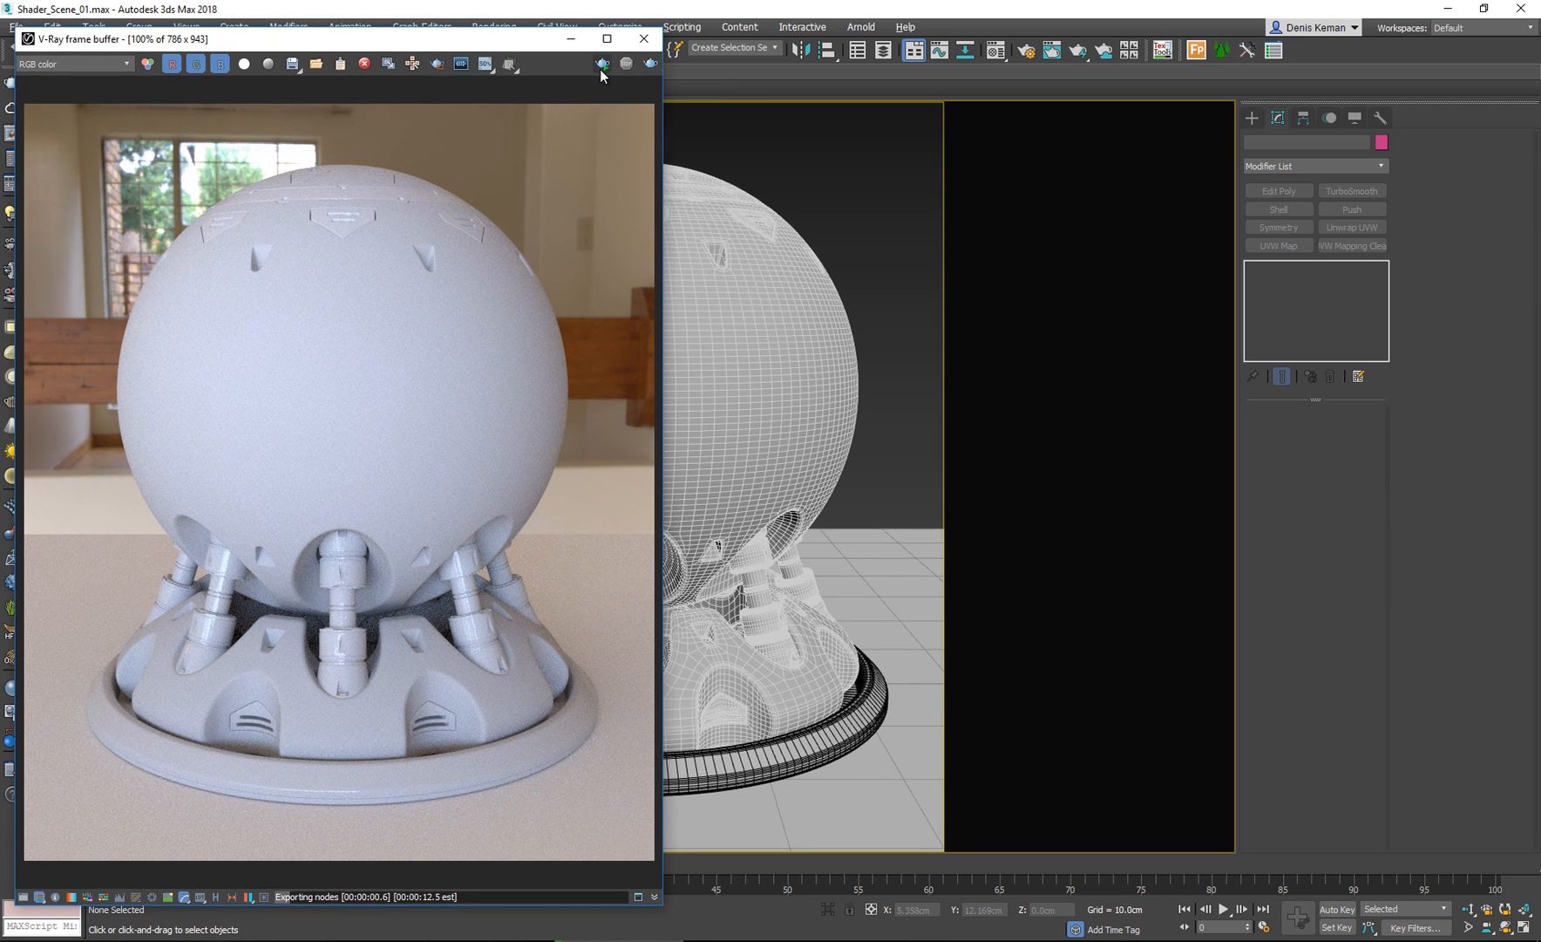
# Start the interactive V-Ray render of the sphere and edit Metal_Clean's diffuse colour.
pyautogui.click(601, 64)
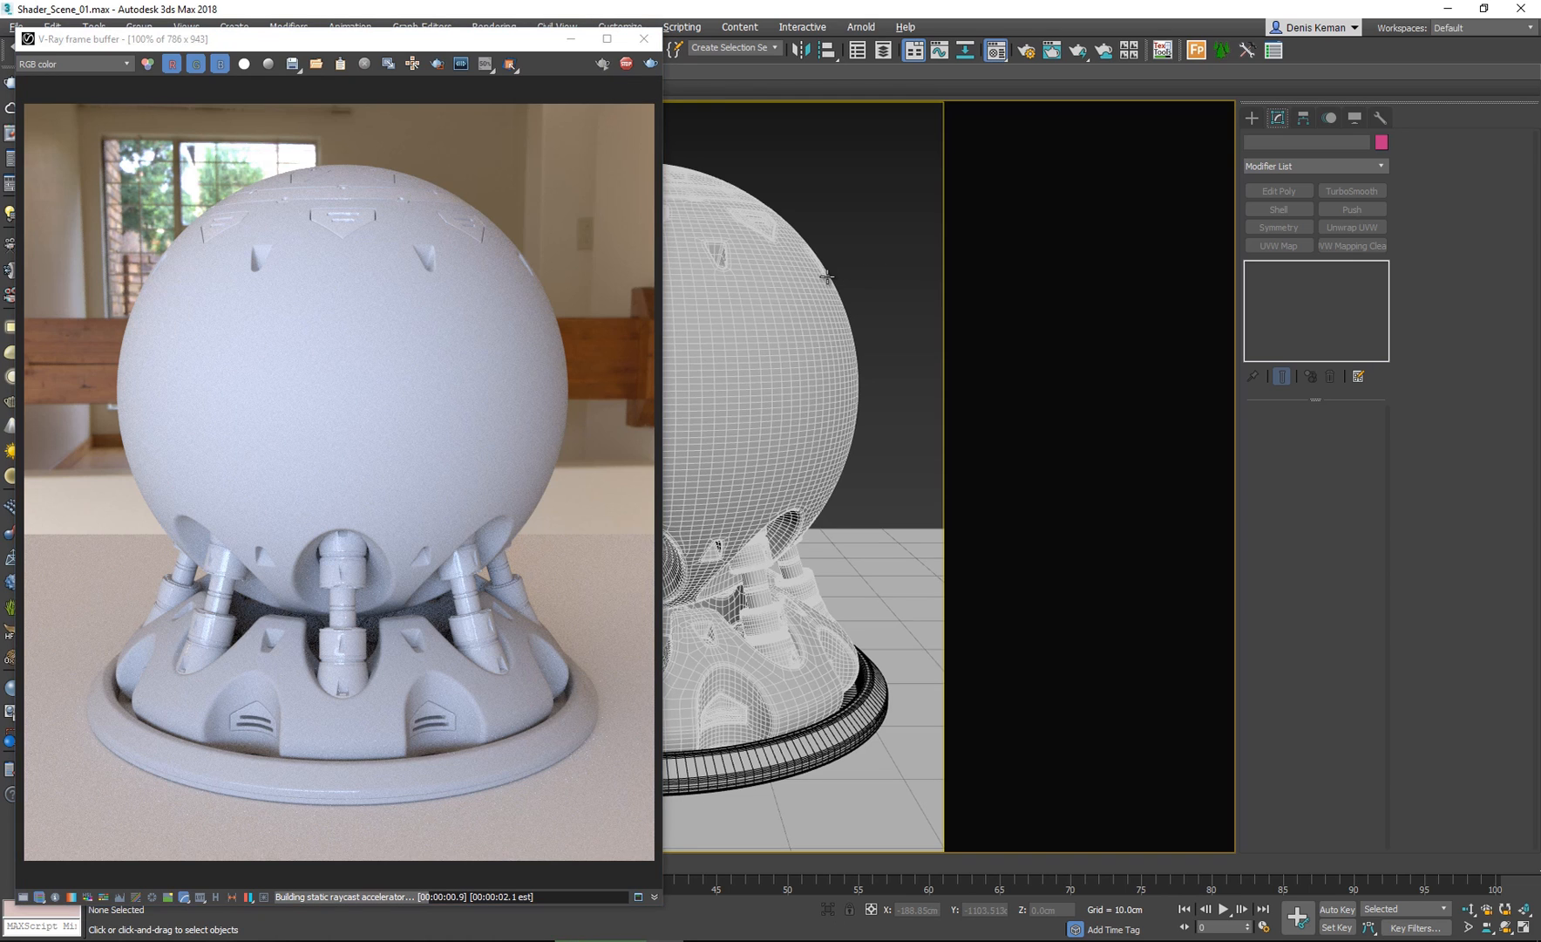
pyautogui.click(1161, 50)
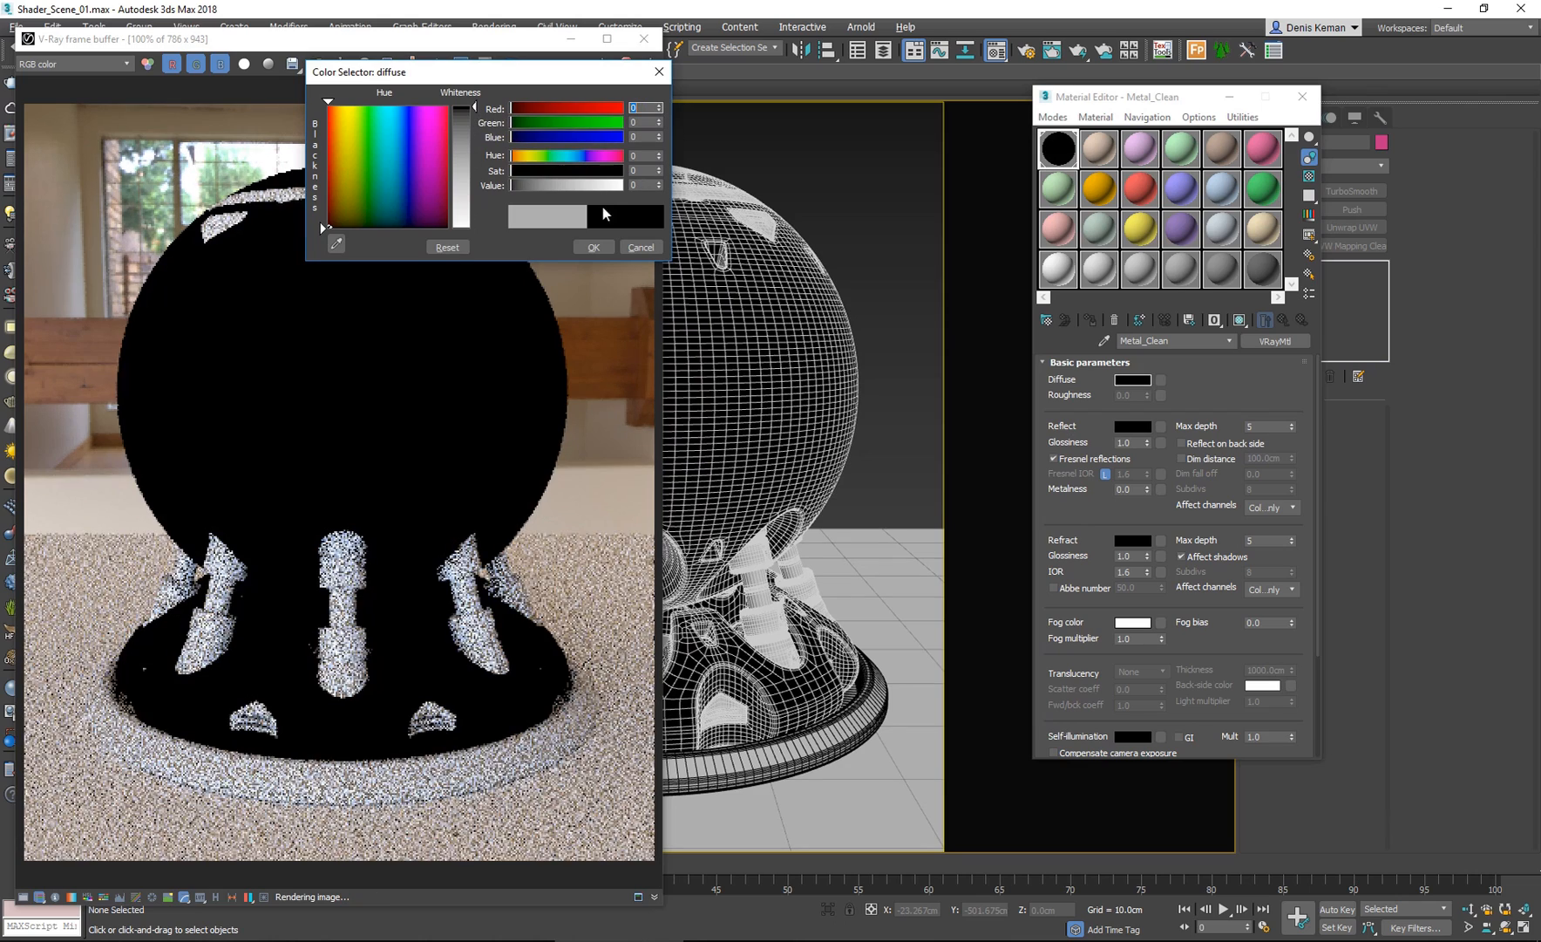
# Confirm the black 0,0,0 diffuse colour in the Color Selector.
pyautogui.click(592, 246)
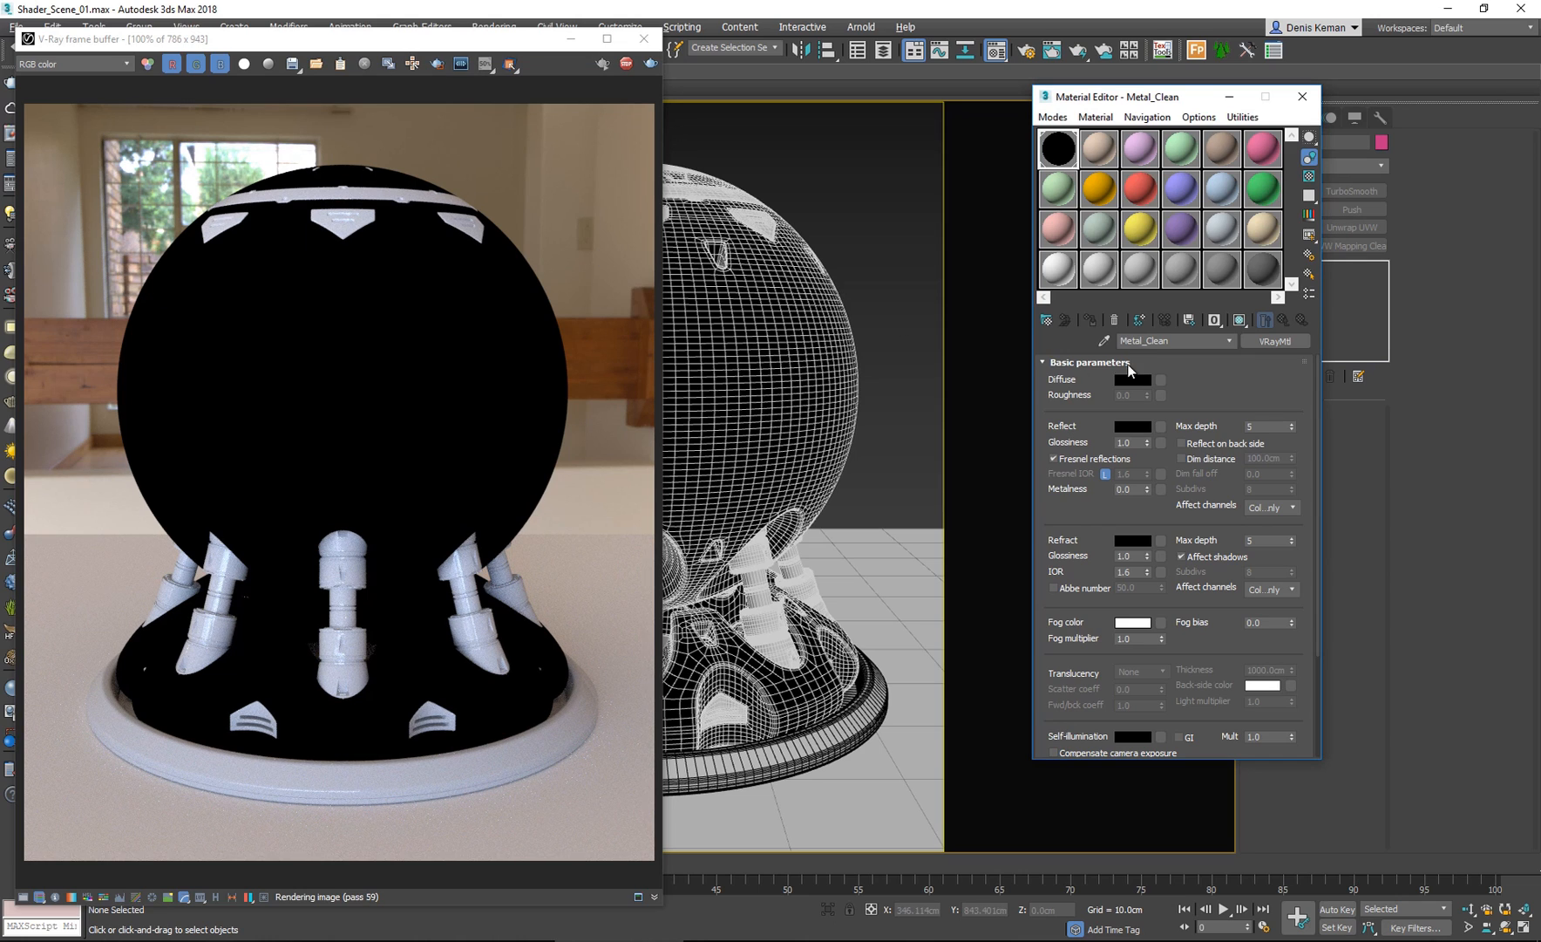
pyautogui.moveTo(1135, 389)
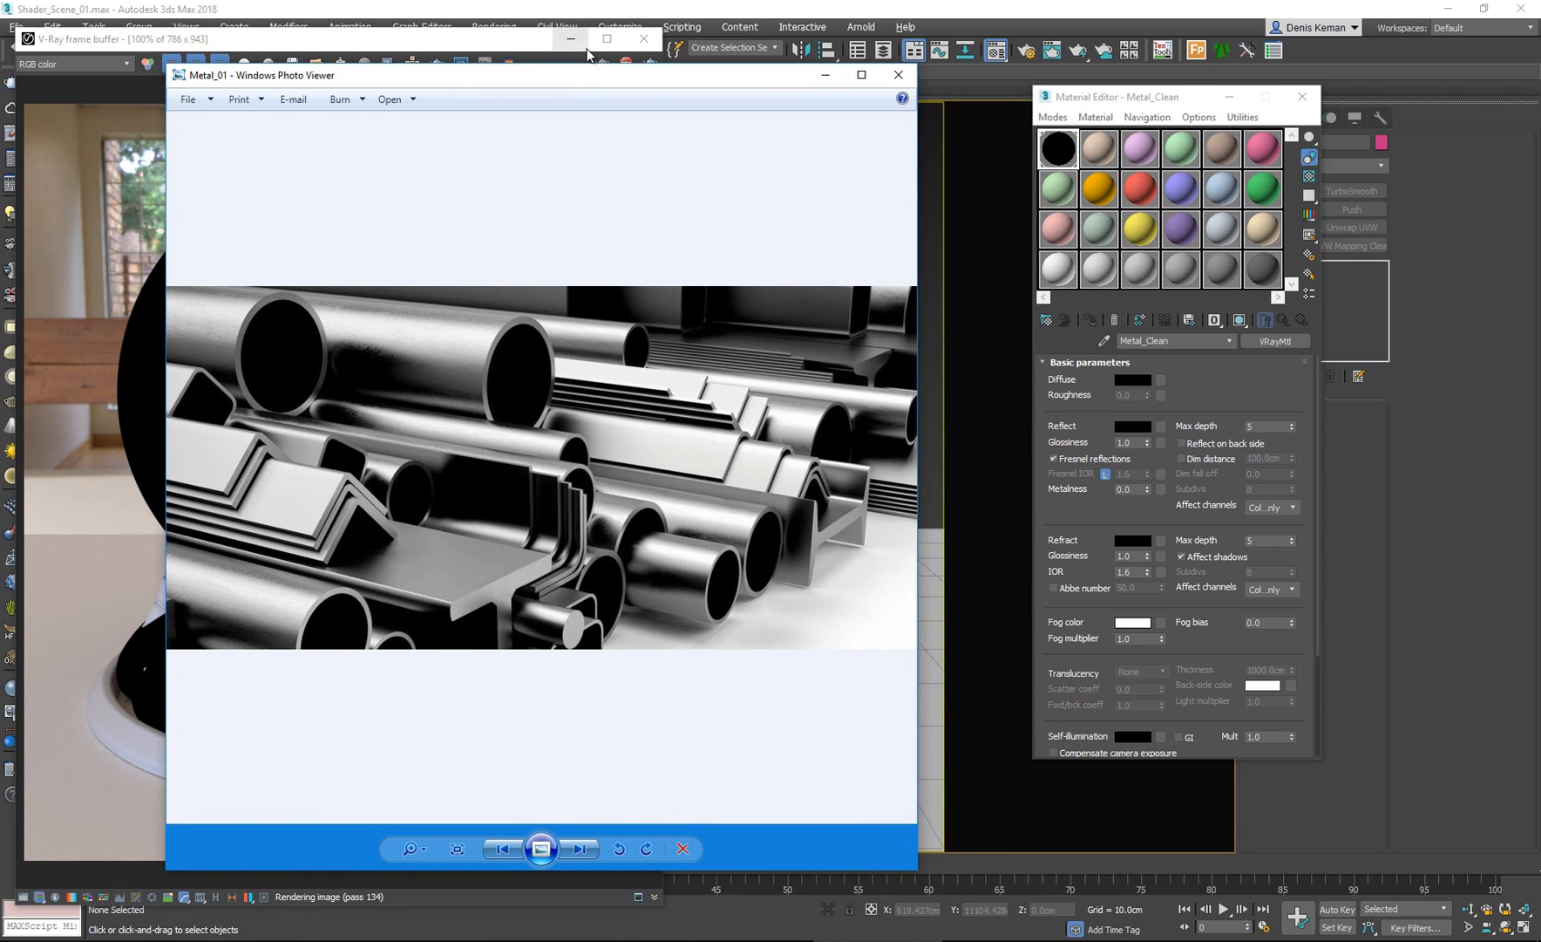
# Close the photo and set Metal_Clean's Reflect colour to white 255,255,255.
pyautogui.click(895, 75)
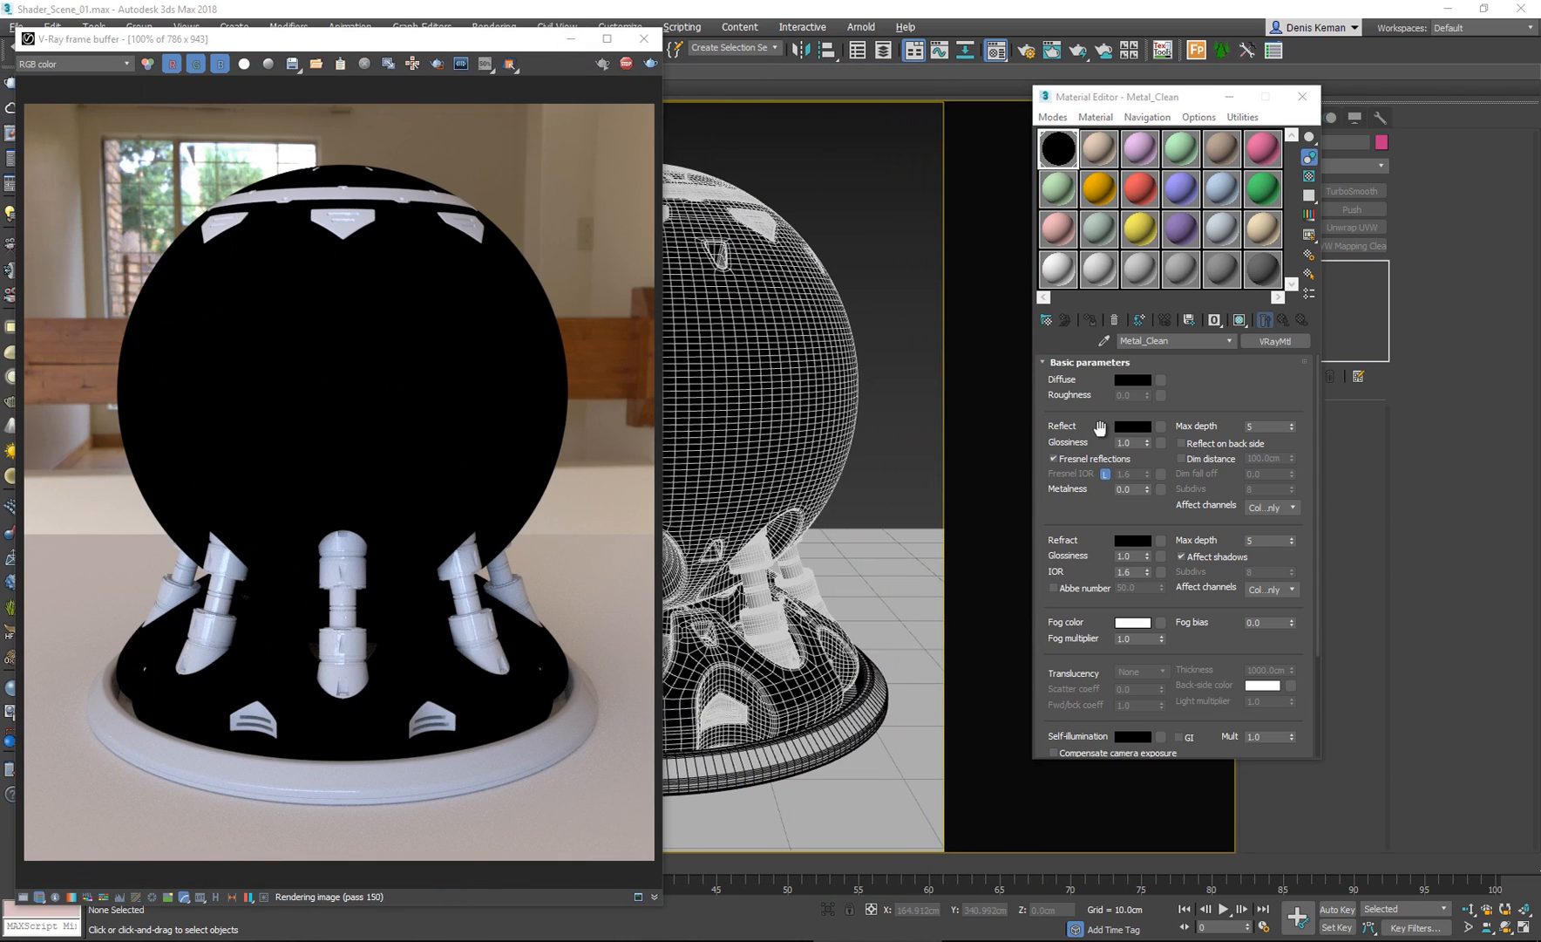
pyautogui.moveTo(1127, 439)
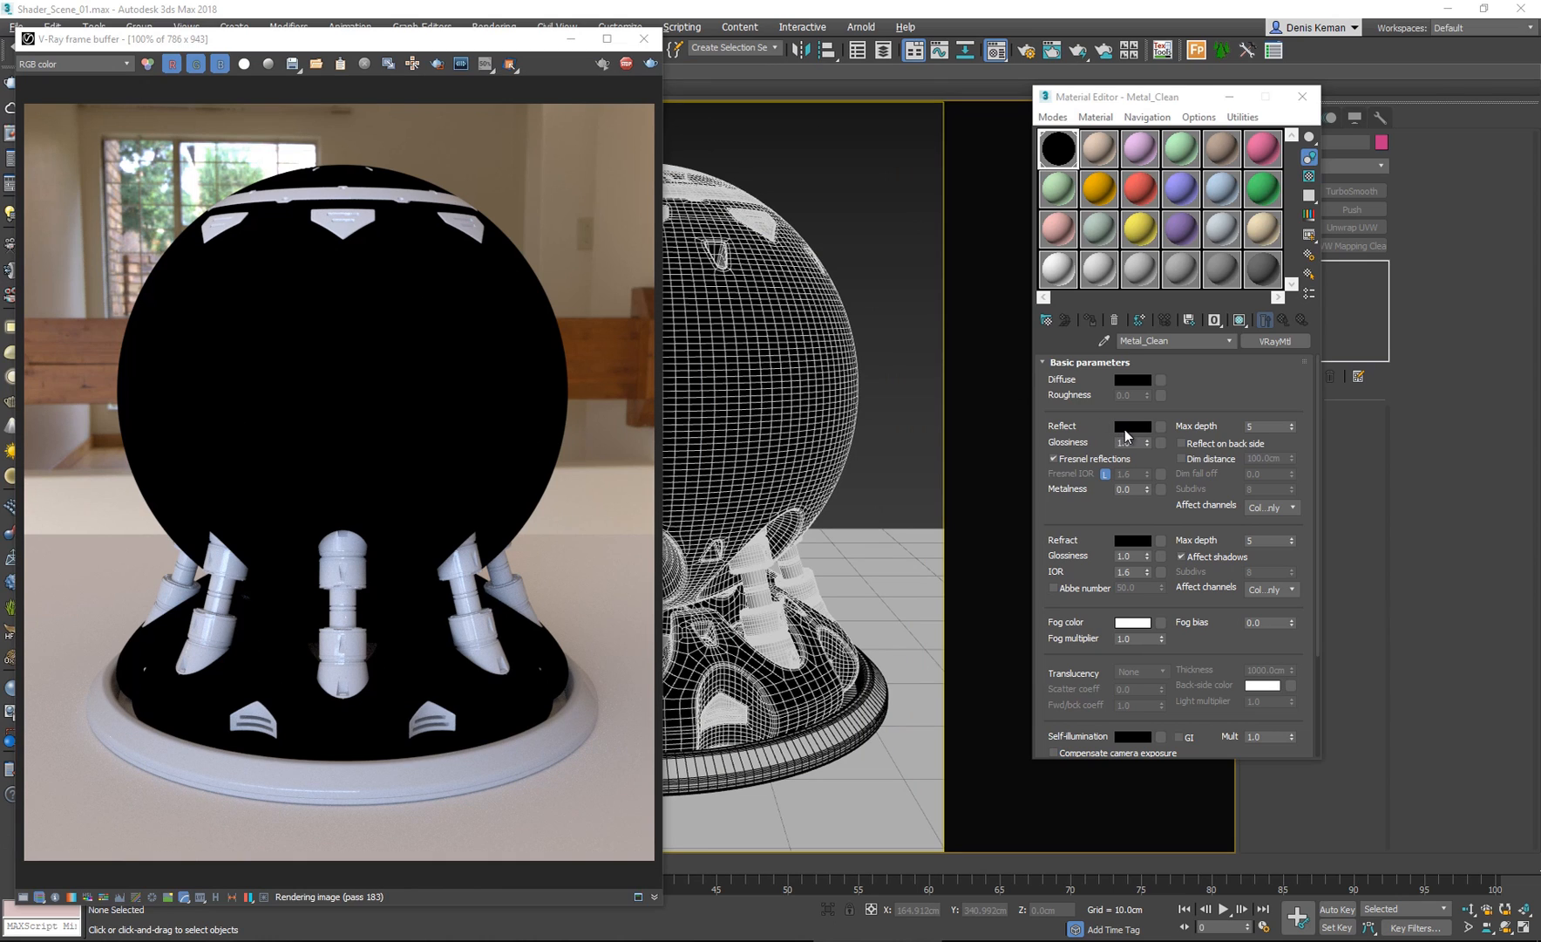
pyautogui.click(1132, 425)
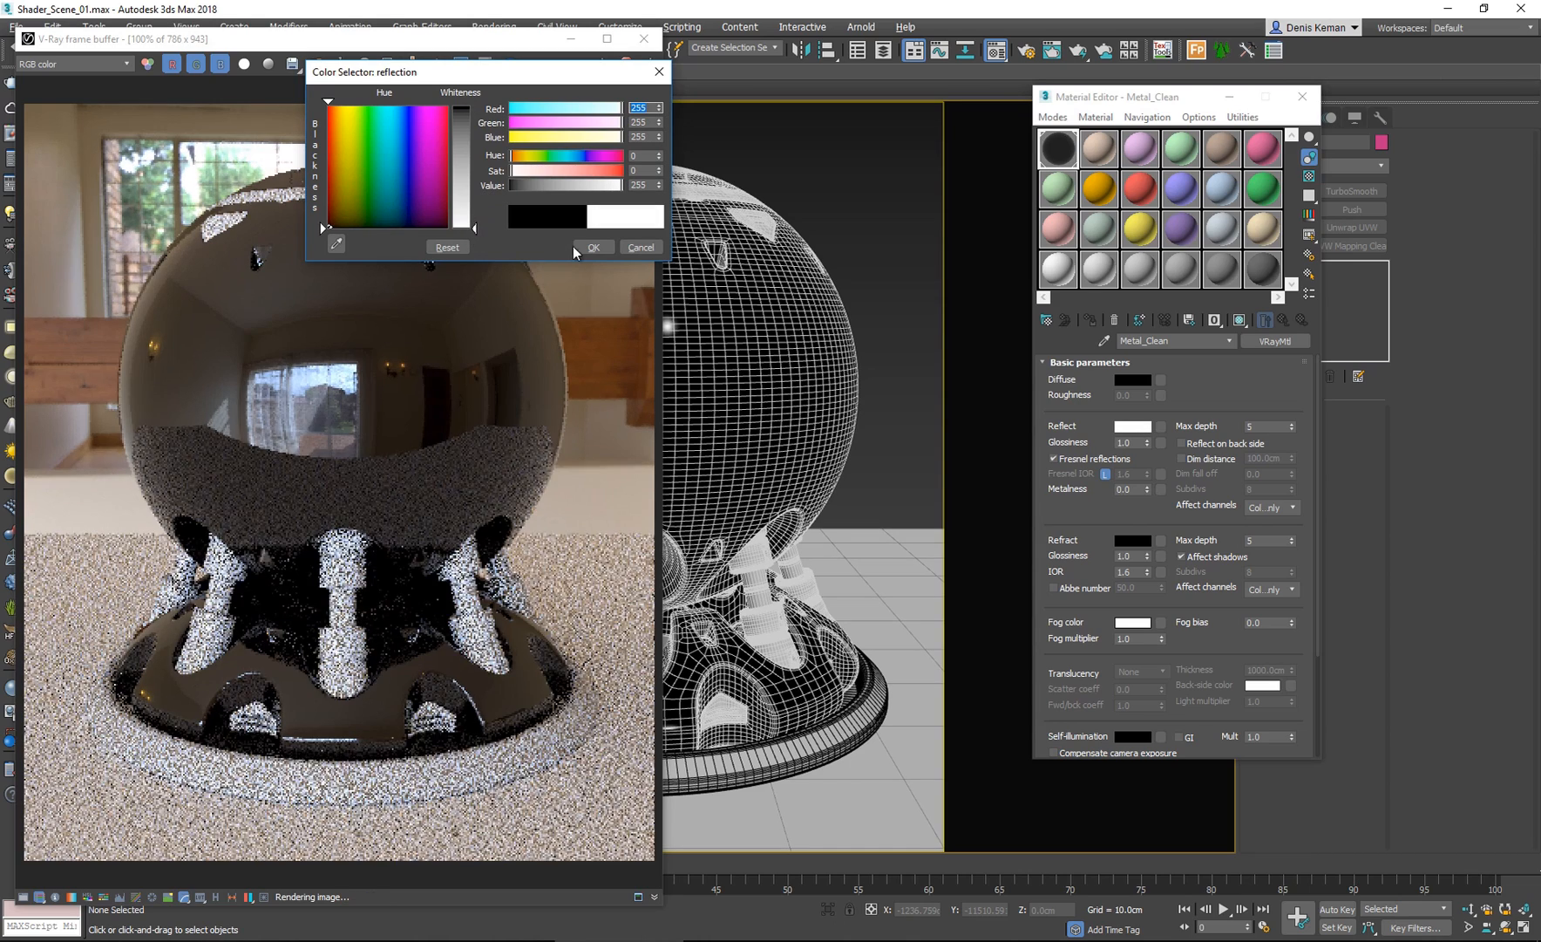
pyautogui.click(593, 249)
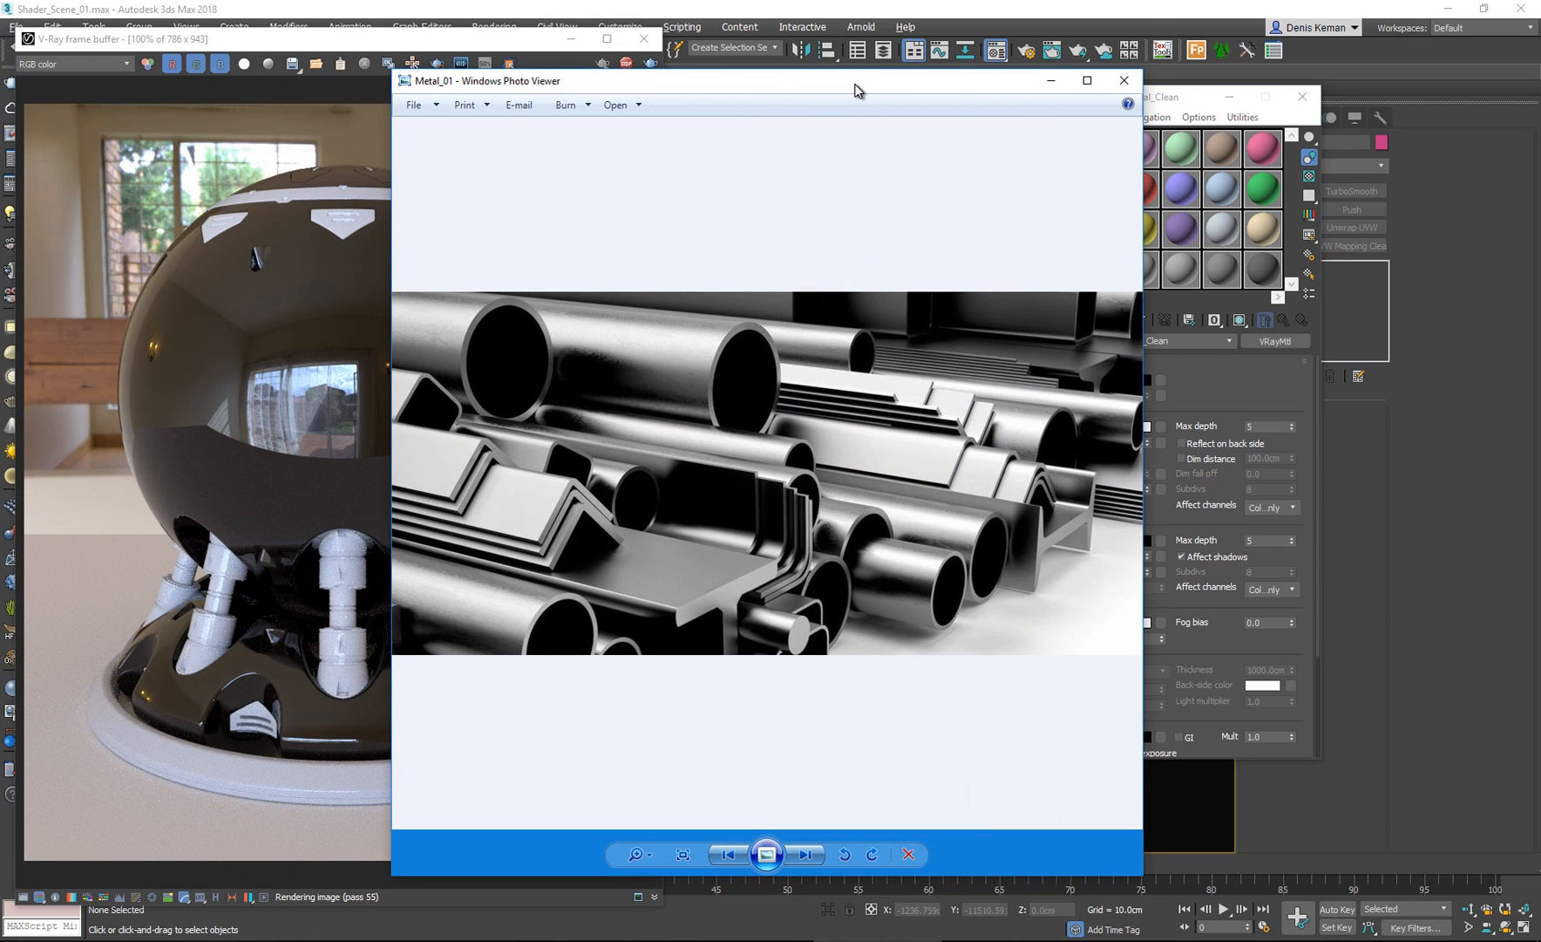
# Close the Windows Photo Viewer reference window to return to 3ds Max.
pyautogui.click(1123, 80)
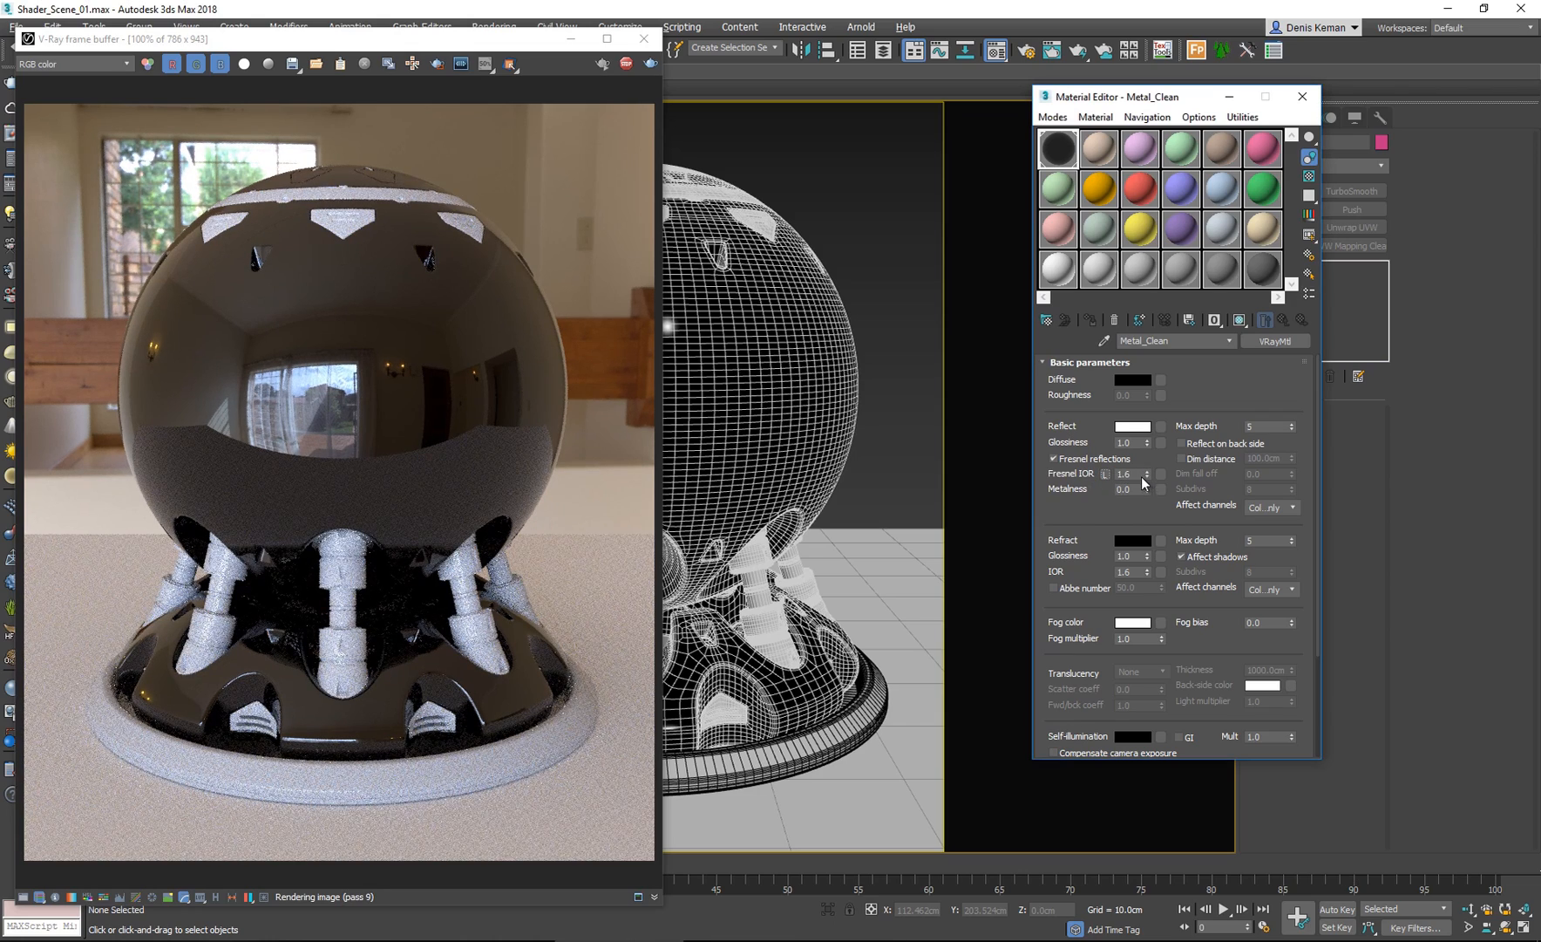
# Replace the Fresnel IOR value with 10.0.
pyautogui.tripleClick(1130, 474)
pyautogui.write('10')
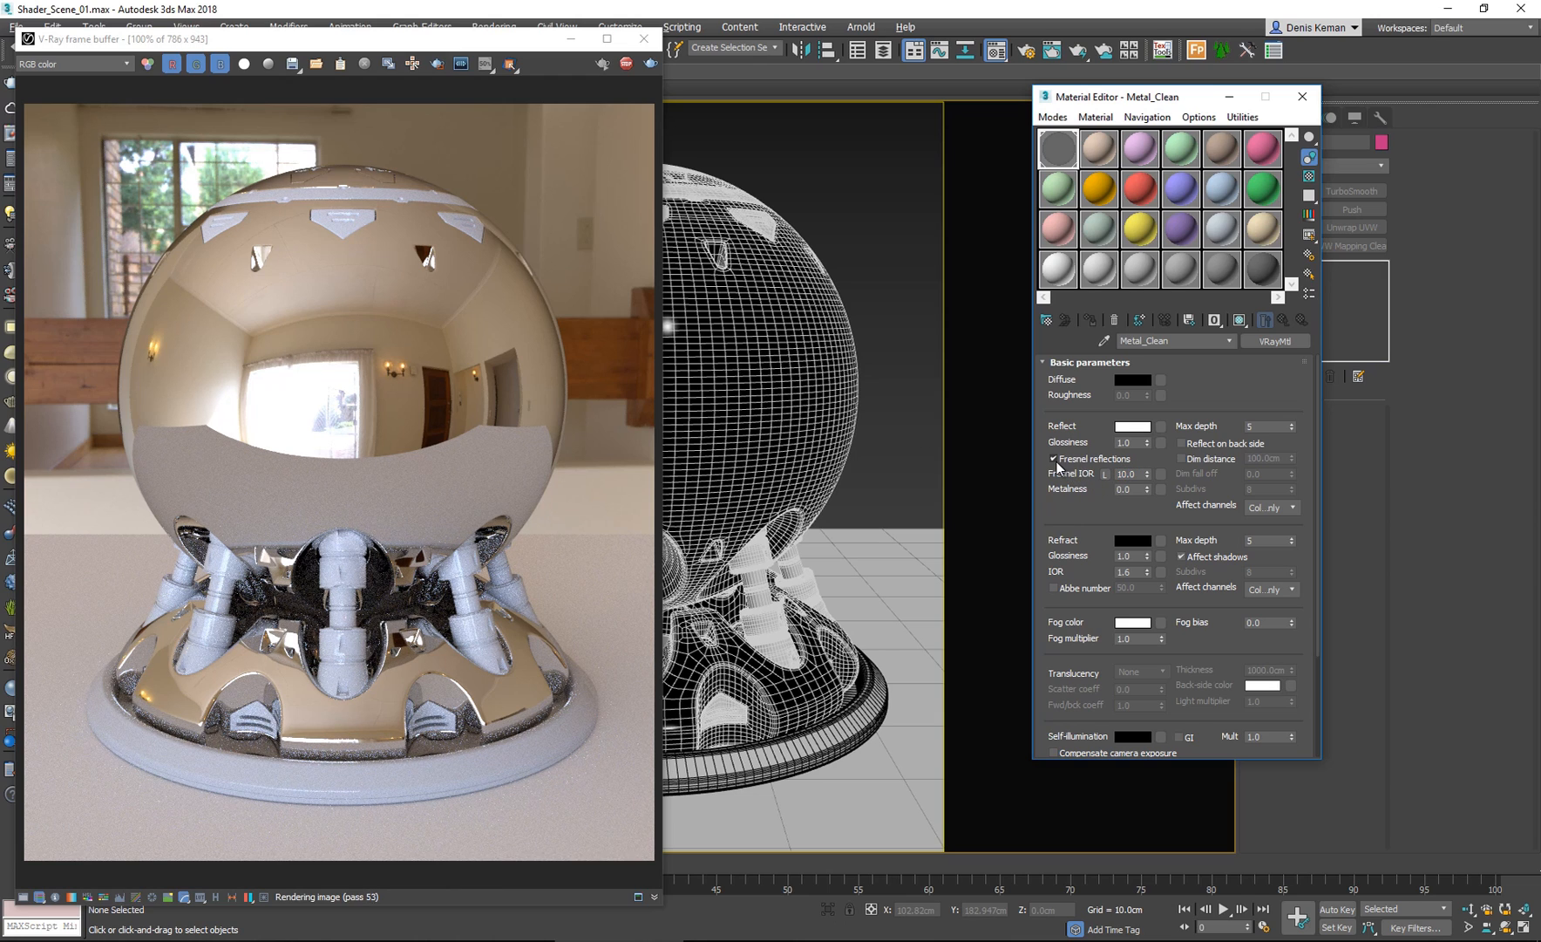
# Uncheck Fresnel reflections in Metal_Clean's Basic parameters.
pyautogui.click(1054, 459)
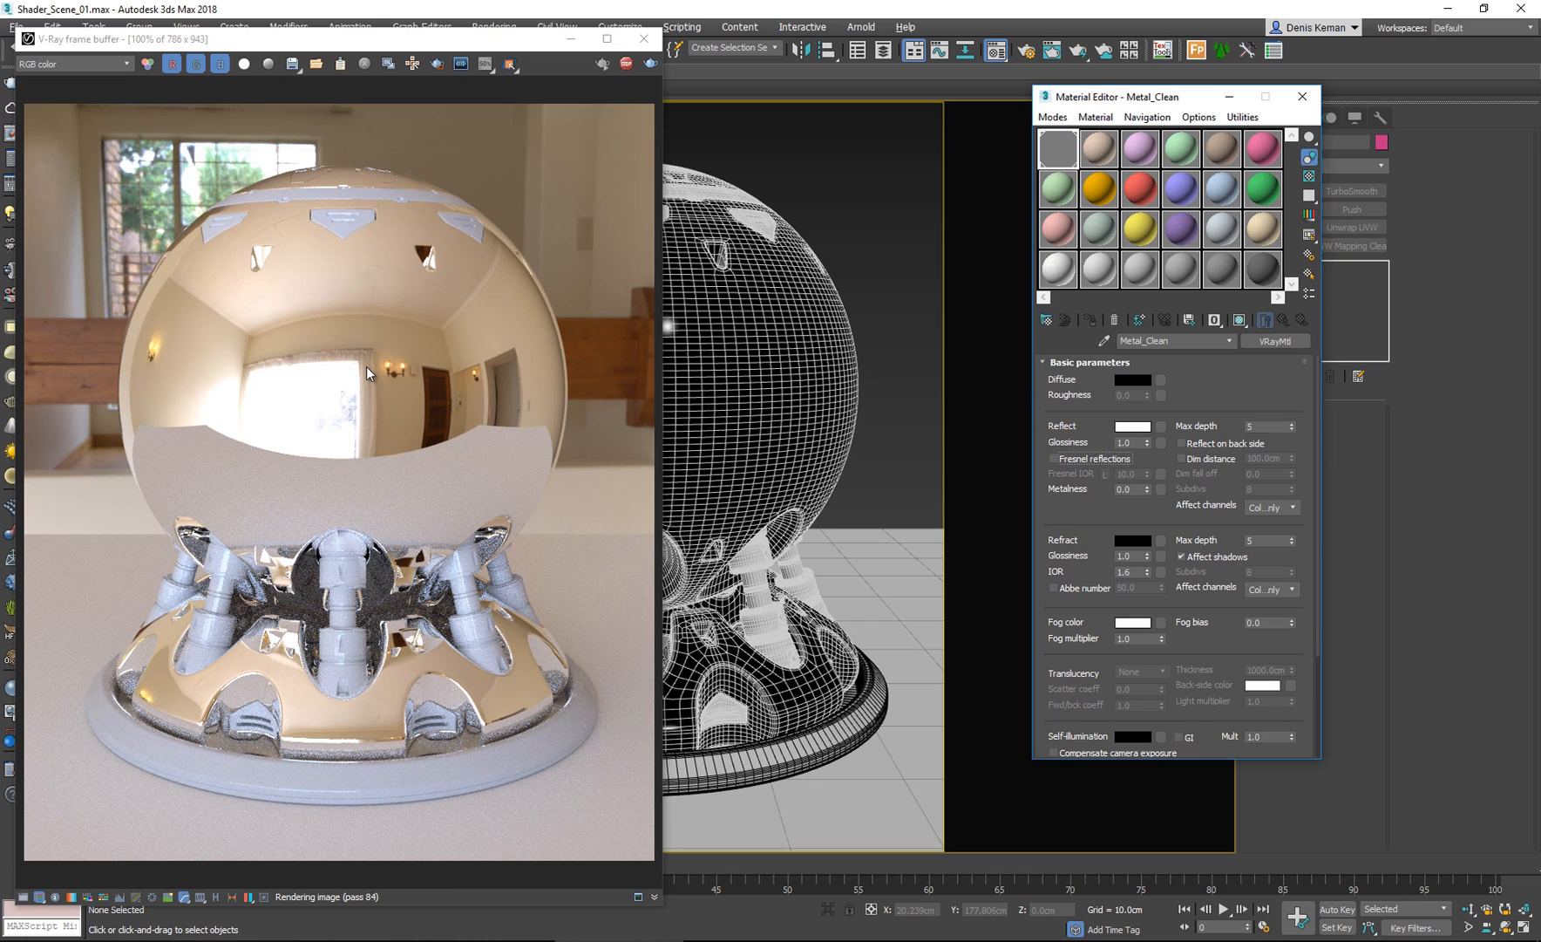
pyautogui.moveTo(499, 287)
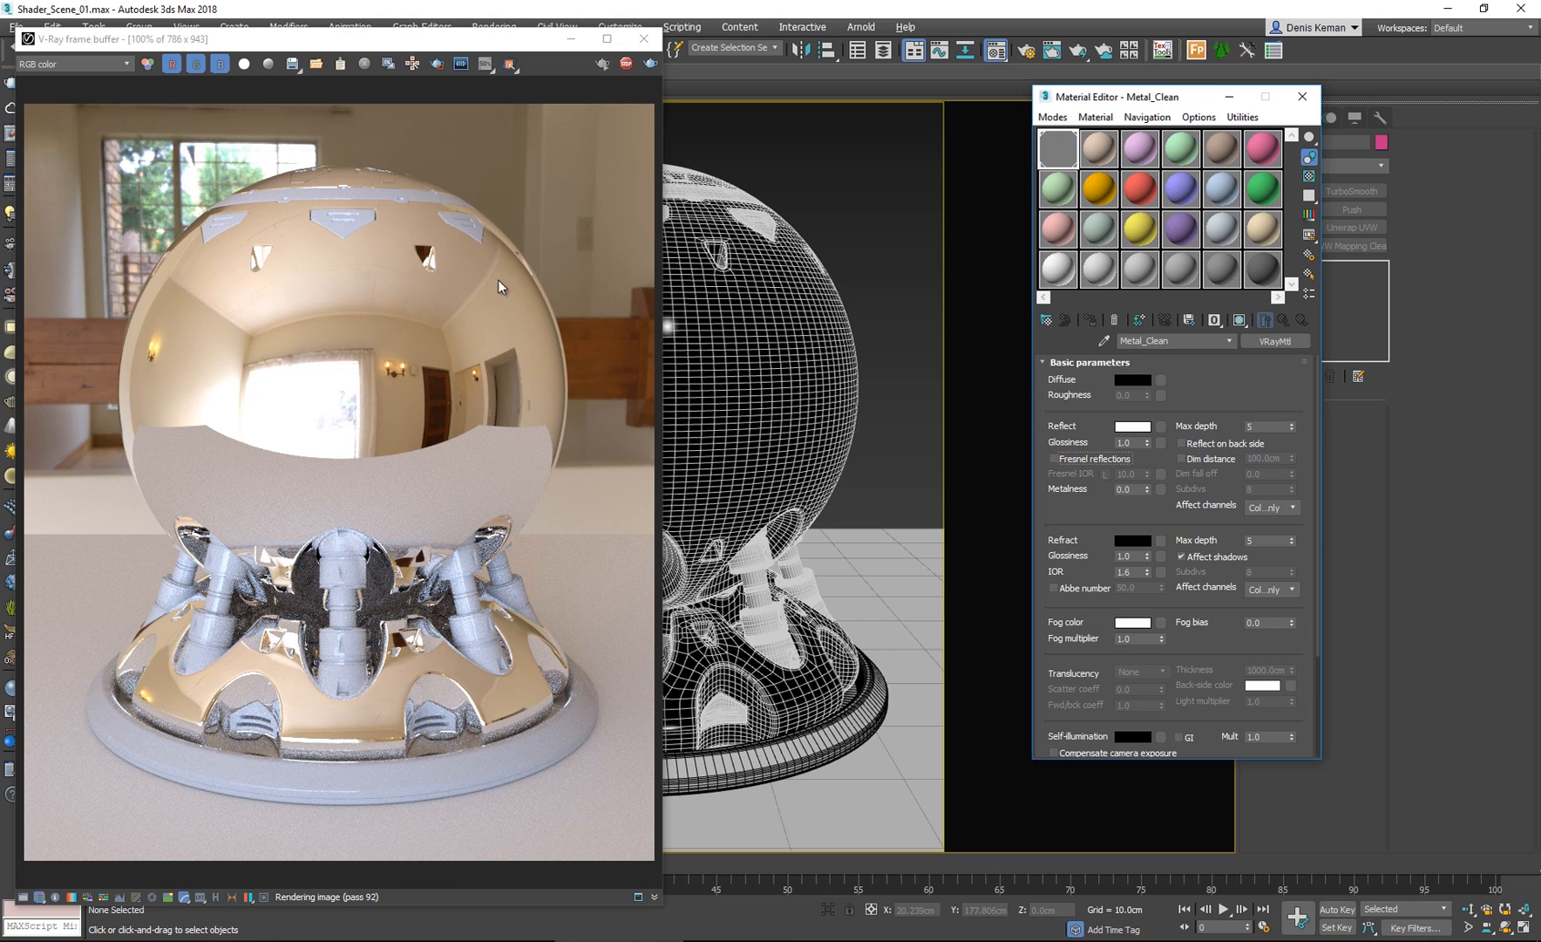
pyautogui.moveTo(558, 416)
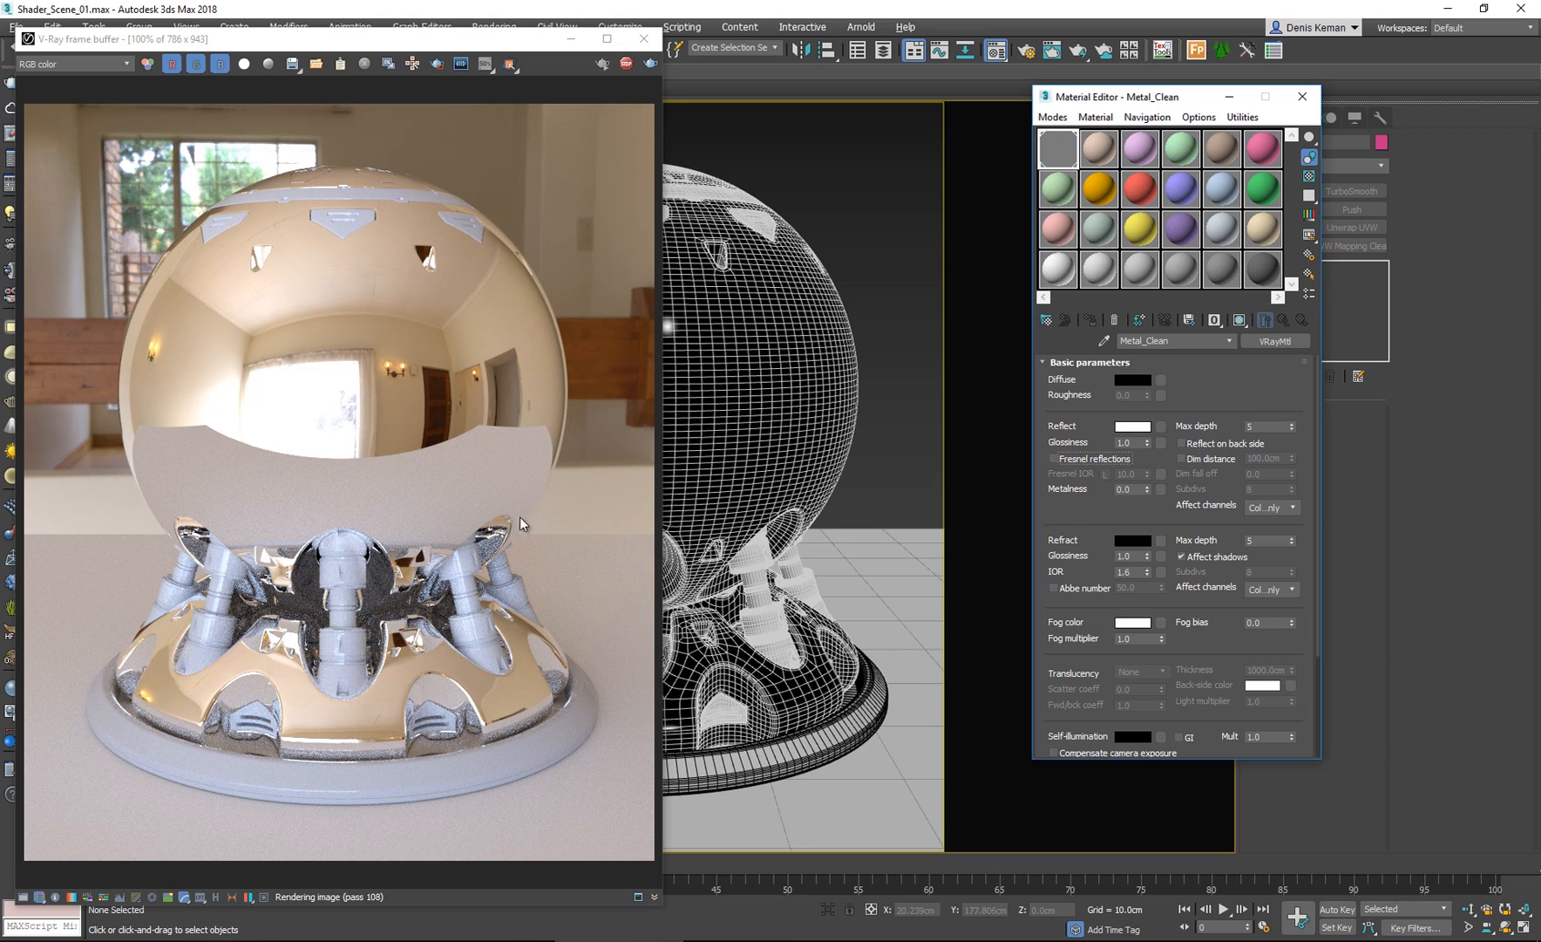
pyautogui.moveTo(521, 256)
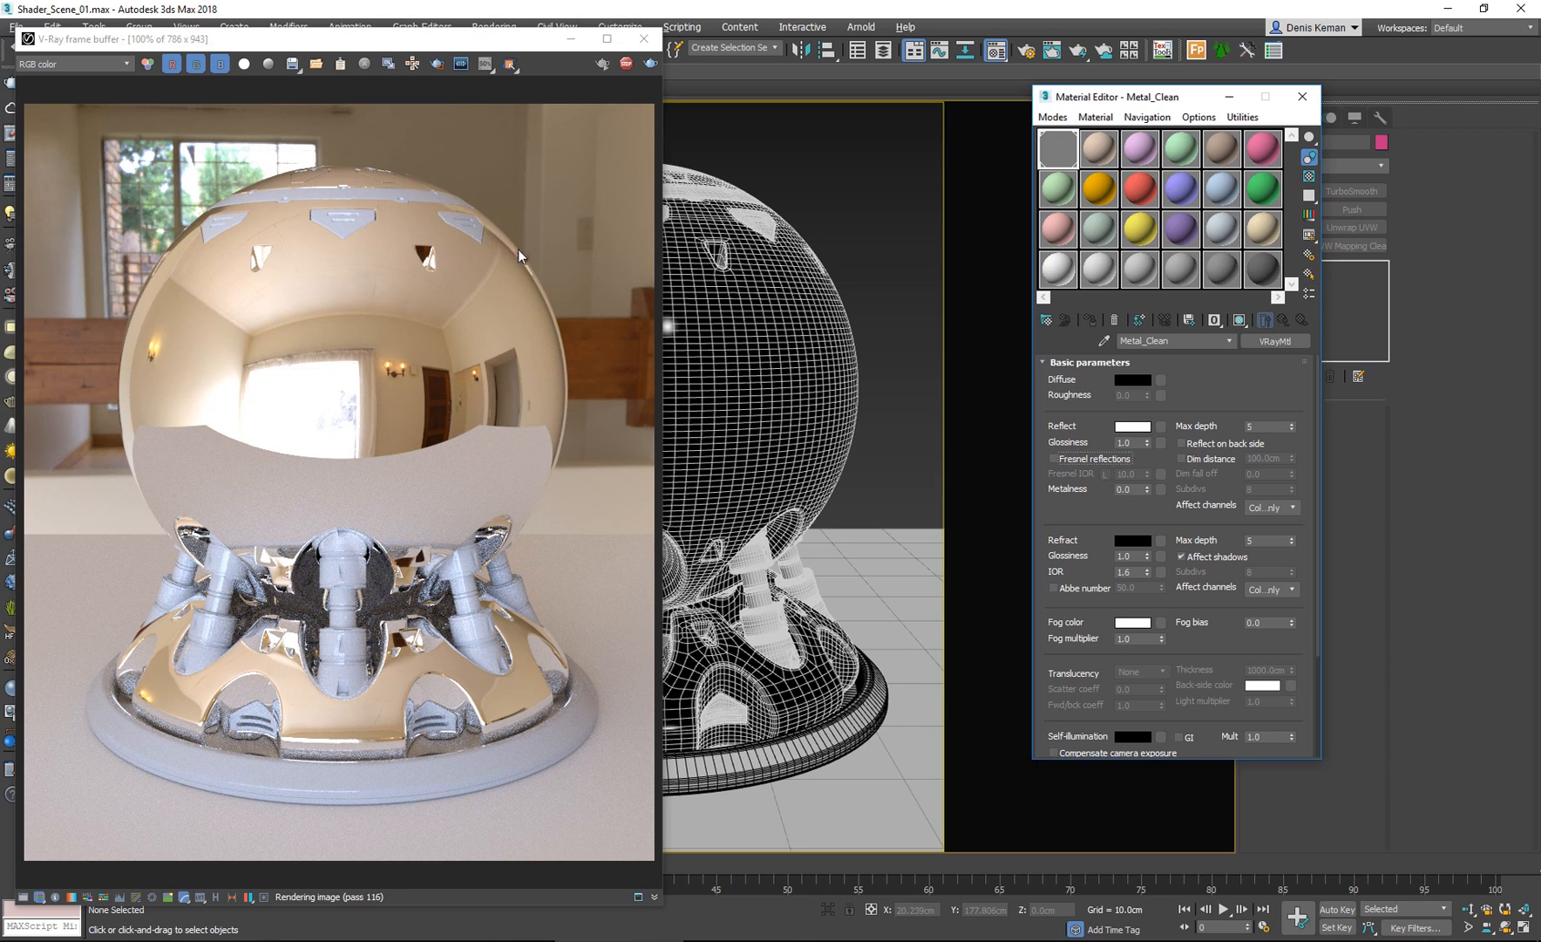
pyautogui.moveTo(575, 386)
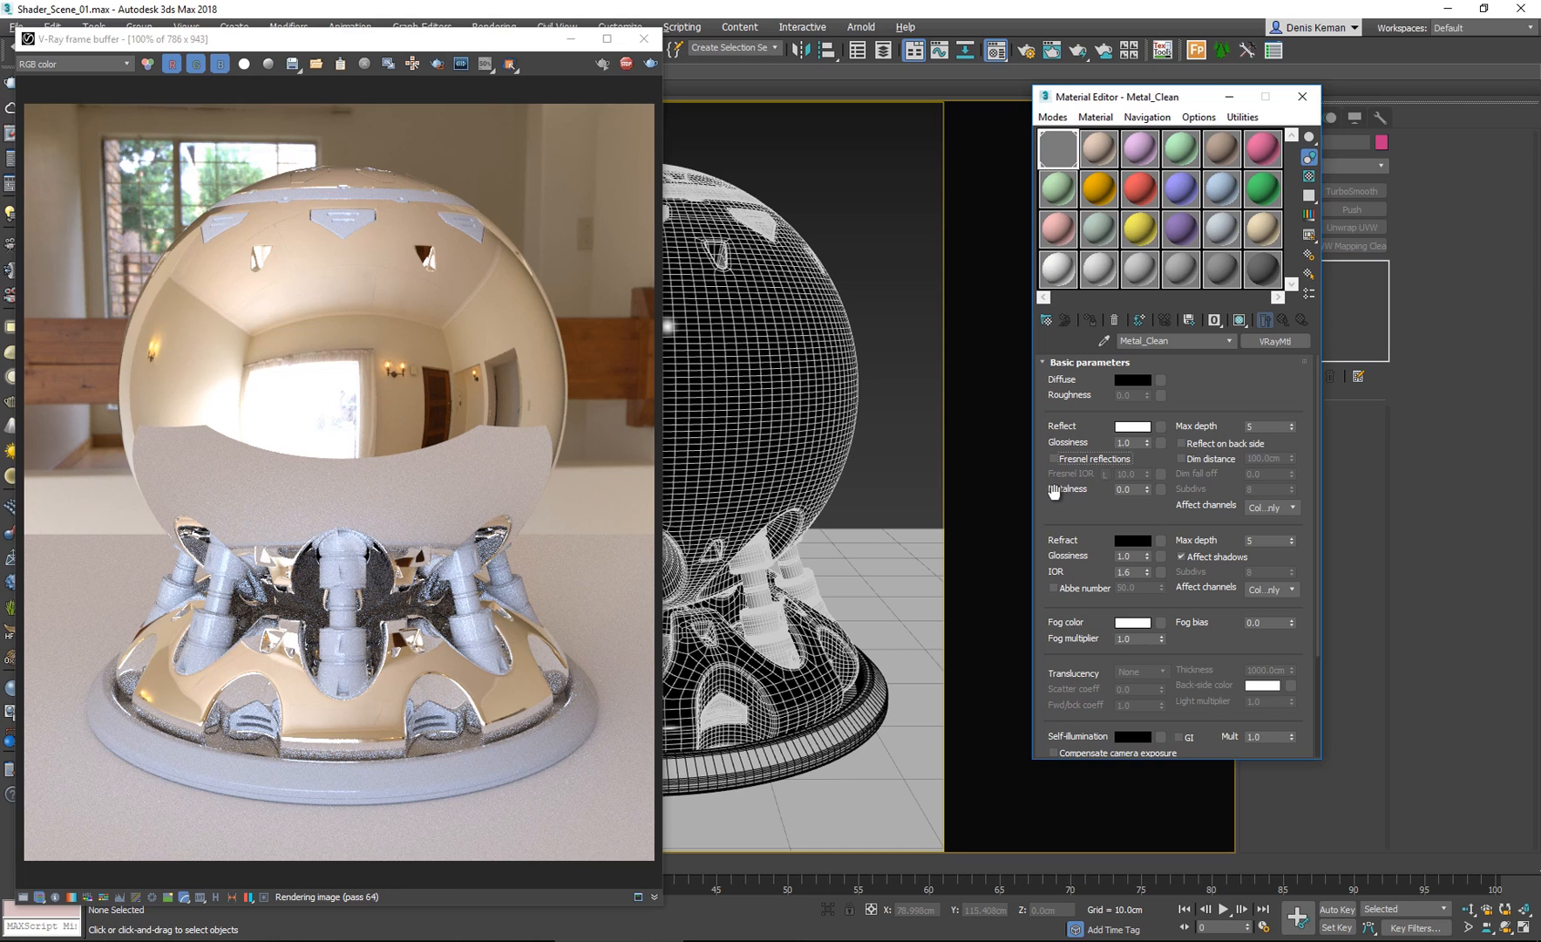
pyautogui.moveTo(1070, 488)
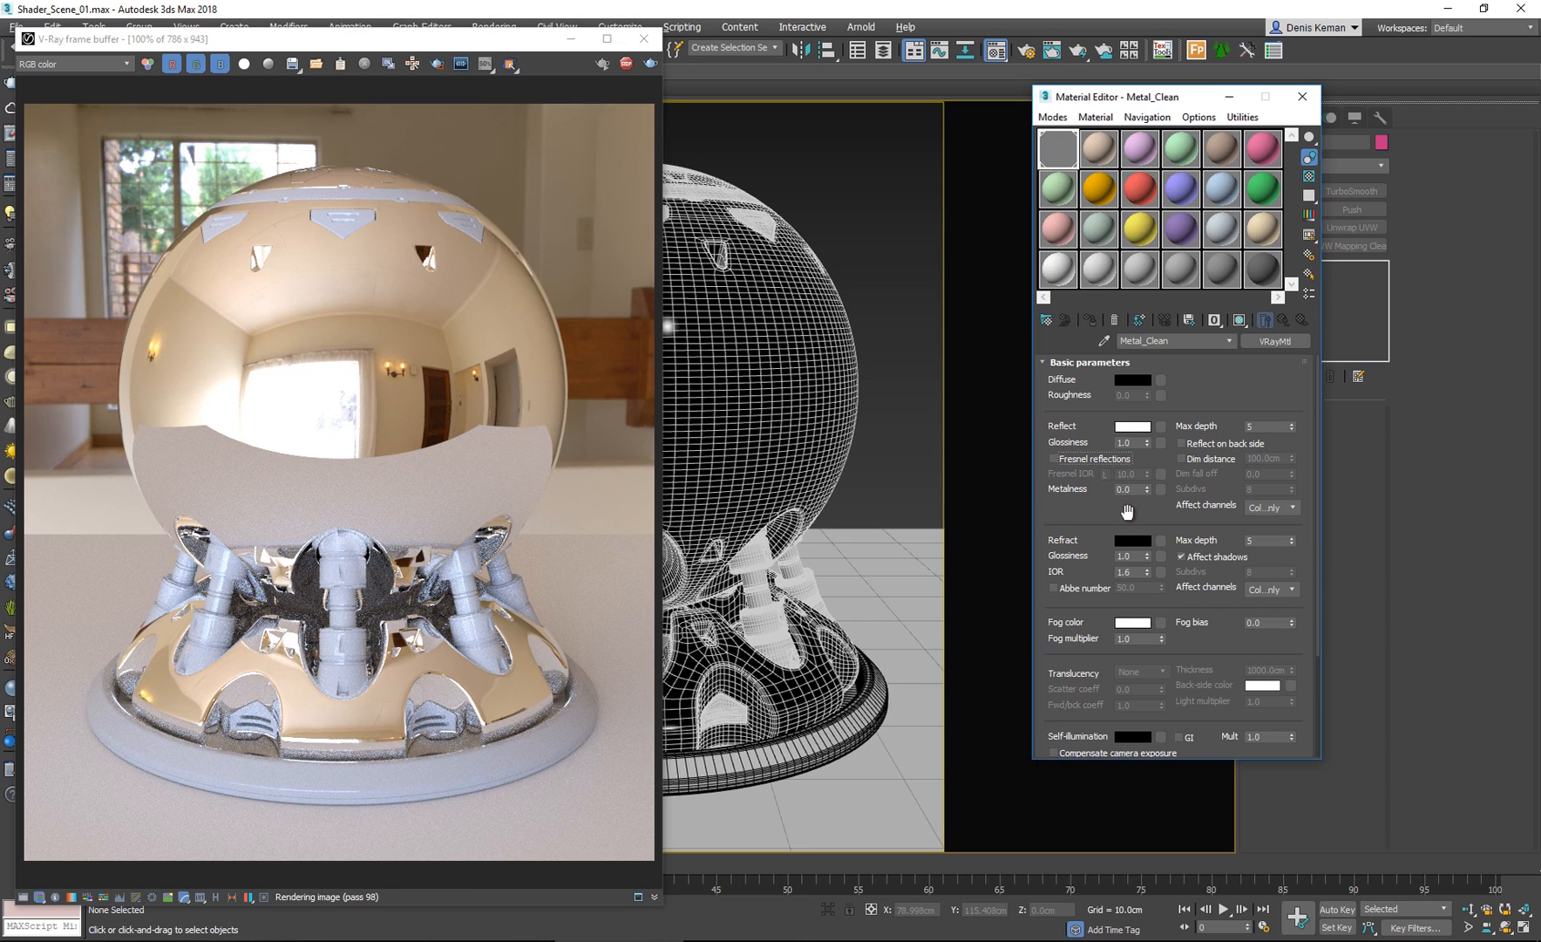
pyautogui.moveTo(1126, 511)
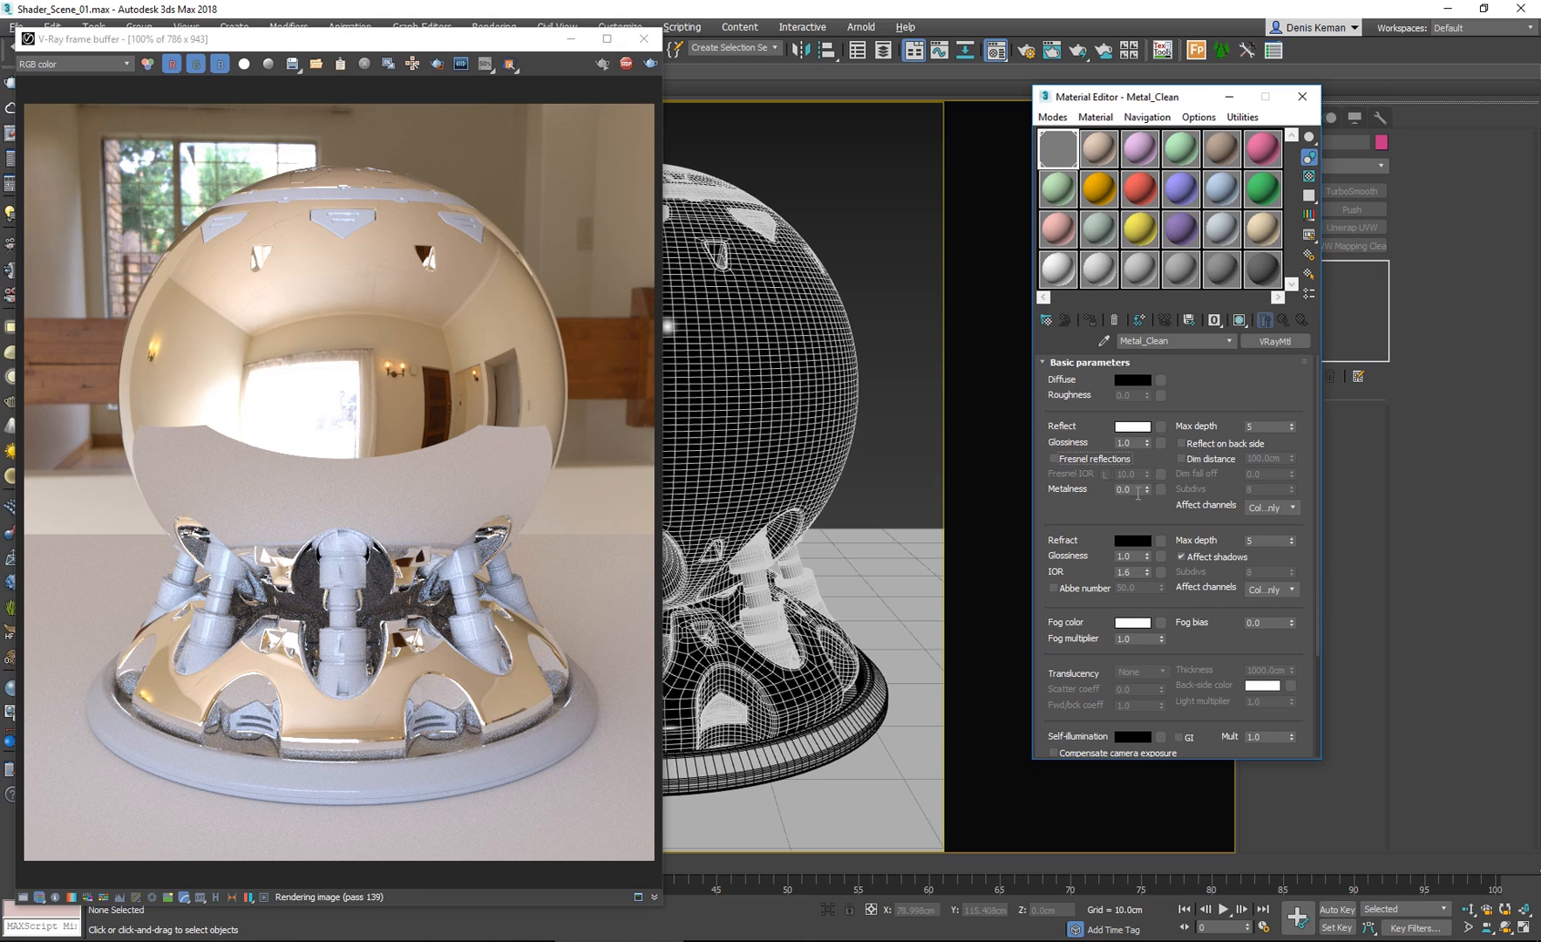
# Enter 1.0 in the Metalness field of Metal_Clean.
pyautogui.tripleClick(1128, 489)
pyautogui.write('1')
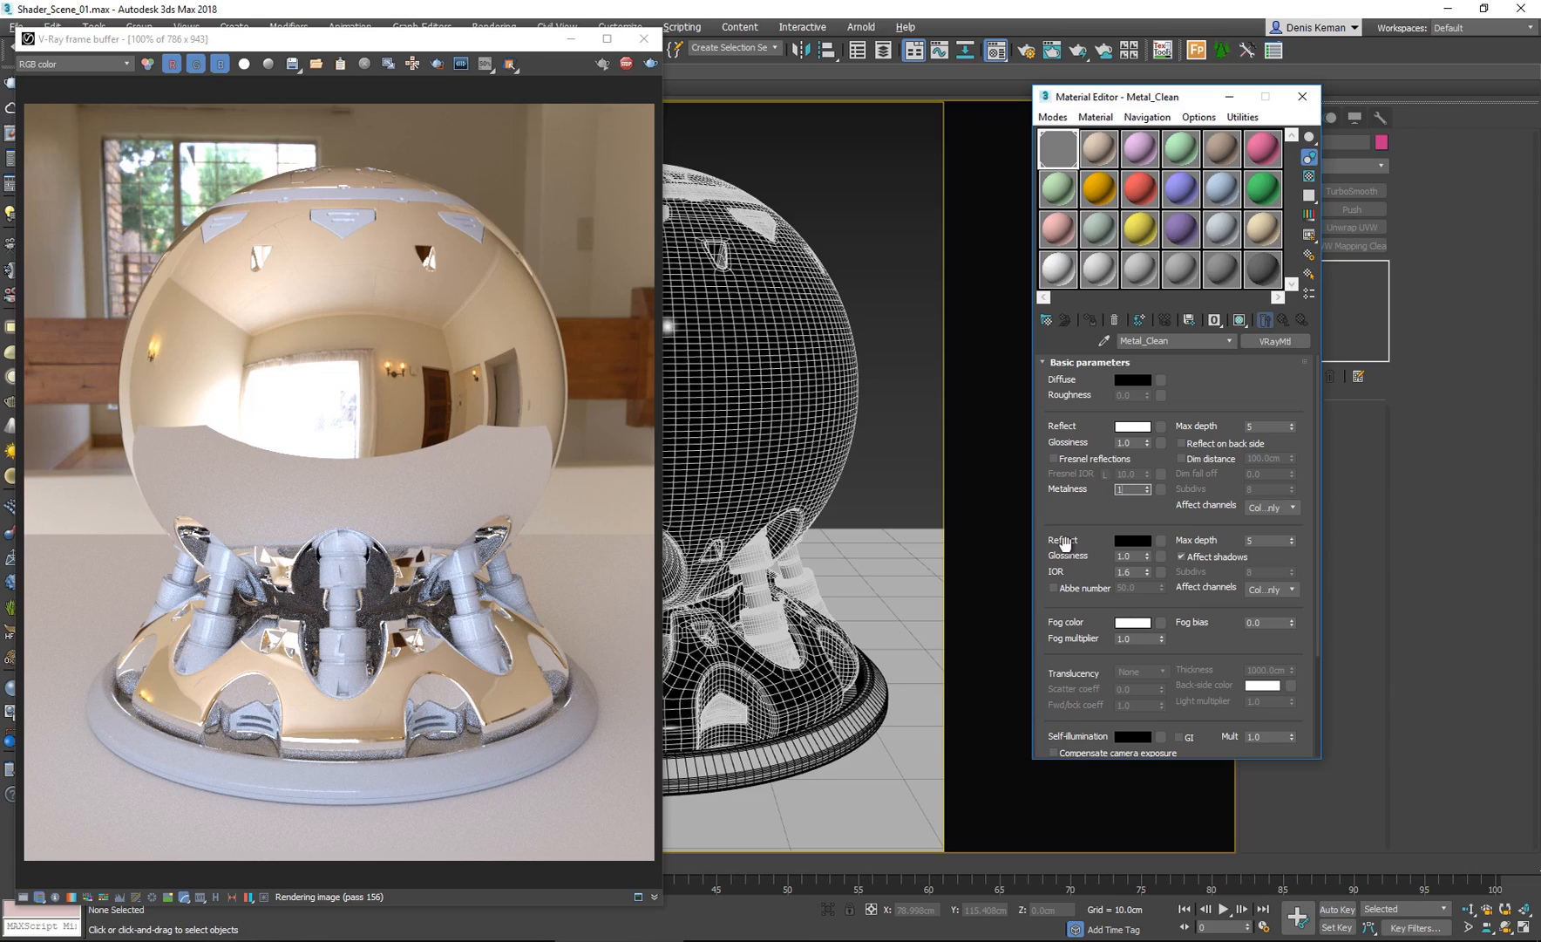
pyautogui.tripleClick(1128, 489)
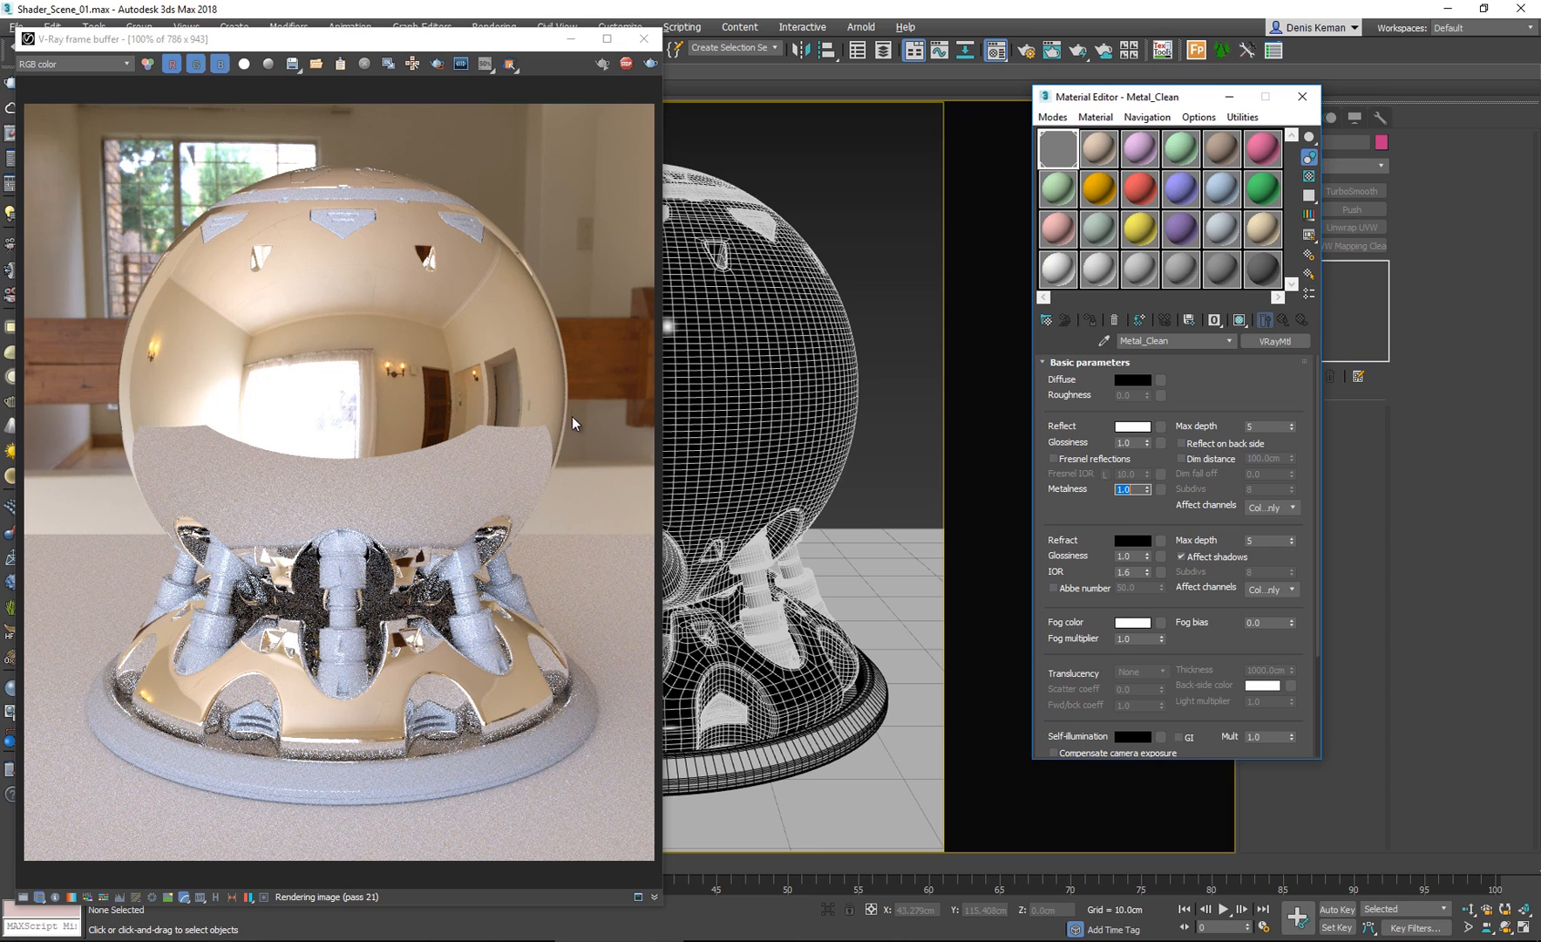
pyautogui.moveTo(555, 332)
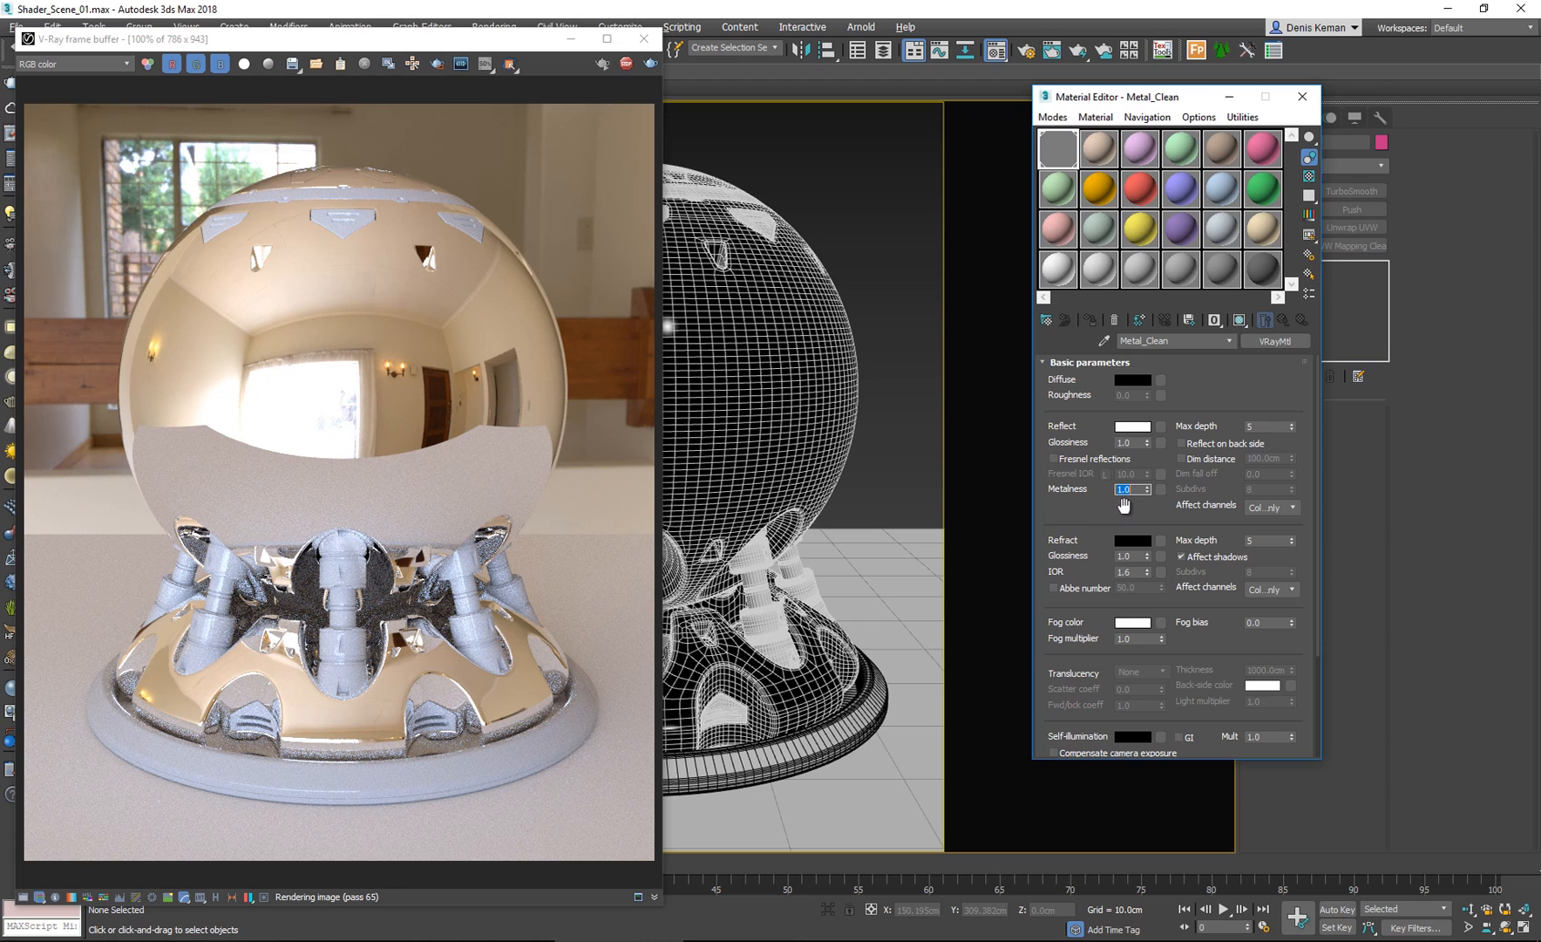
pyautogui.moveTo(1124, 503)
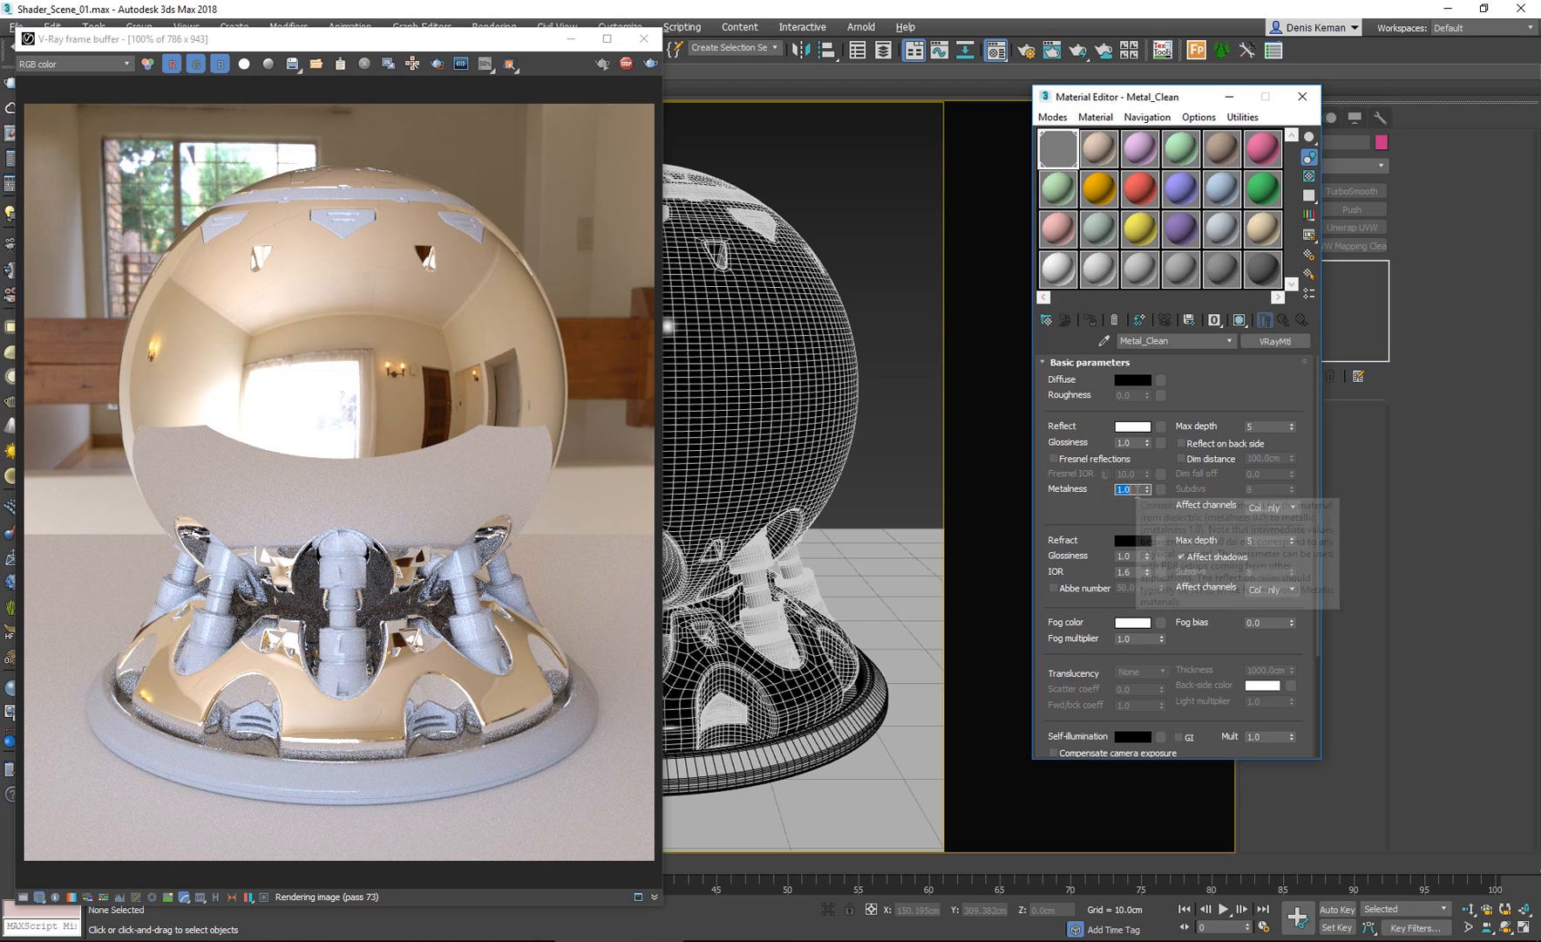
pyautogui.tripleClick(1126, 488)
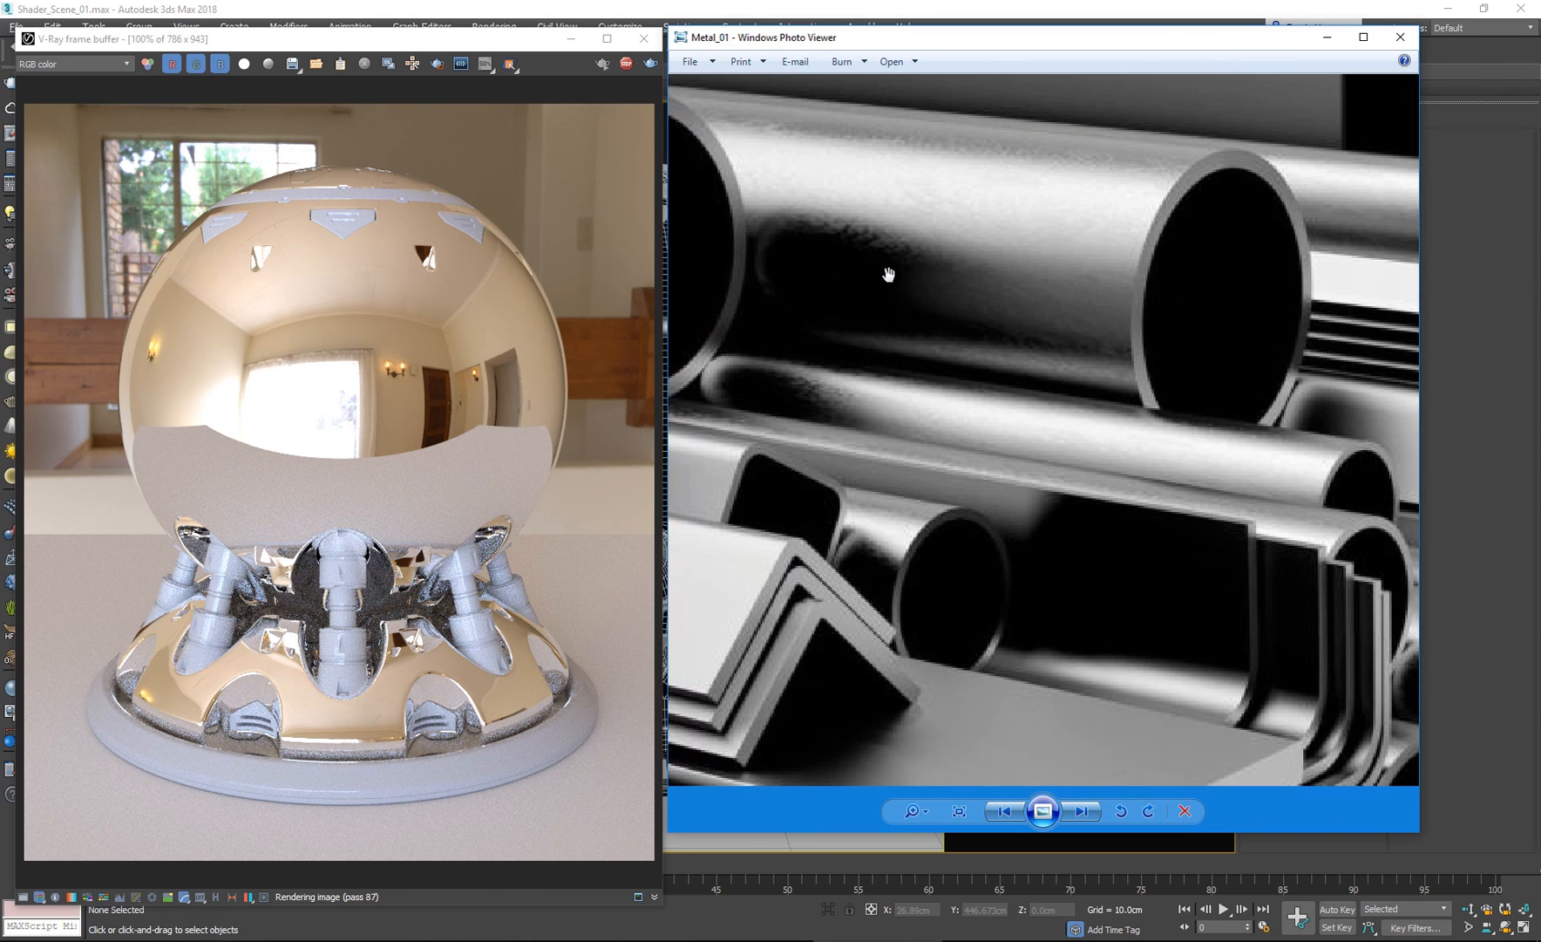
pyautogui.moveTo(998, 49)
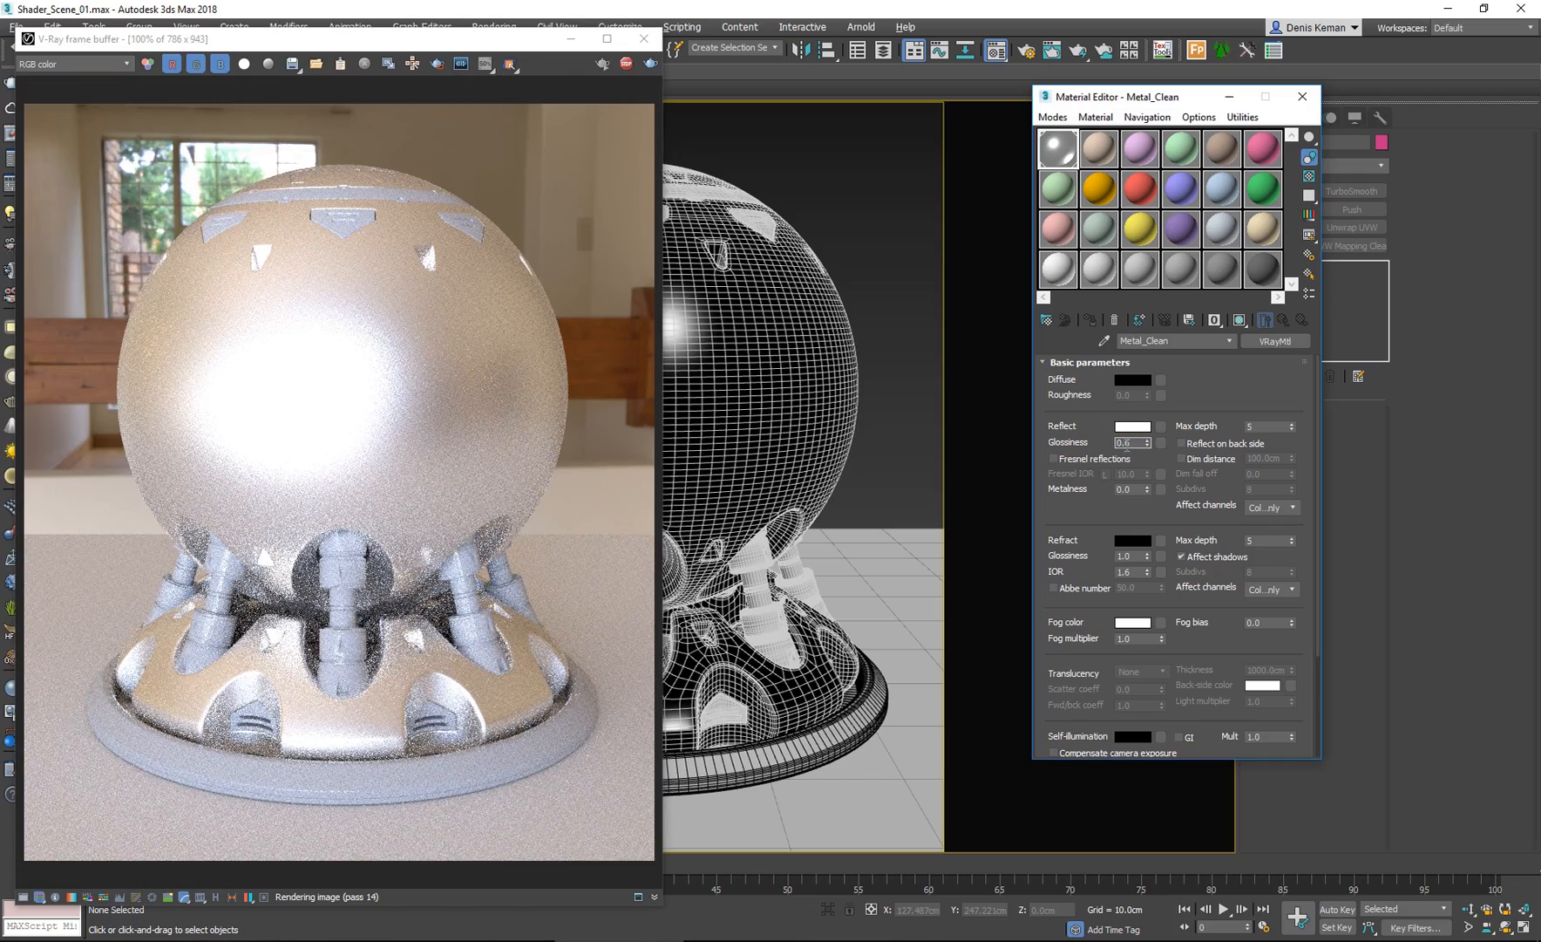
# Change Reflect Glossiness to 0.6 with Metalness at 0.0.
pyautogui.tripleClick(1131, 442)
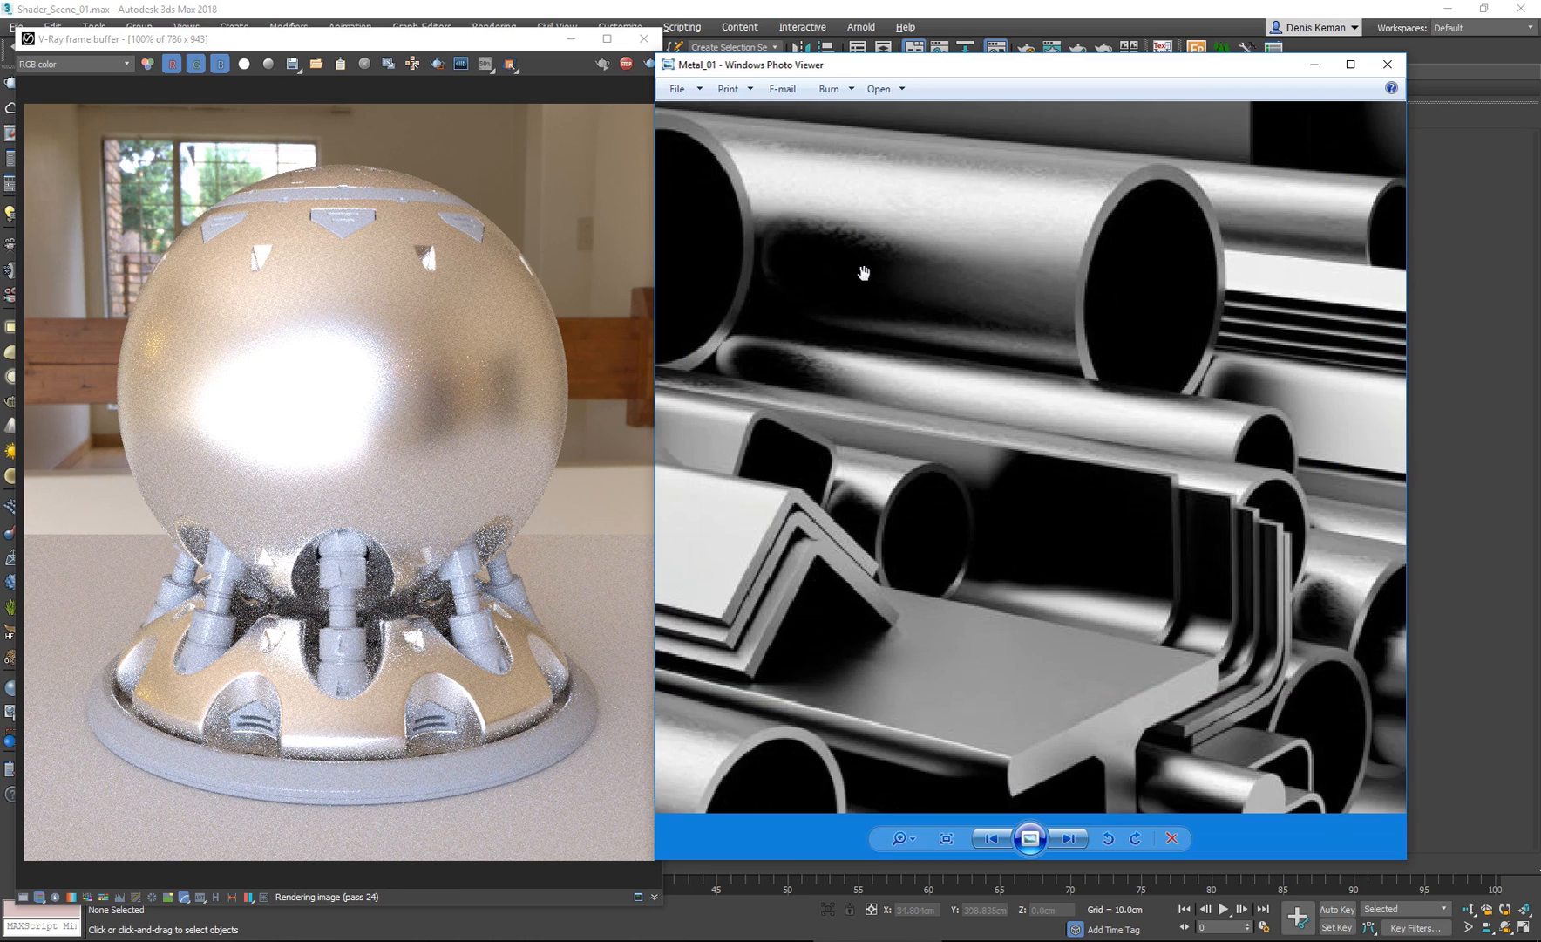
# Fit the whole Metal_01 photo to the Photo Viewer window.
pyautogui.click(945, 839)
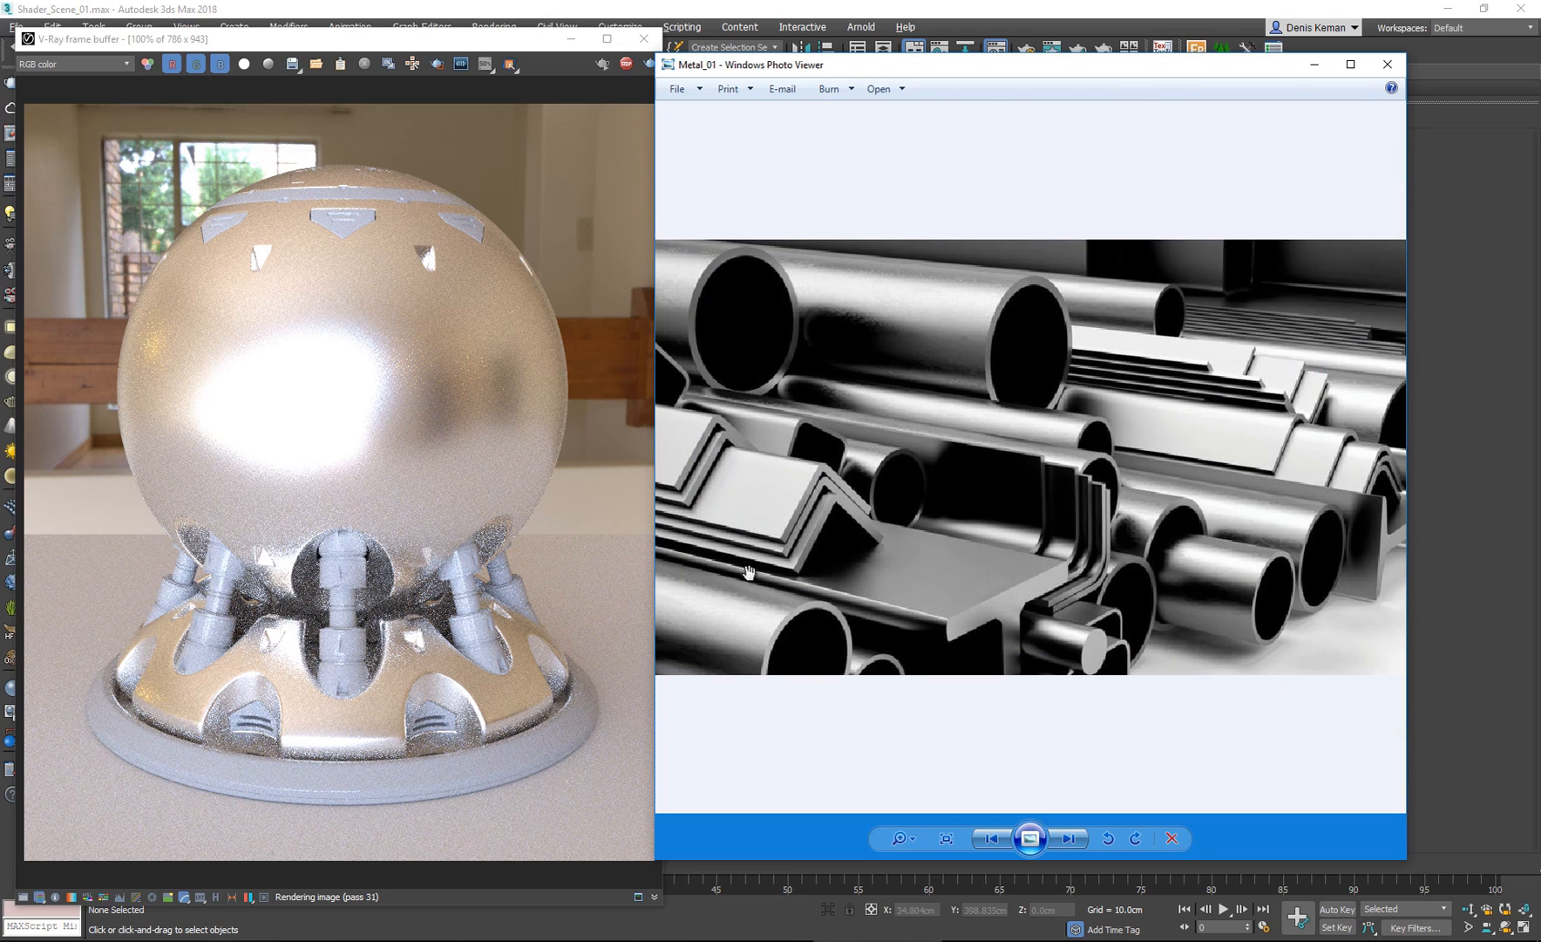
pyautogui.moveTo(939, 332)
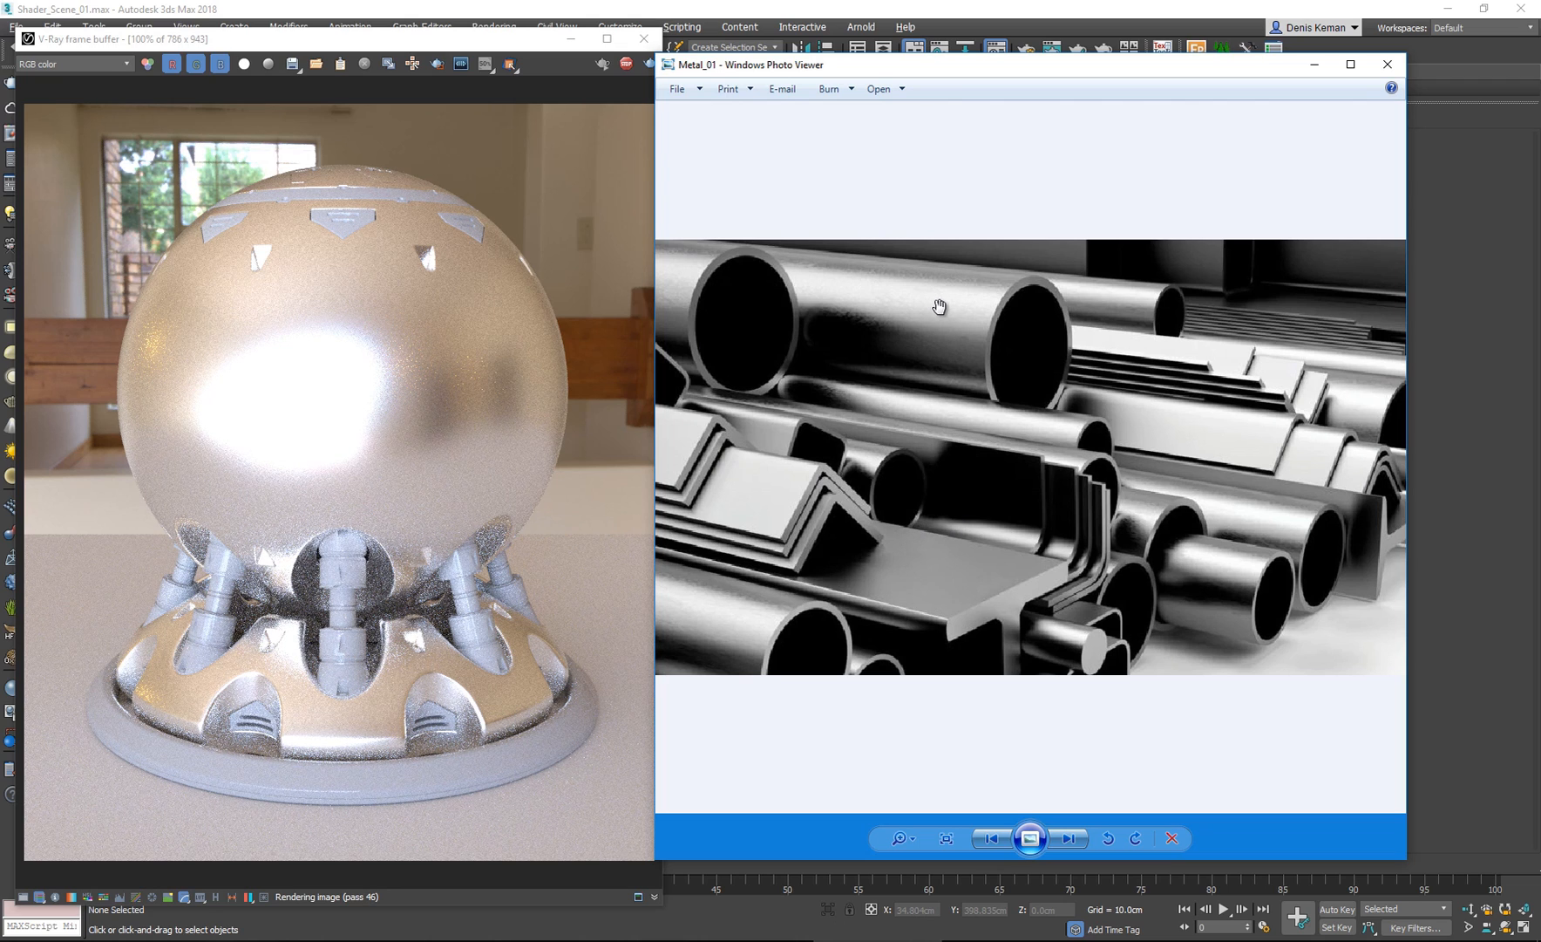
pyautogui.moveTo(1013, 296)
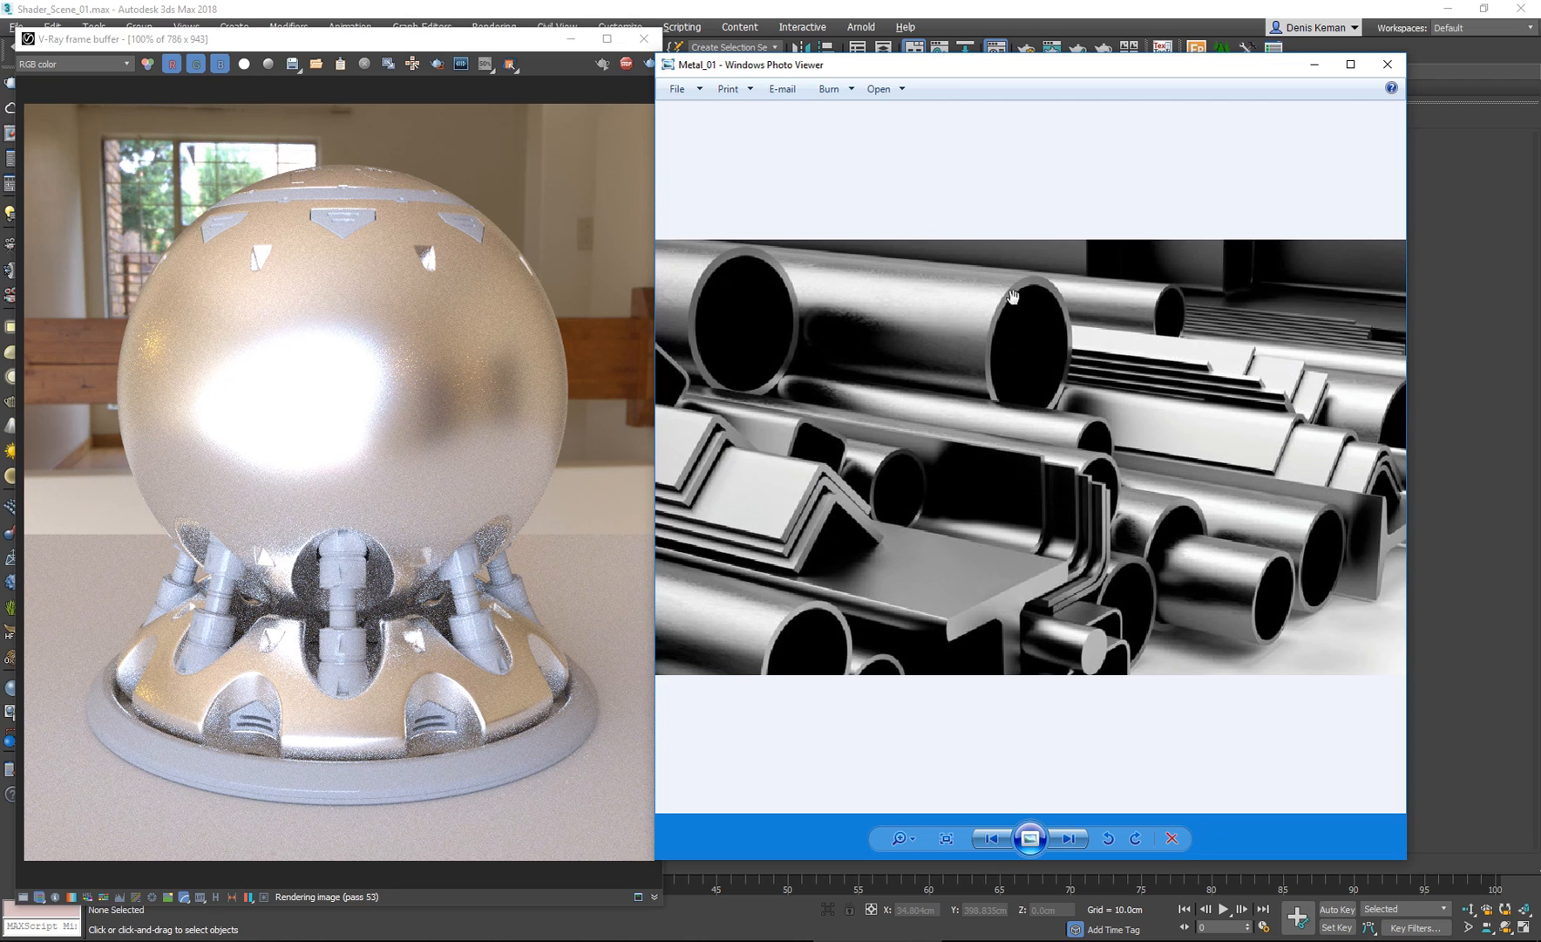
pyautogui.moveTo(948, 326)
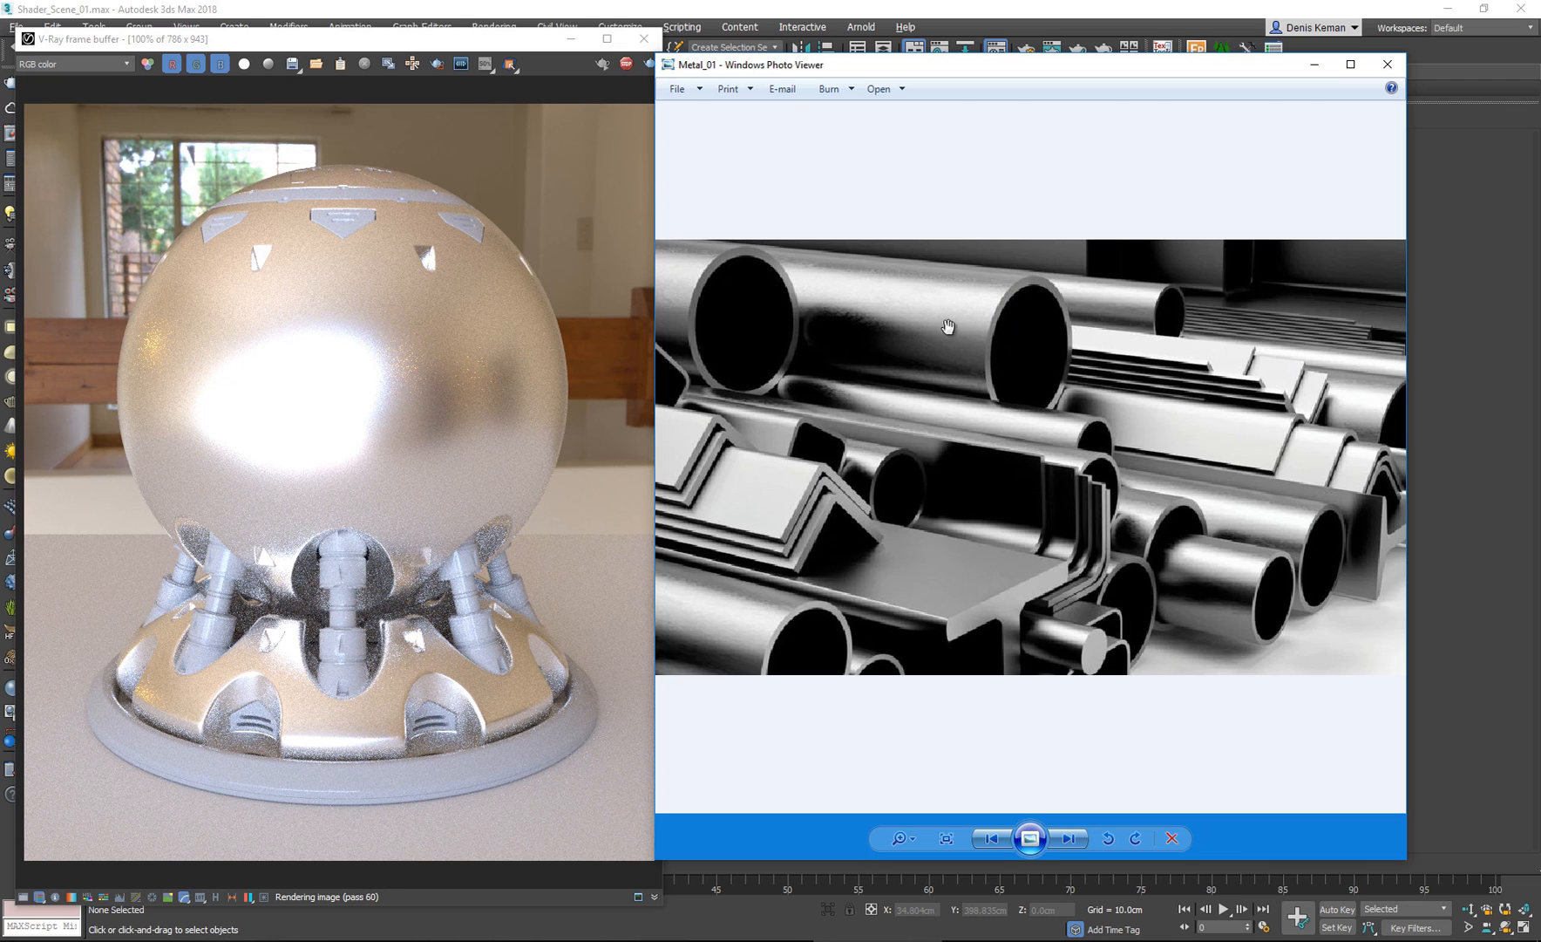
pyautogui.moveTo(897, 347)
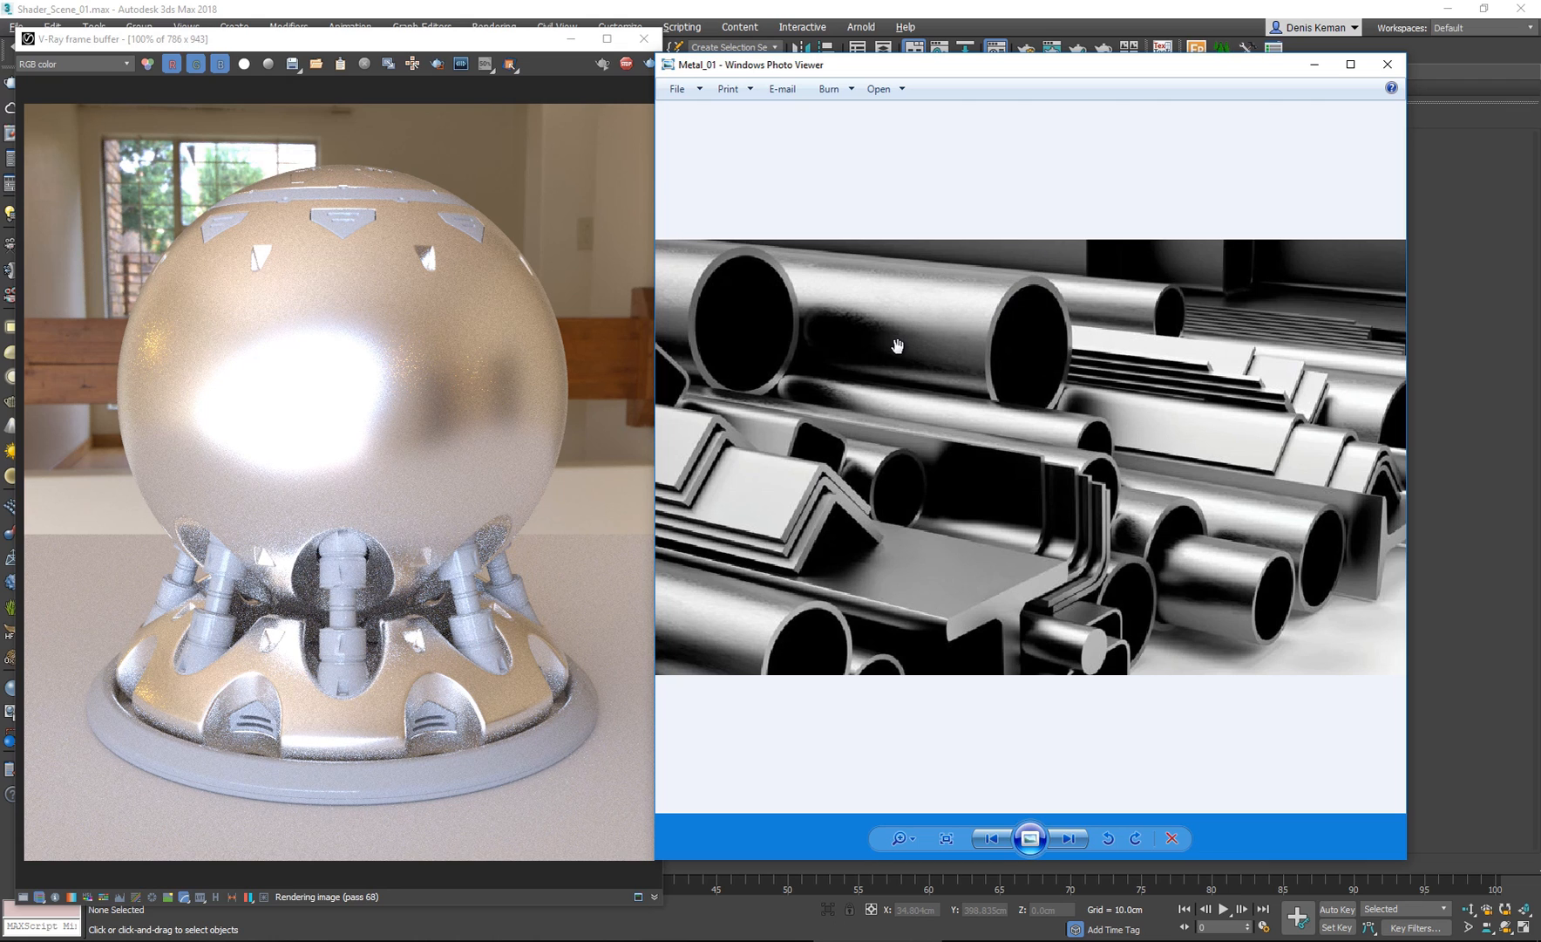
pyautogui.moveTo(833, 298)
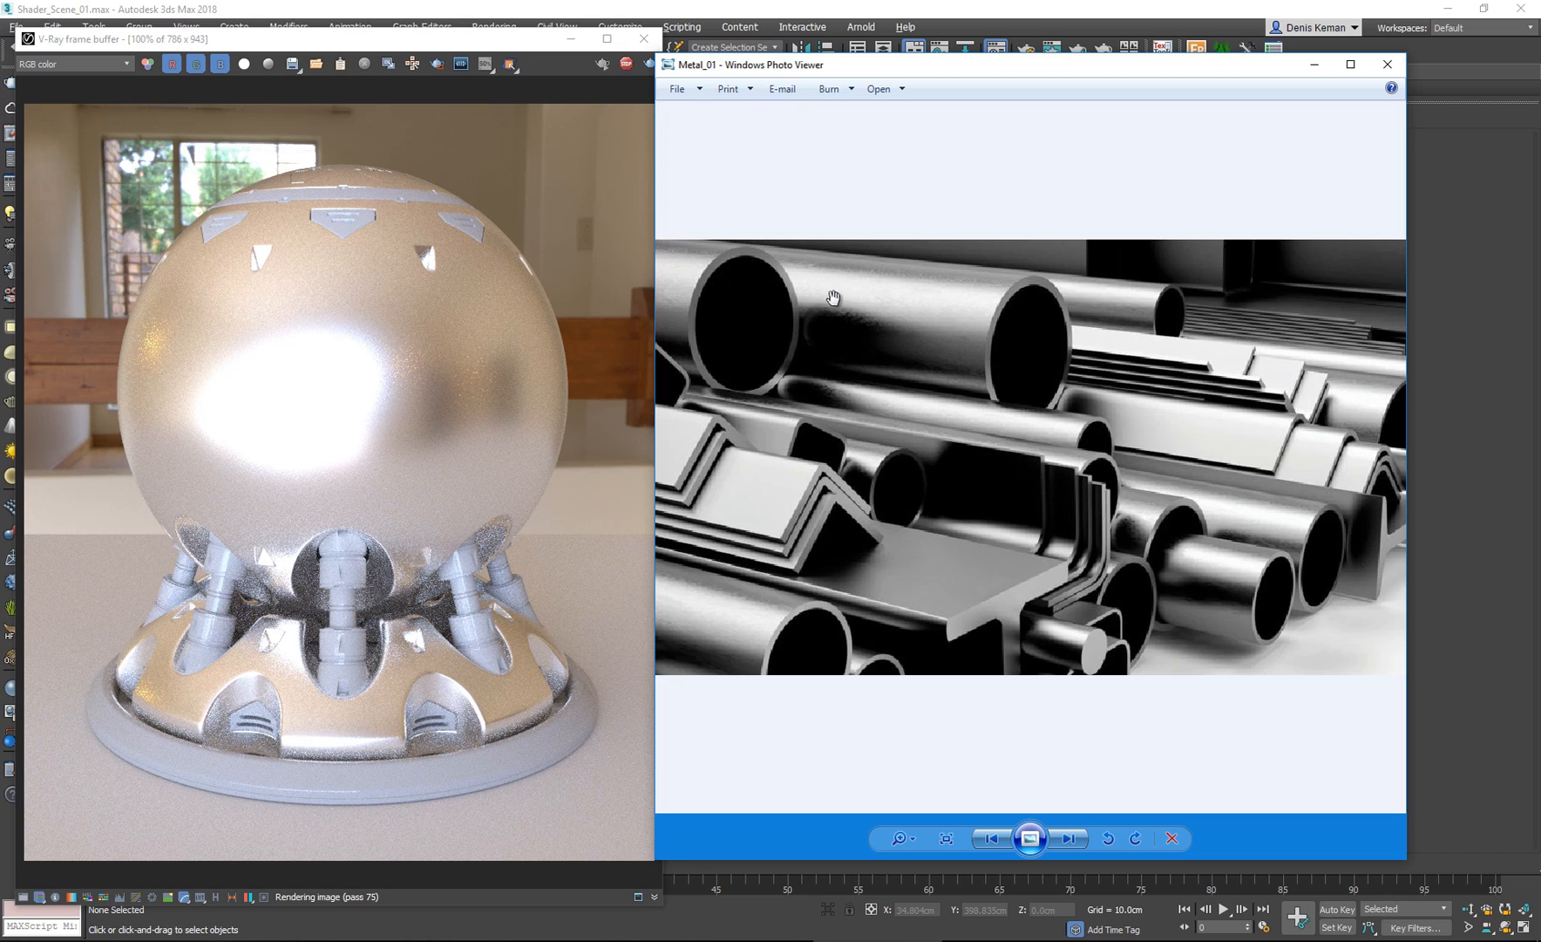
pyautogui.moveTo(755, 278)
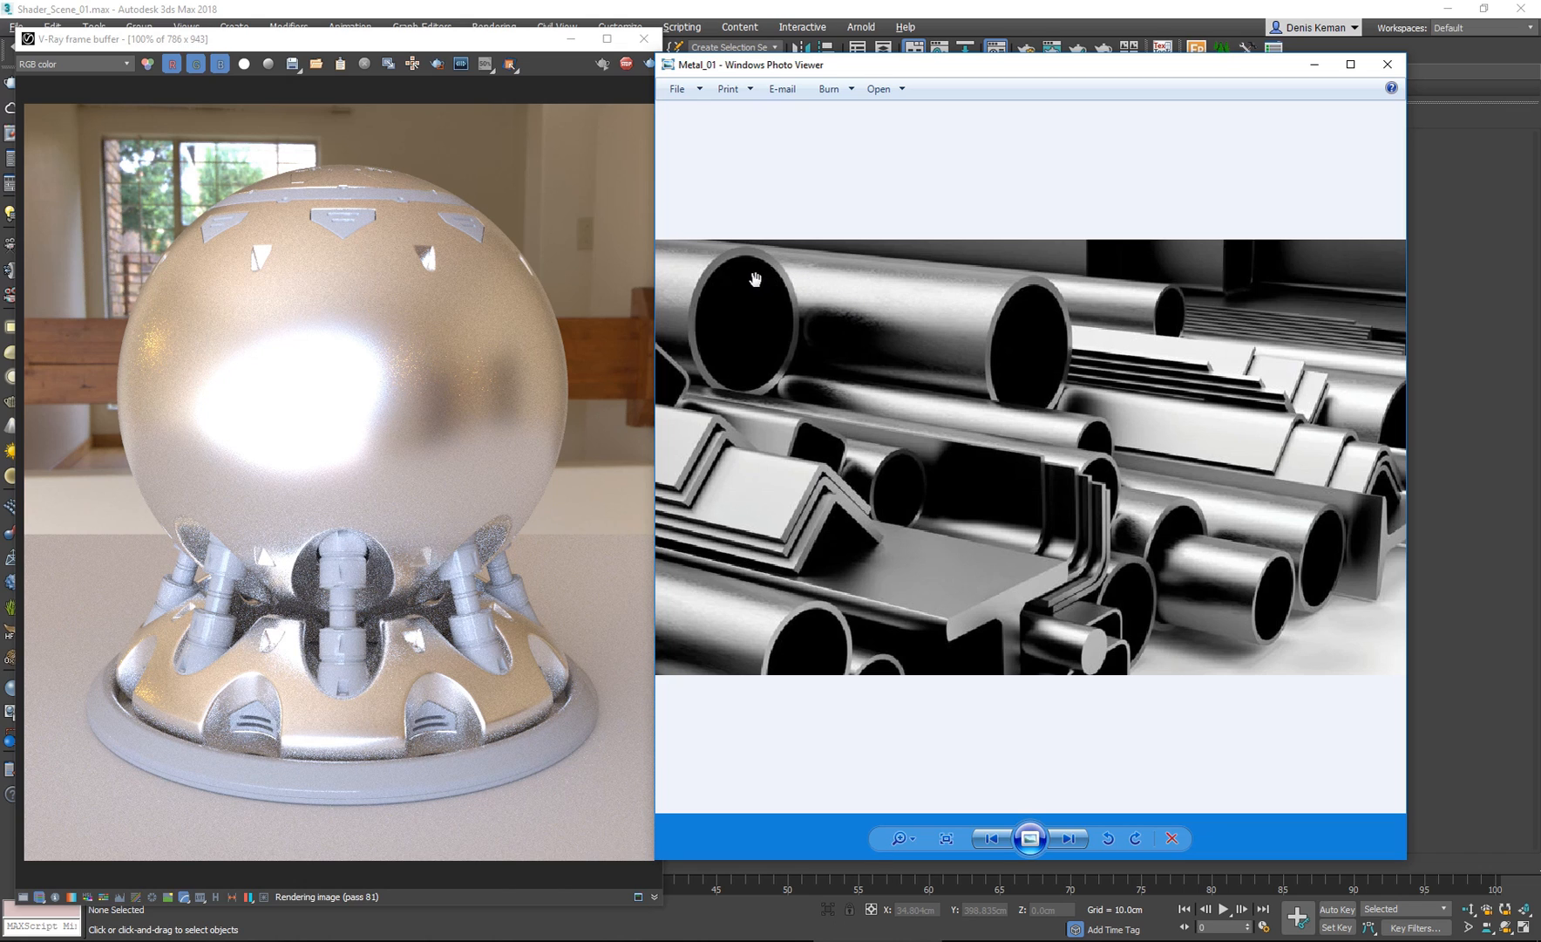
pyautogui.moveTo(819, 283)
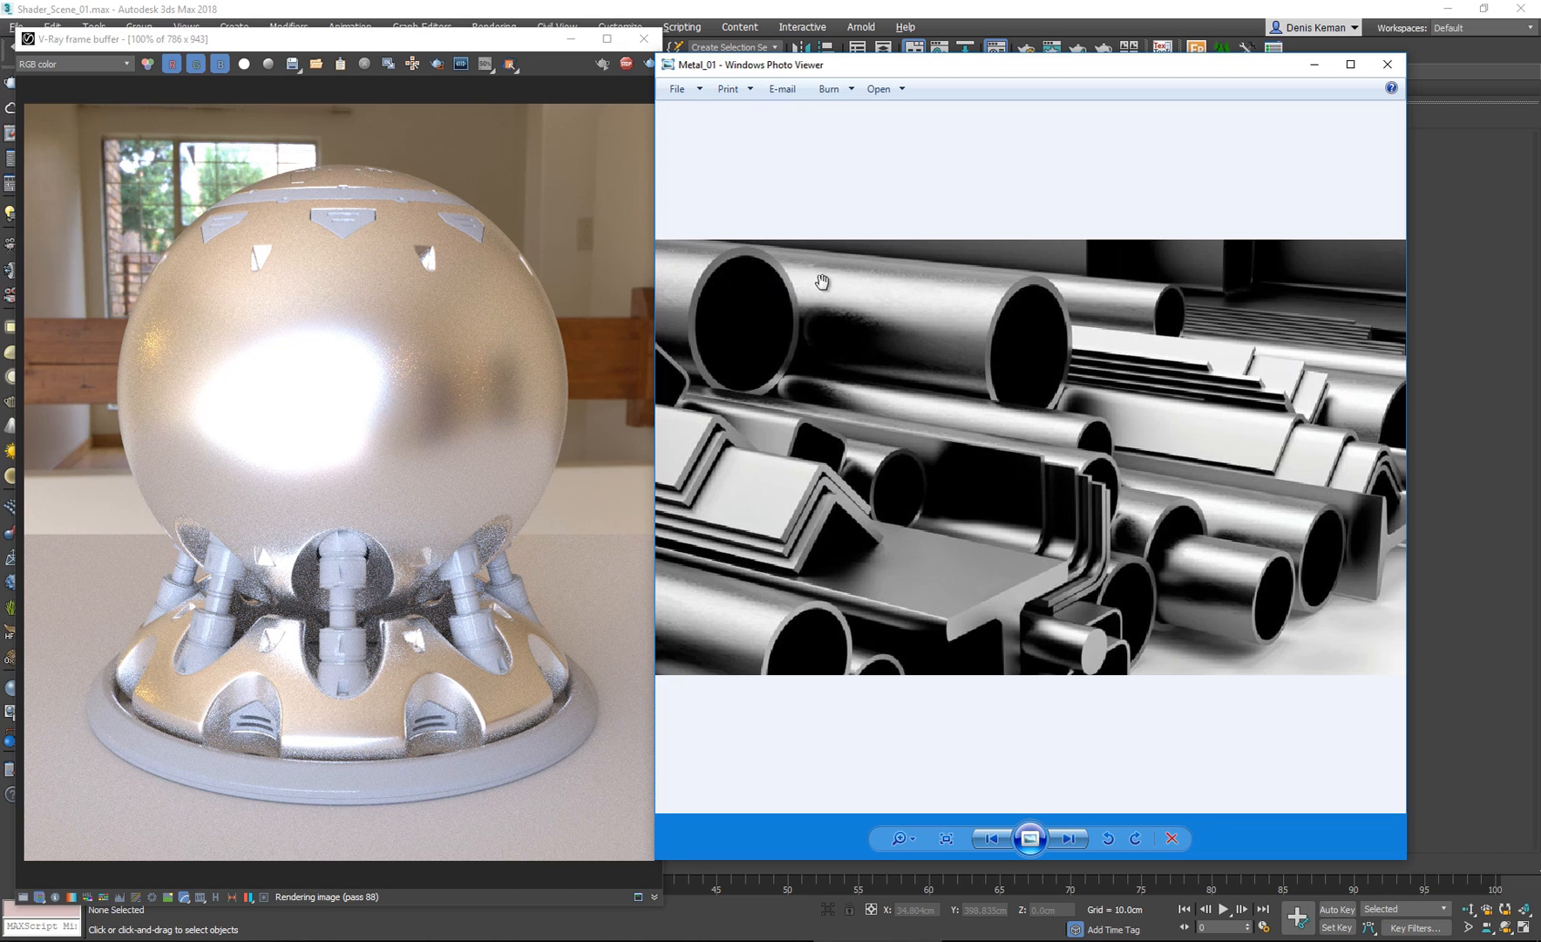
pyautogui.moveTo(331, 384)
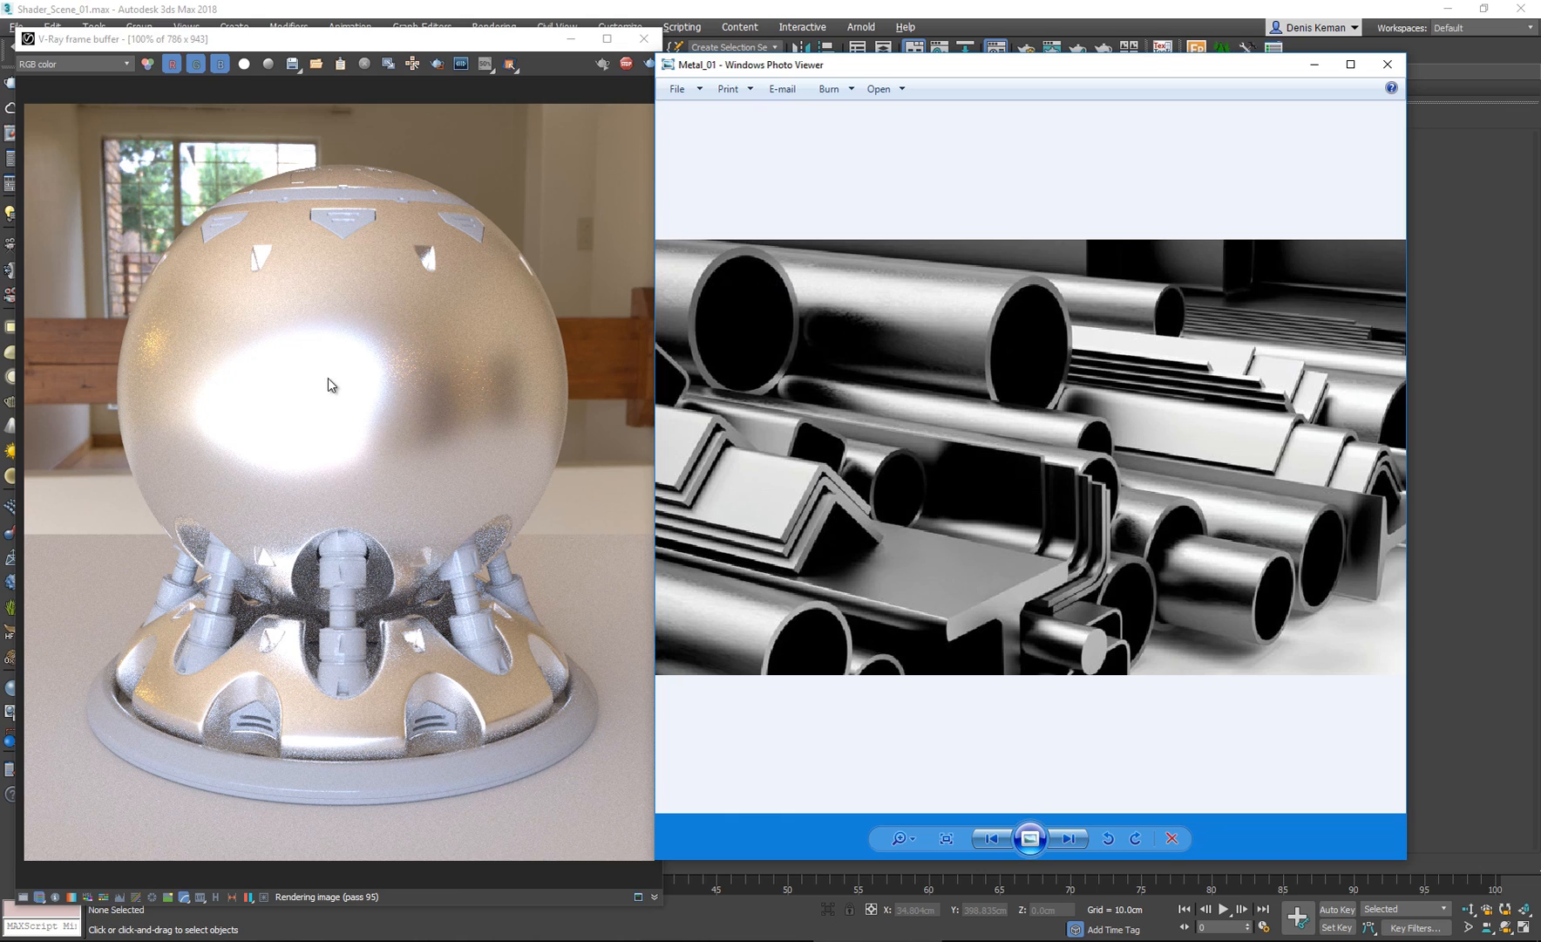
pyautogui.moveTo(769, 283)
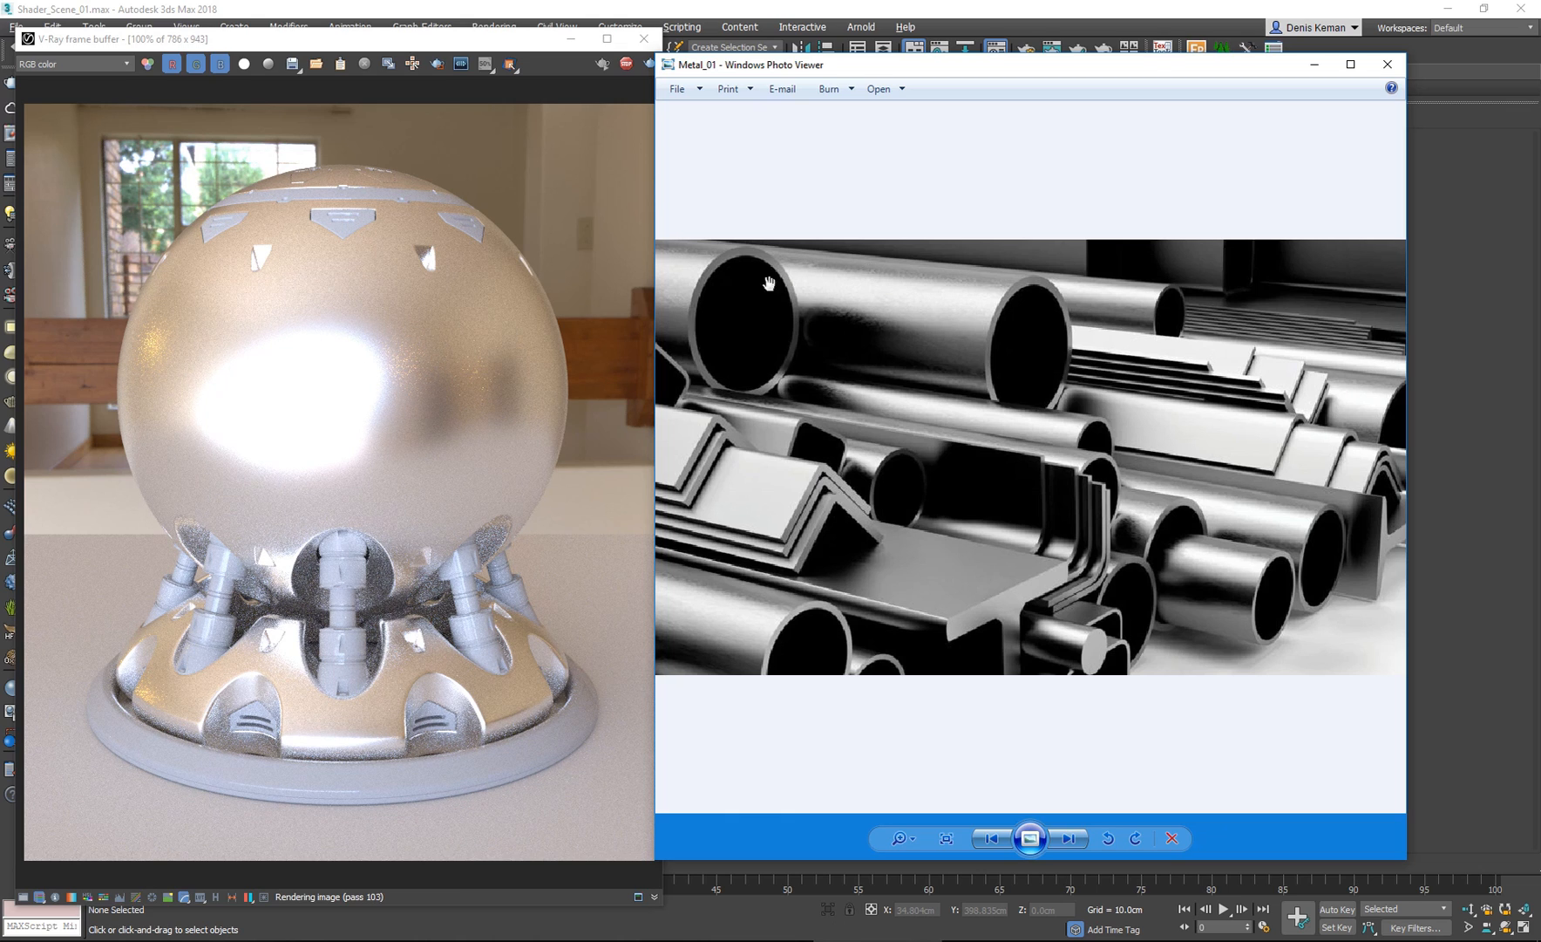
pyautogui.moveTo(1126, 325)
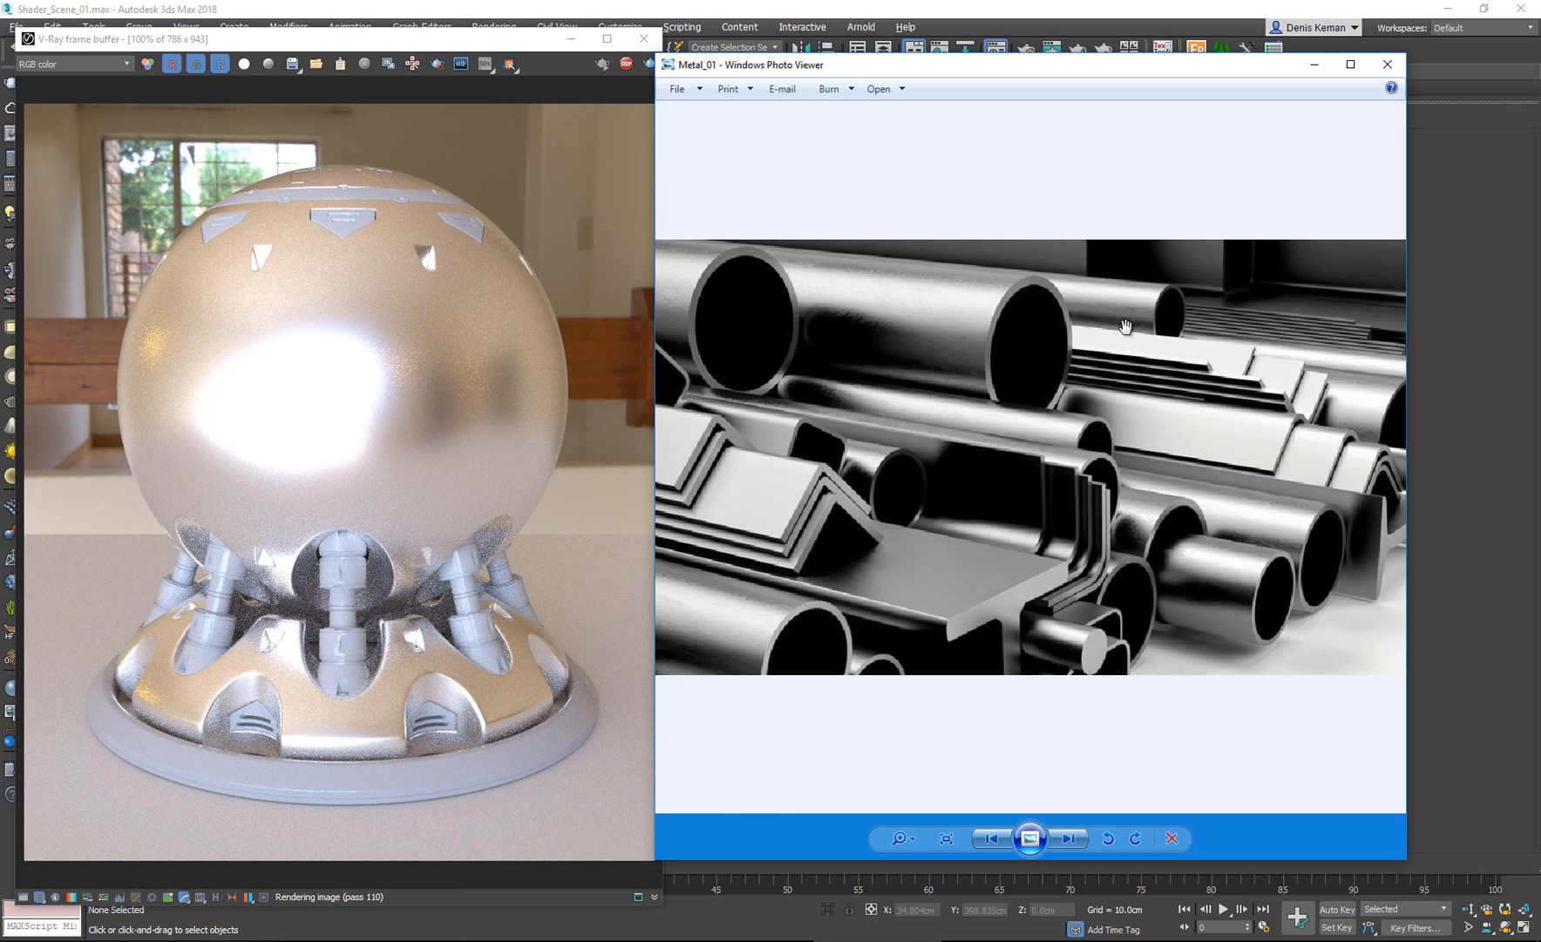
pyautogui.moveTo(1088, 75)
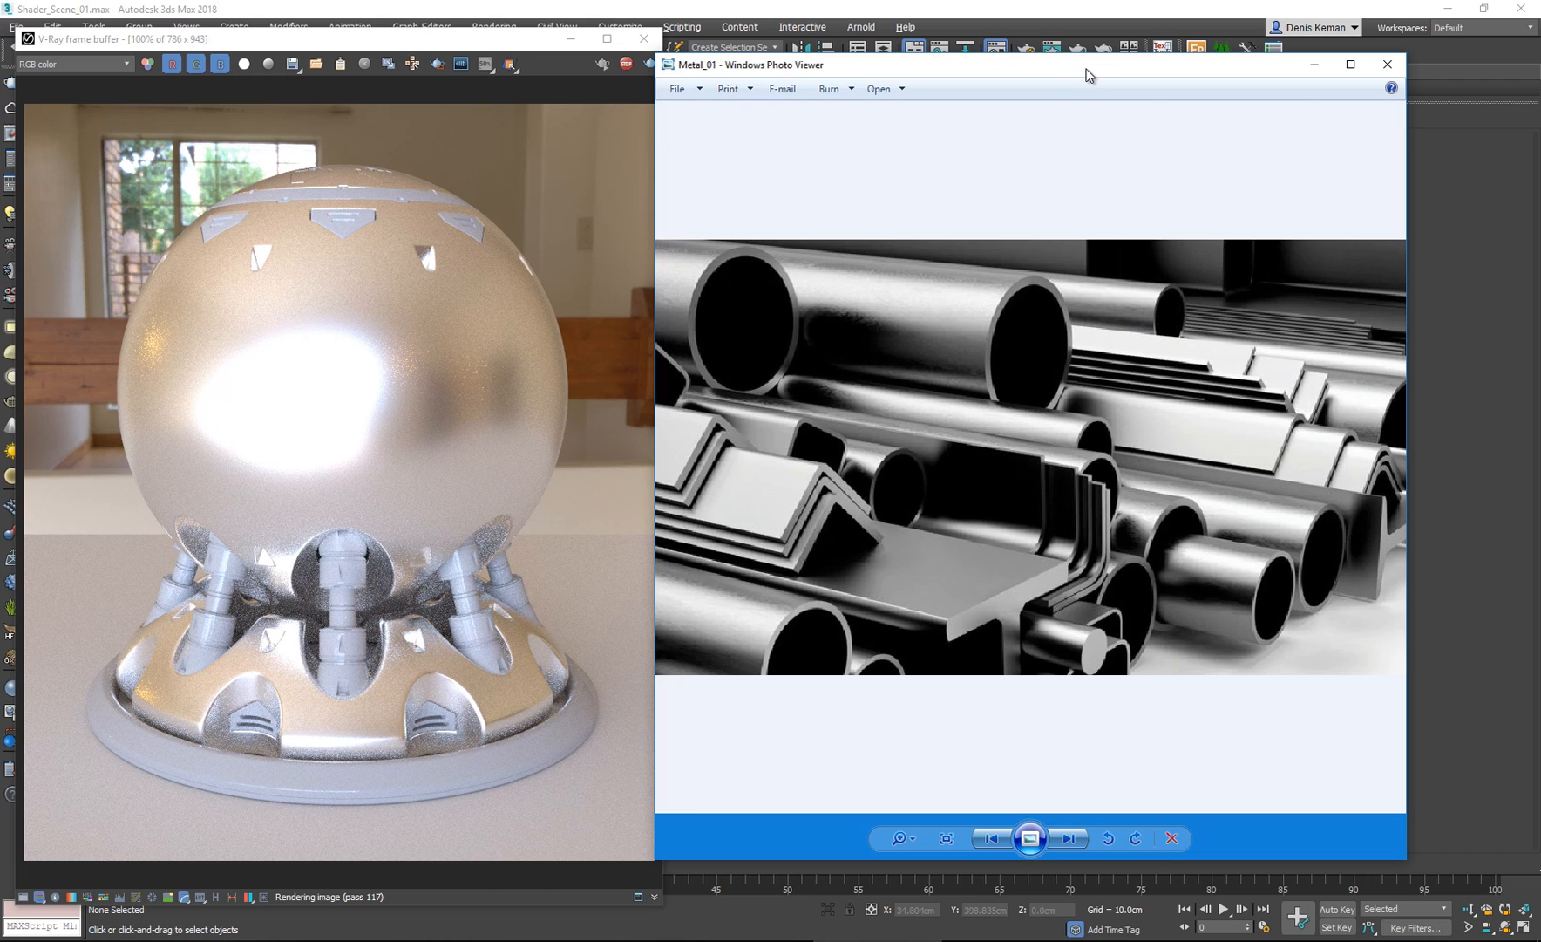
pyautogui.moveTo(218, 377)
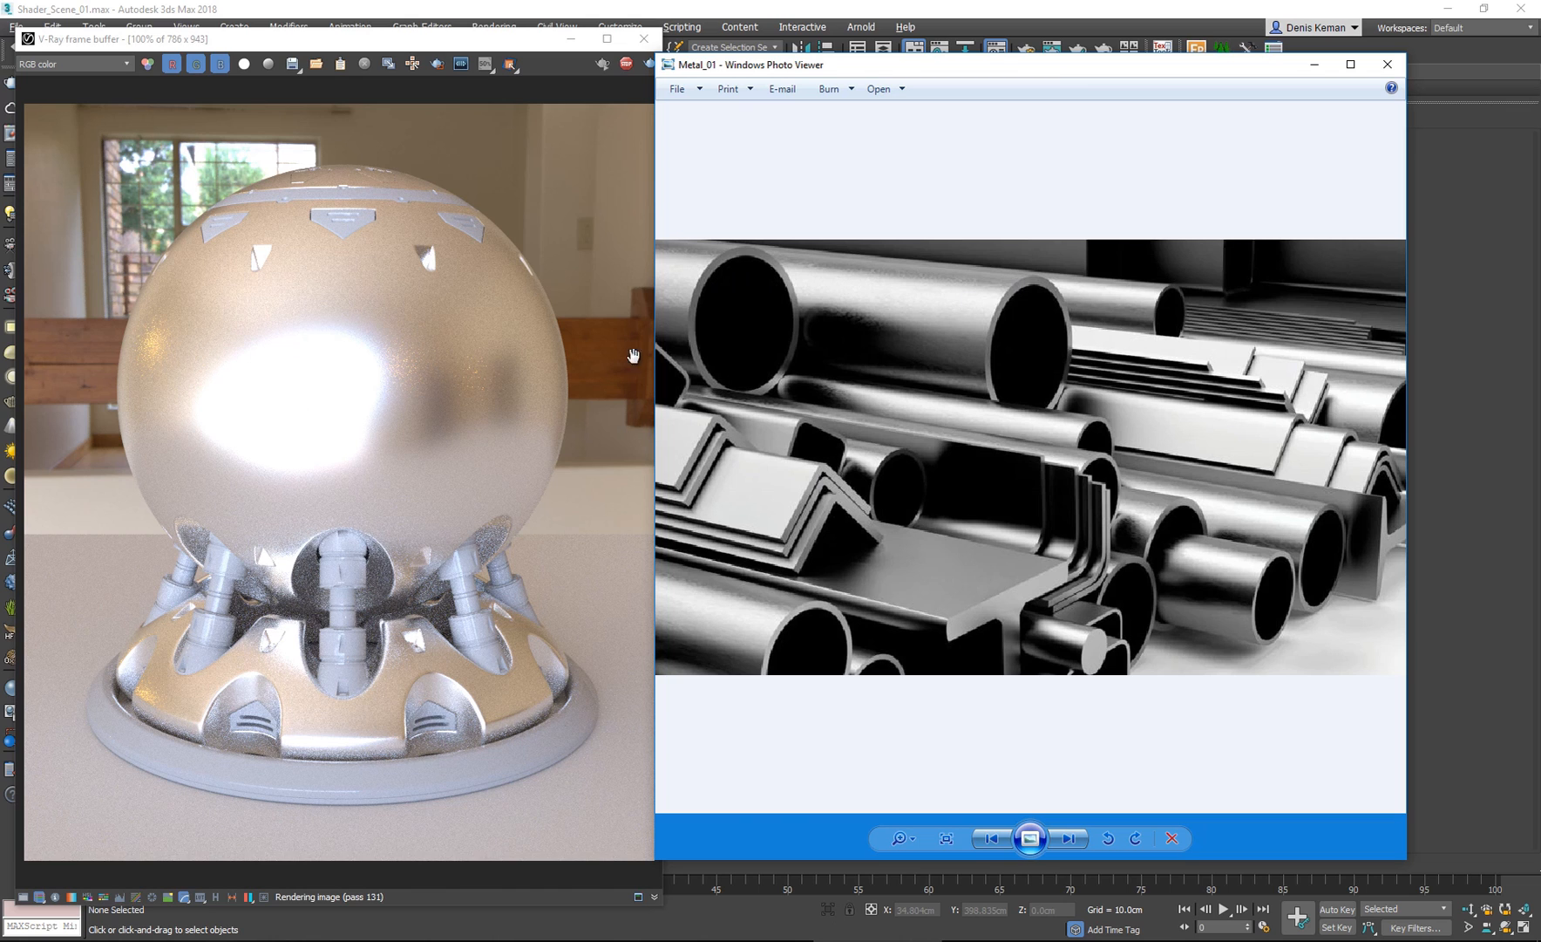
pyautogui.moveTo(609, 156)
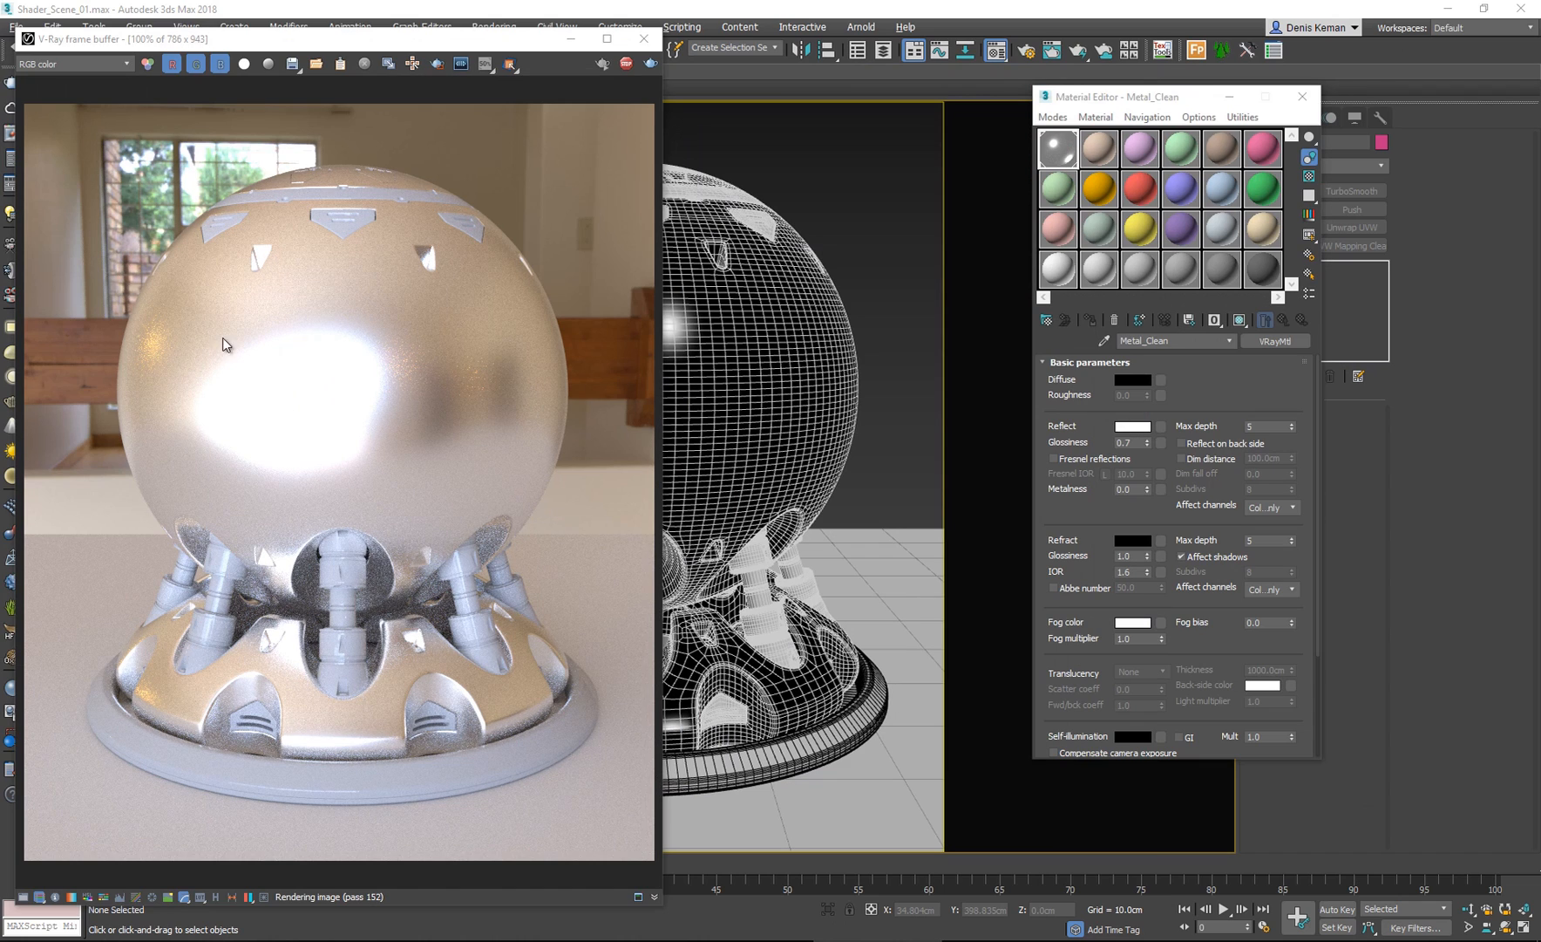
pyautogui.moveTo(491, 381)
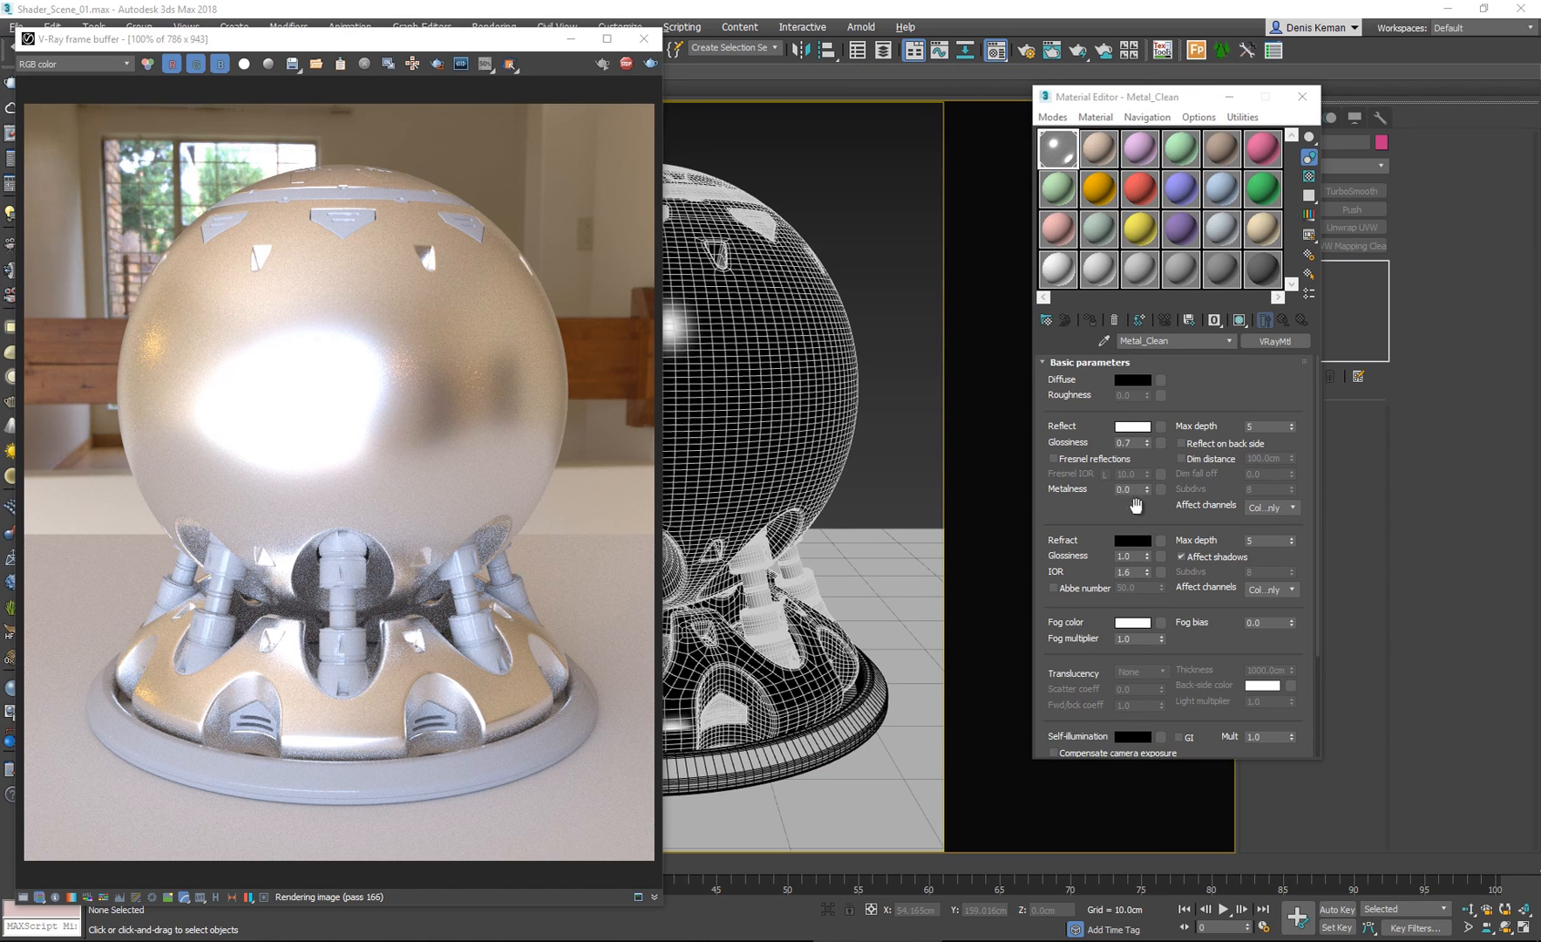
# Scroll the Metal_Clean Material Editor down to the BRDF rollout.
pyautogui.scroll(-3)
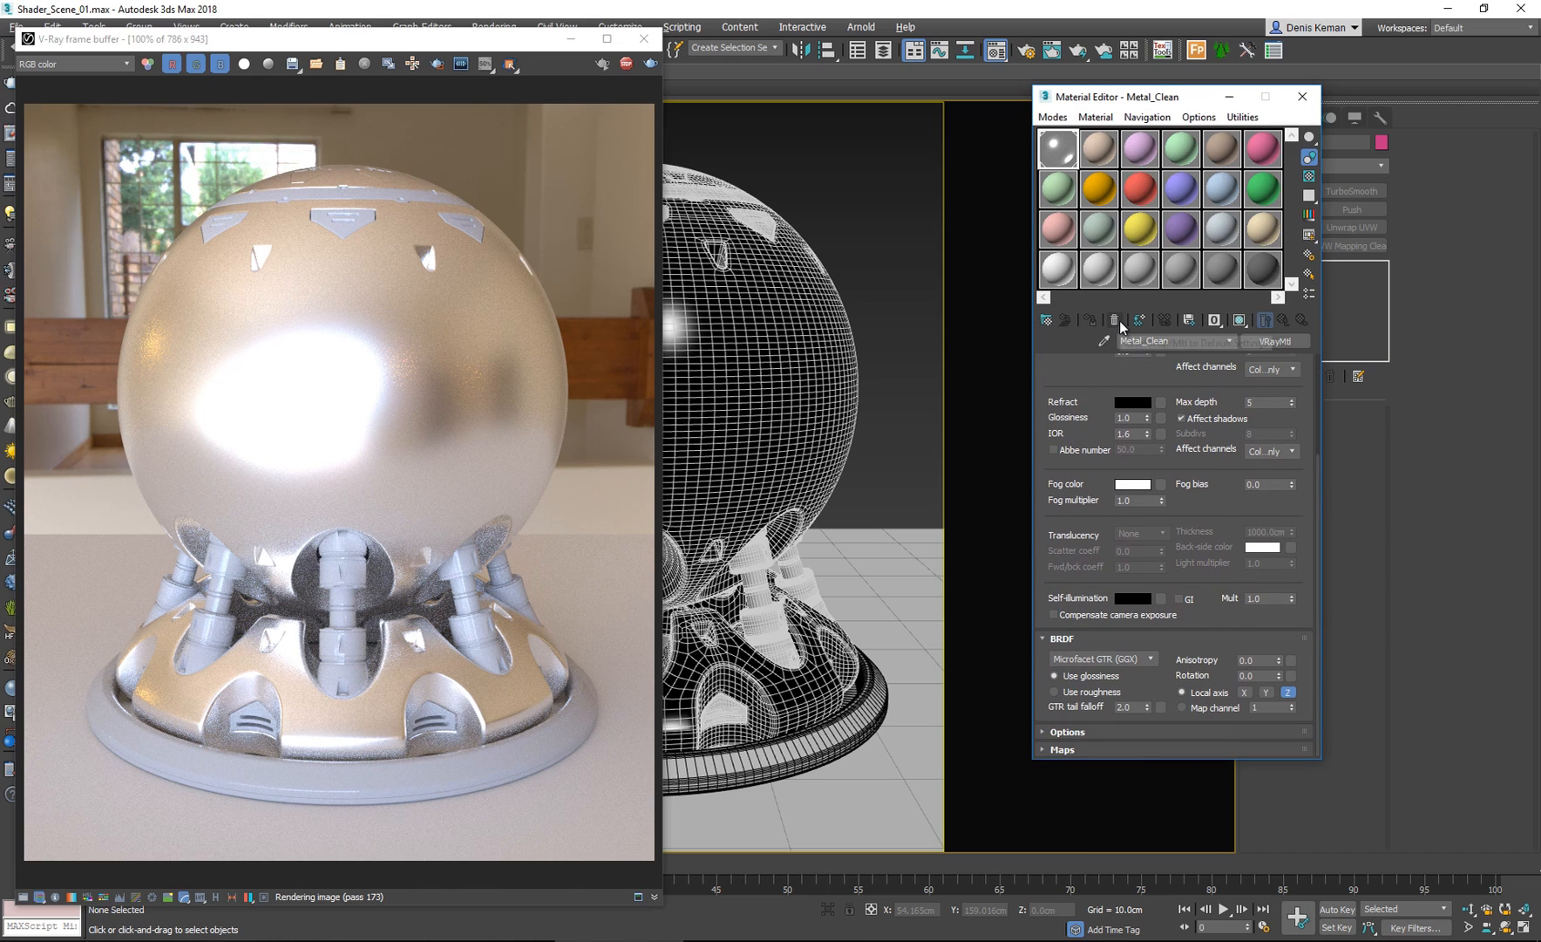
pyautogui.moveTo(1091, 507)
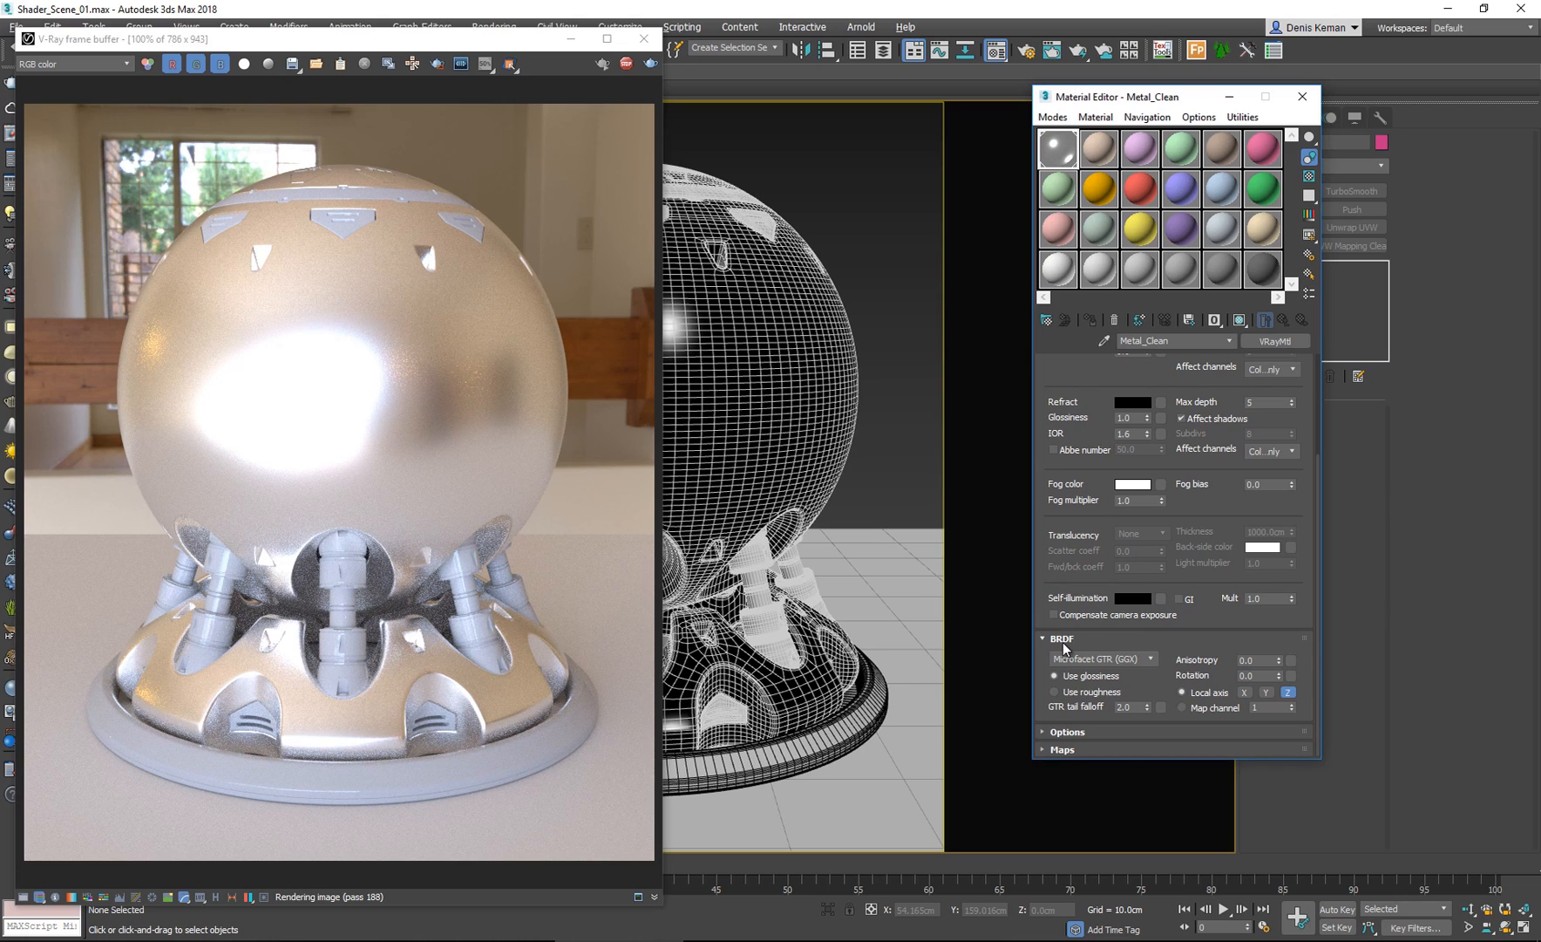
pyautogui.moveTo(1204, 651)
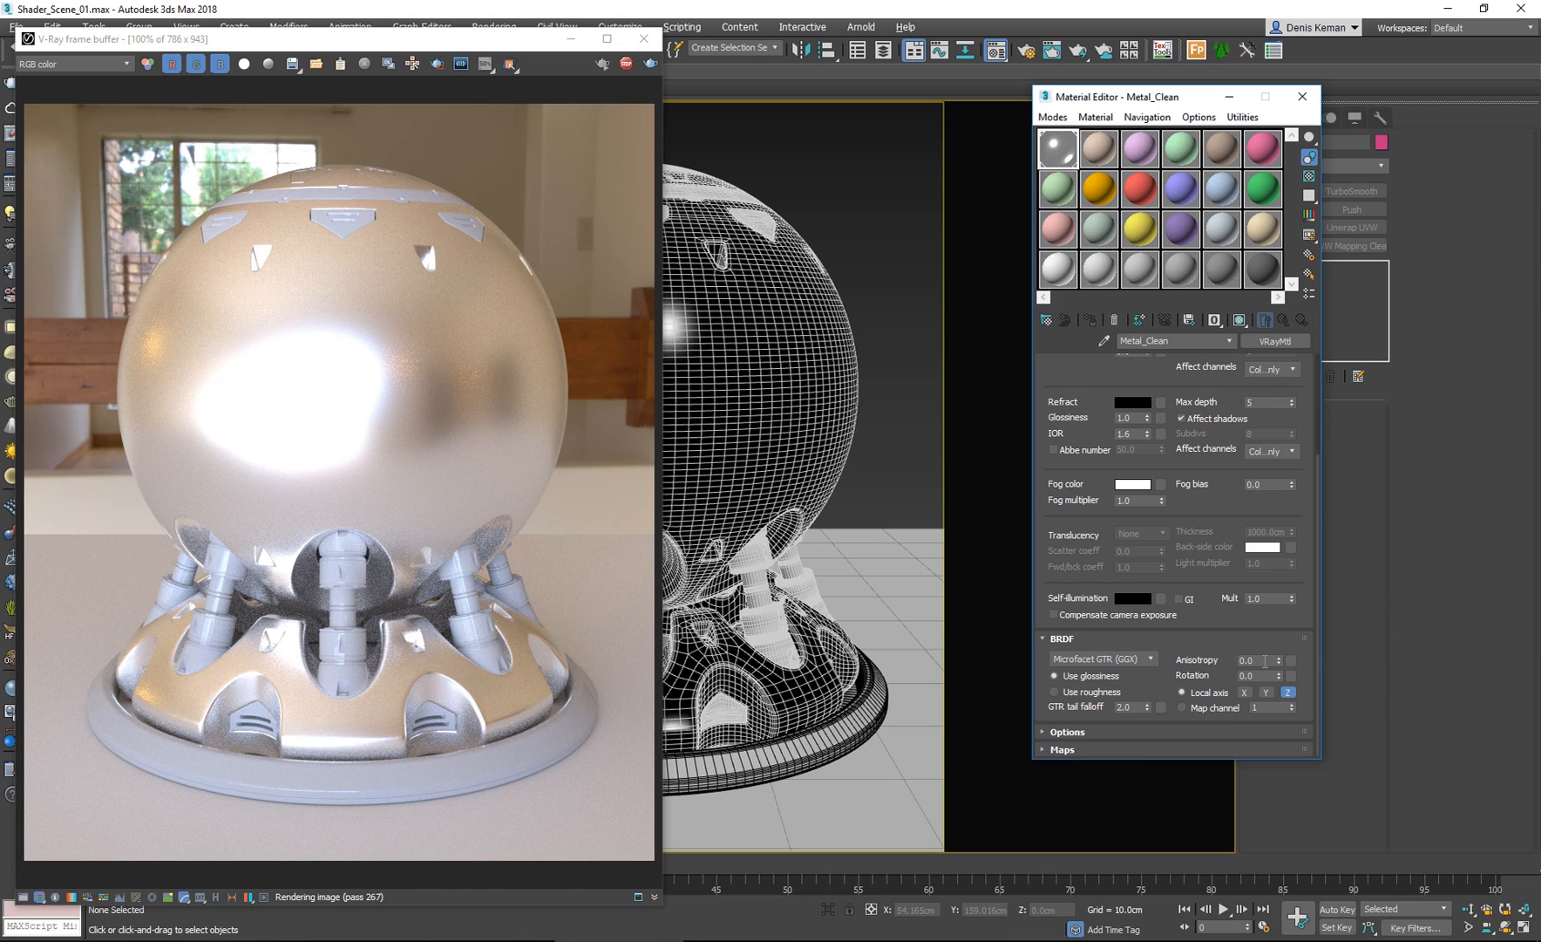
# Set anisotropy to 0.5 and compare local X and Z axis highlights.
pyautogui.tripleClick(1256, 659)
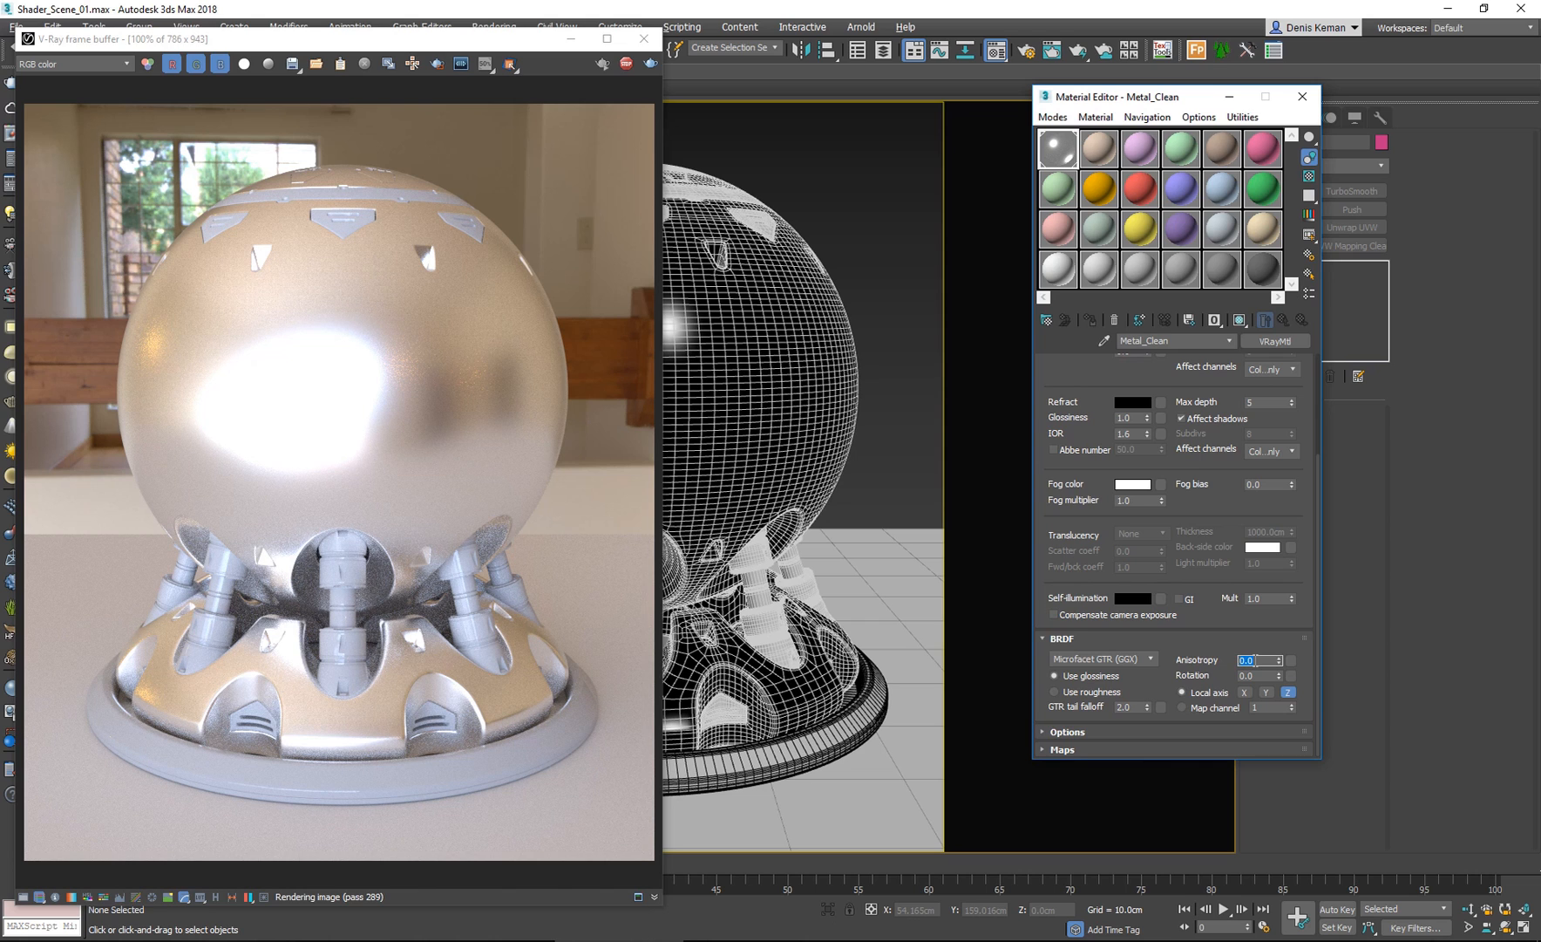
pyautogui.write('0.5')
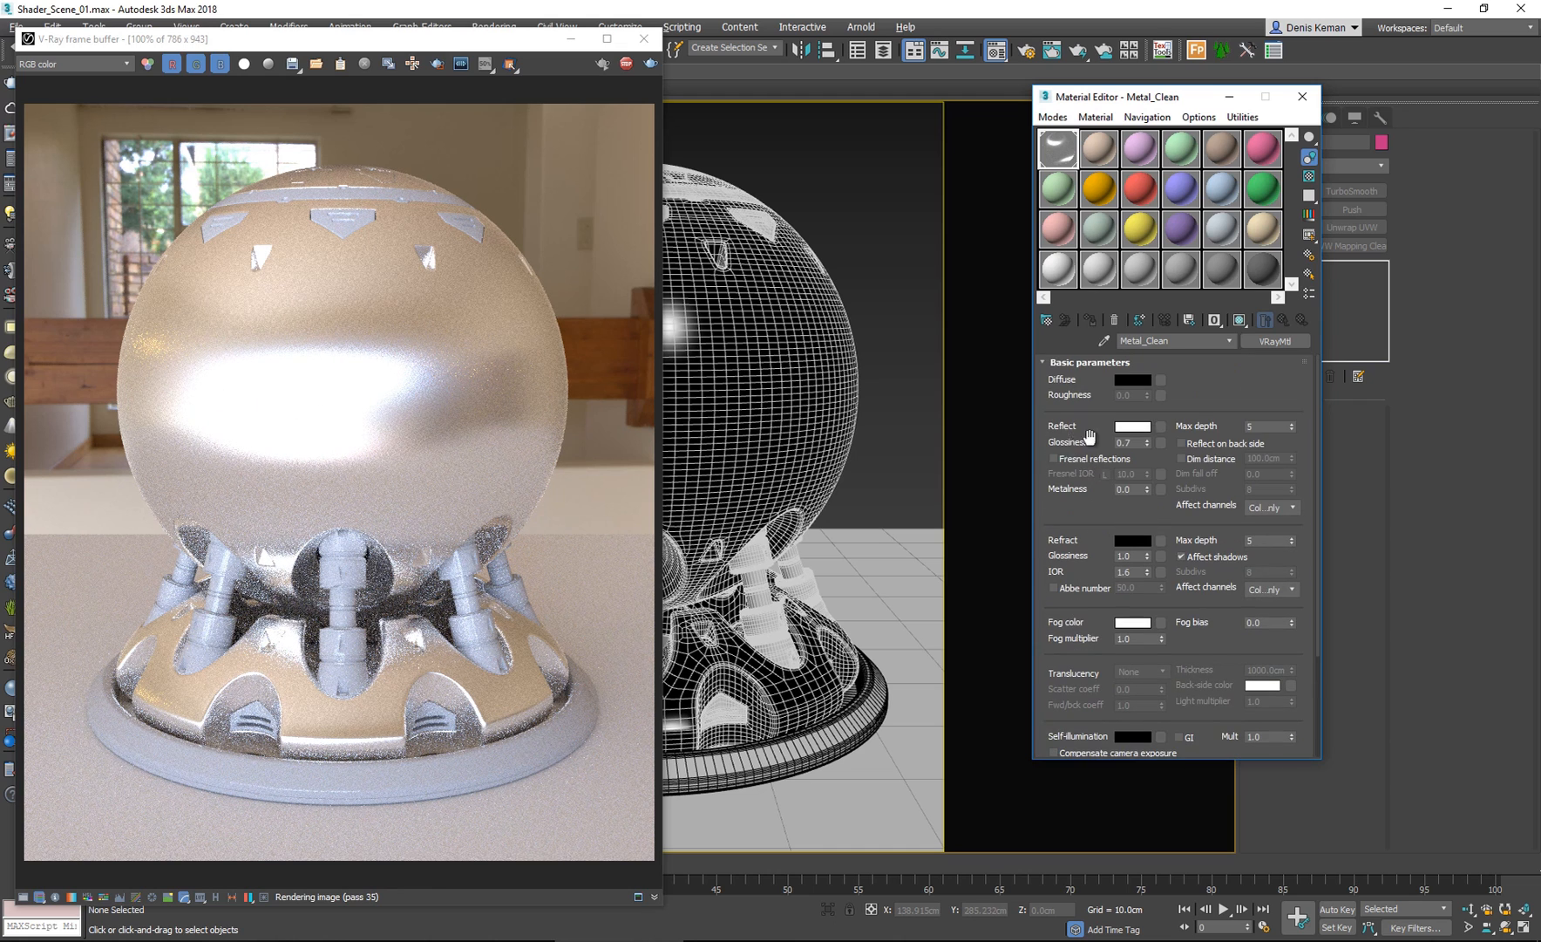
pyautogui.scroll(-3)
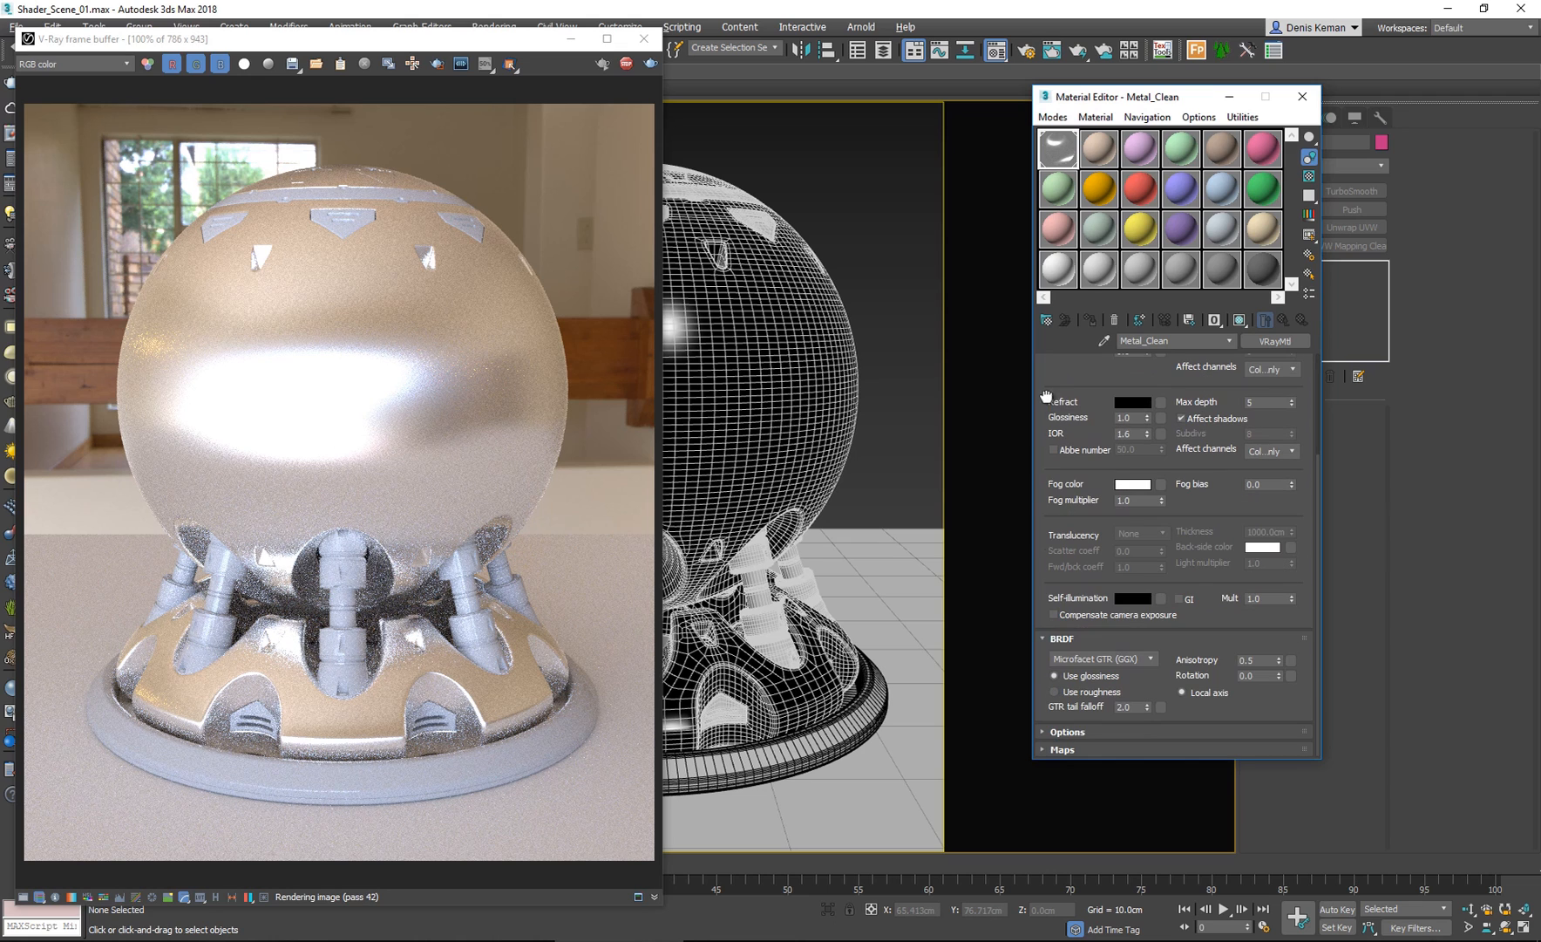
pyautogui.click(1182, 692)
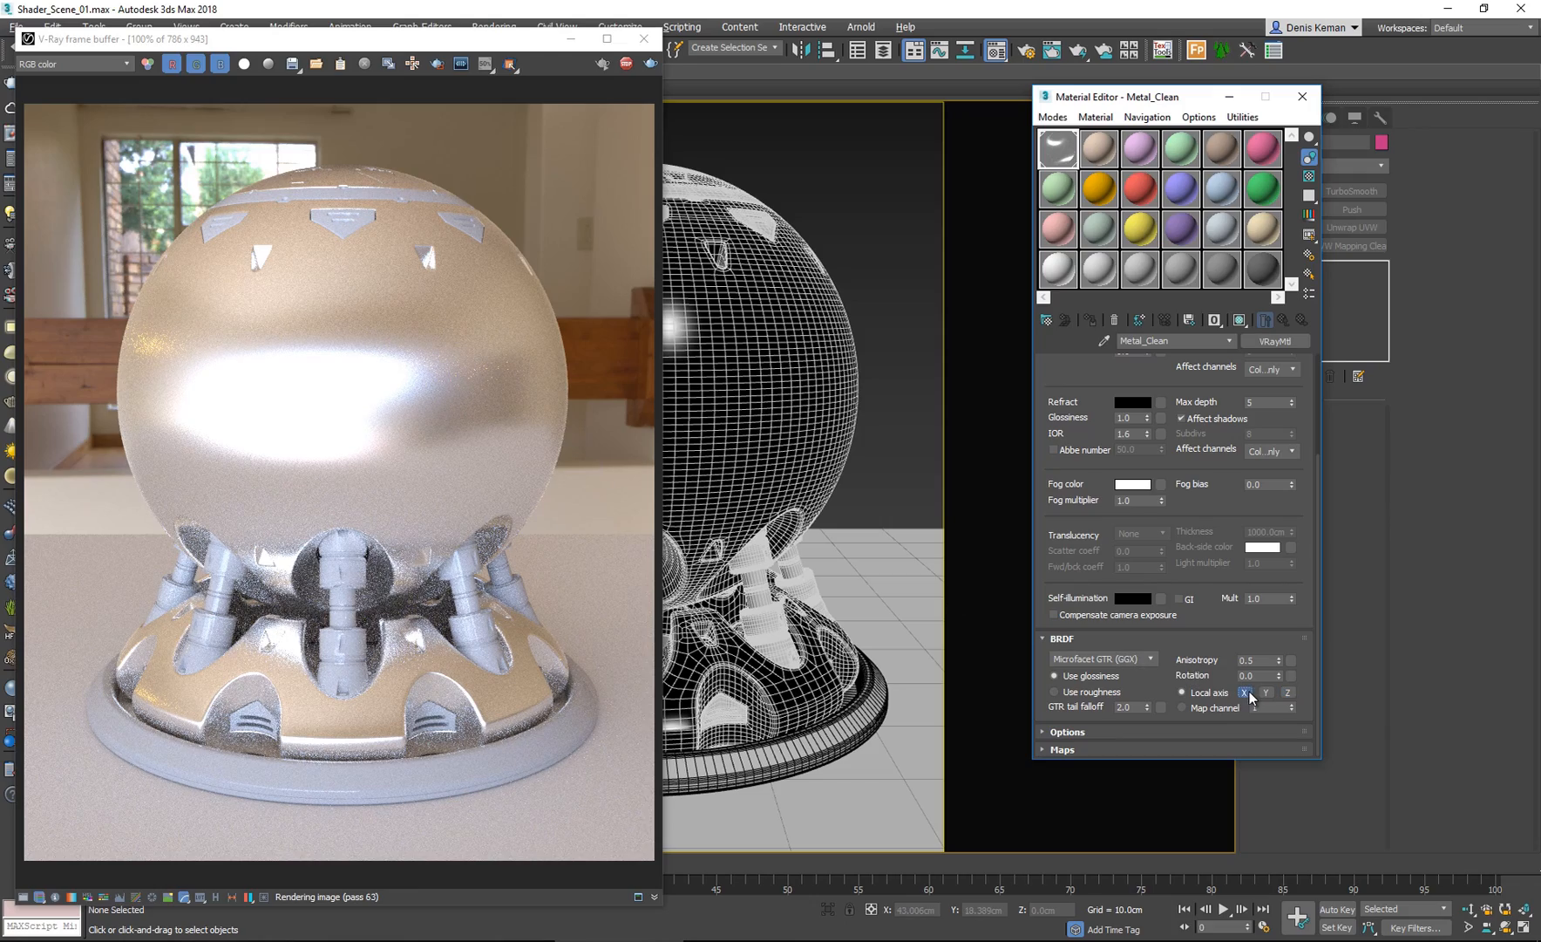
pyautogui.click(1255, 708)
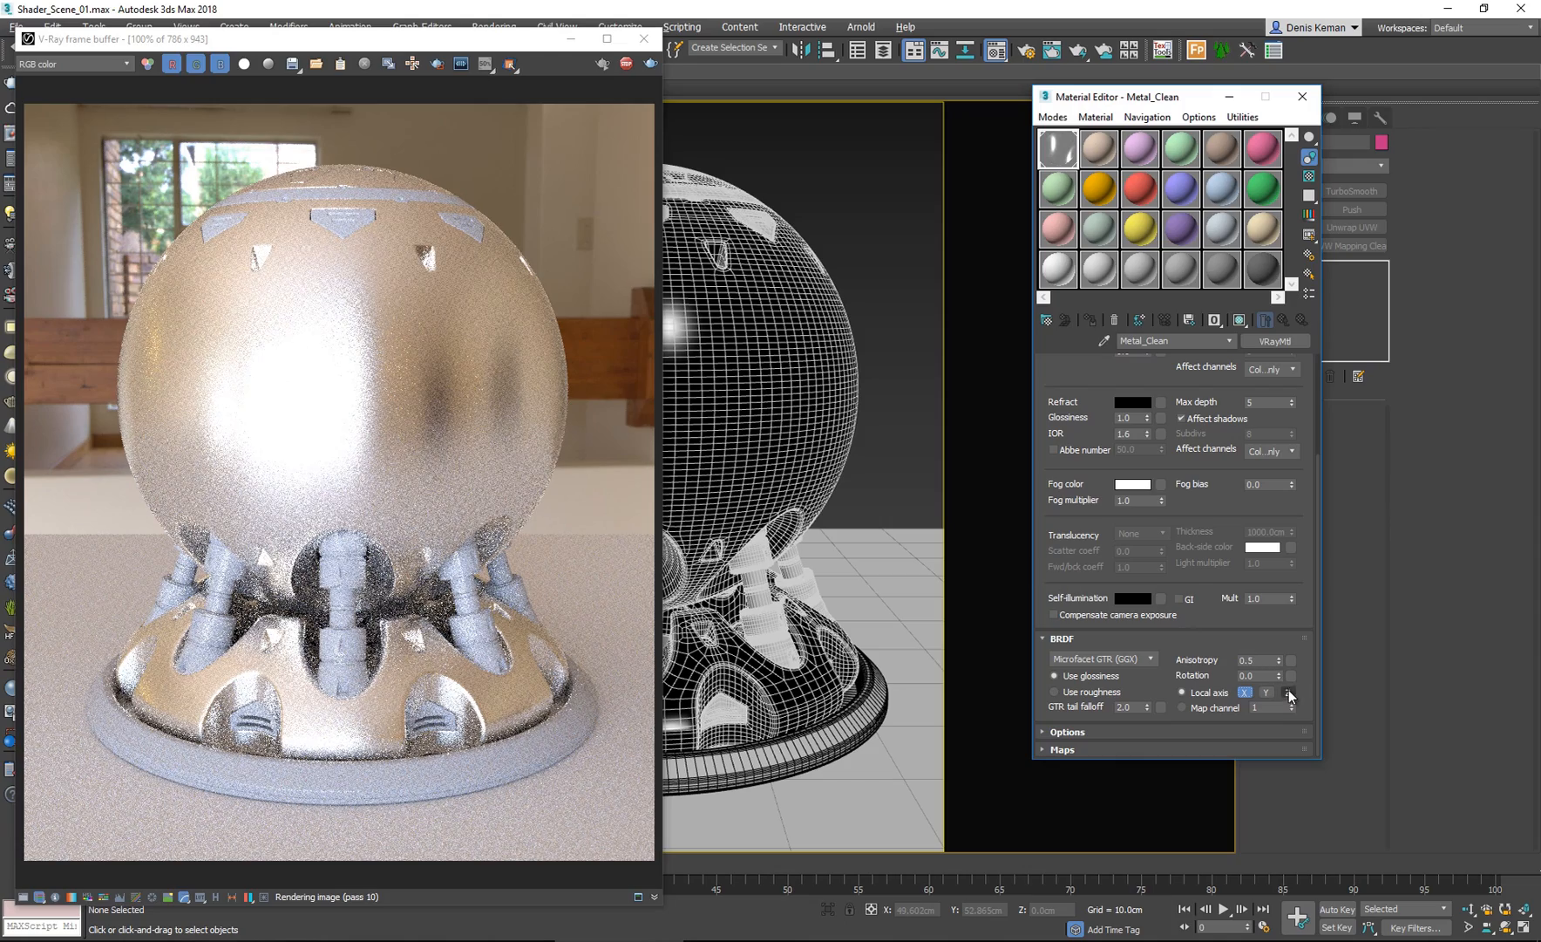
pyautogui.click(1269, 692)
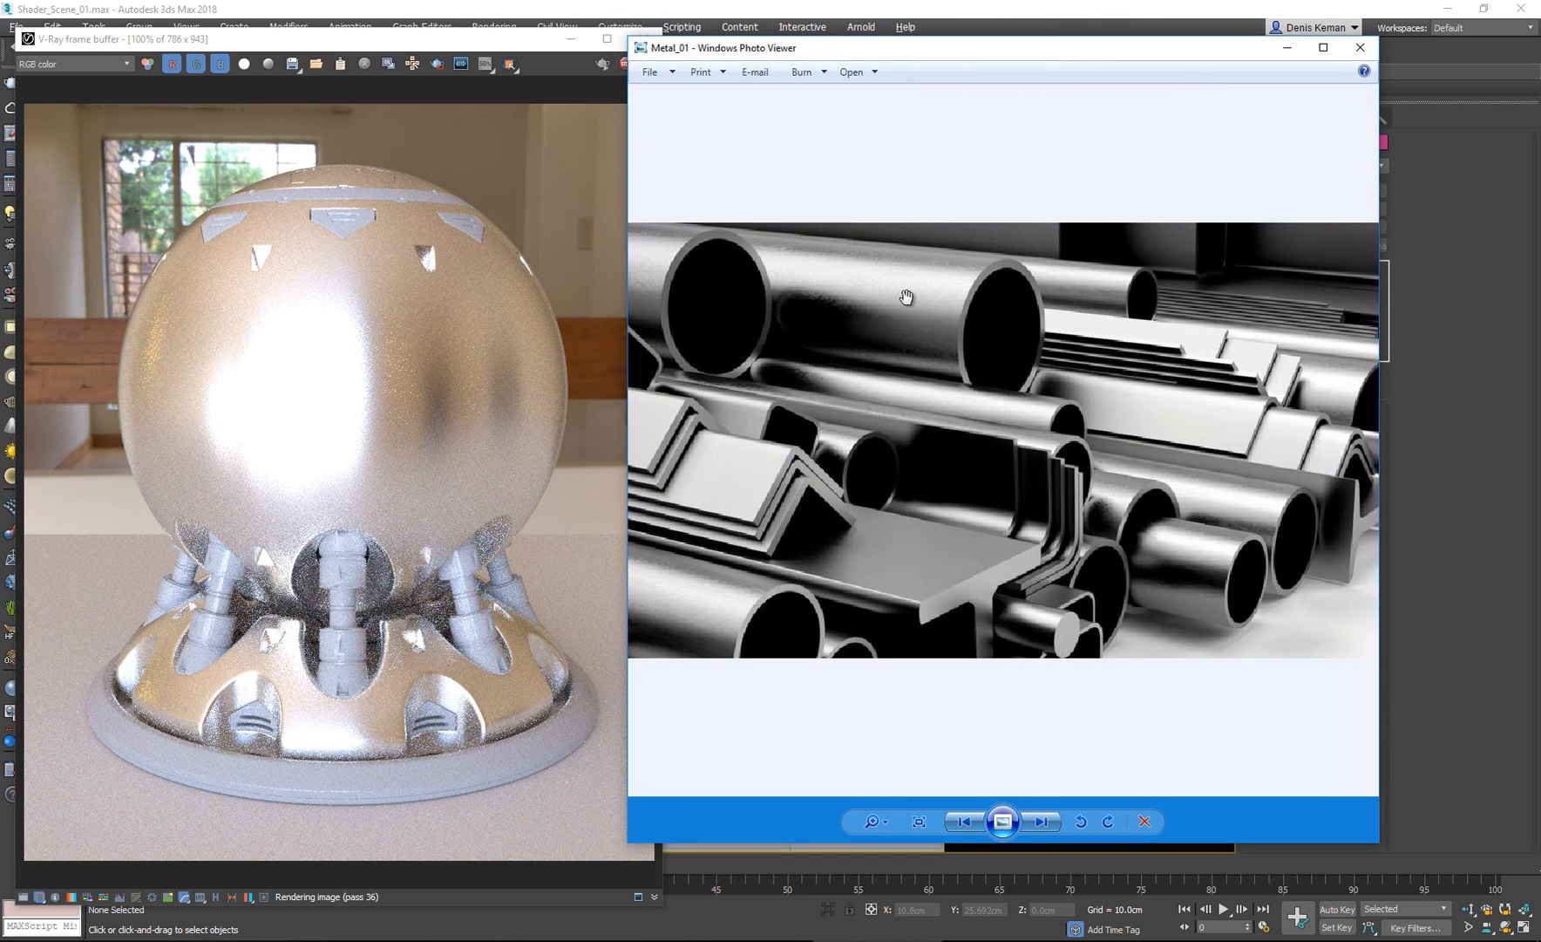
pyautogui.moveTo(1092, 49)
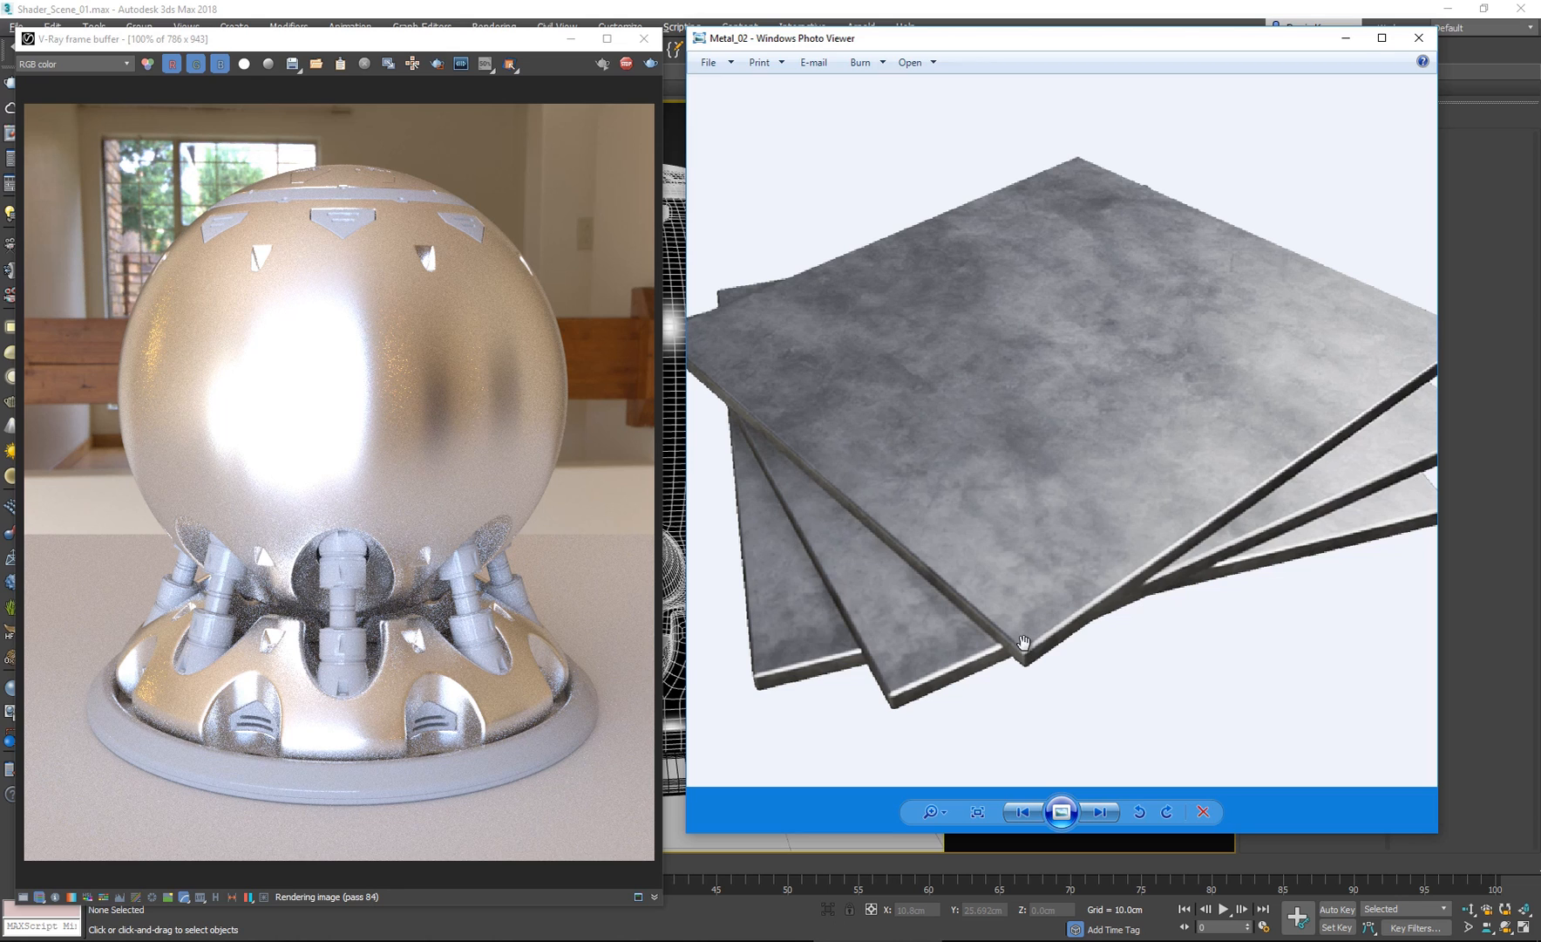
pyautogui.moveTo(1300, 326)
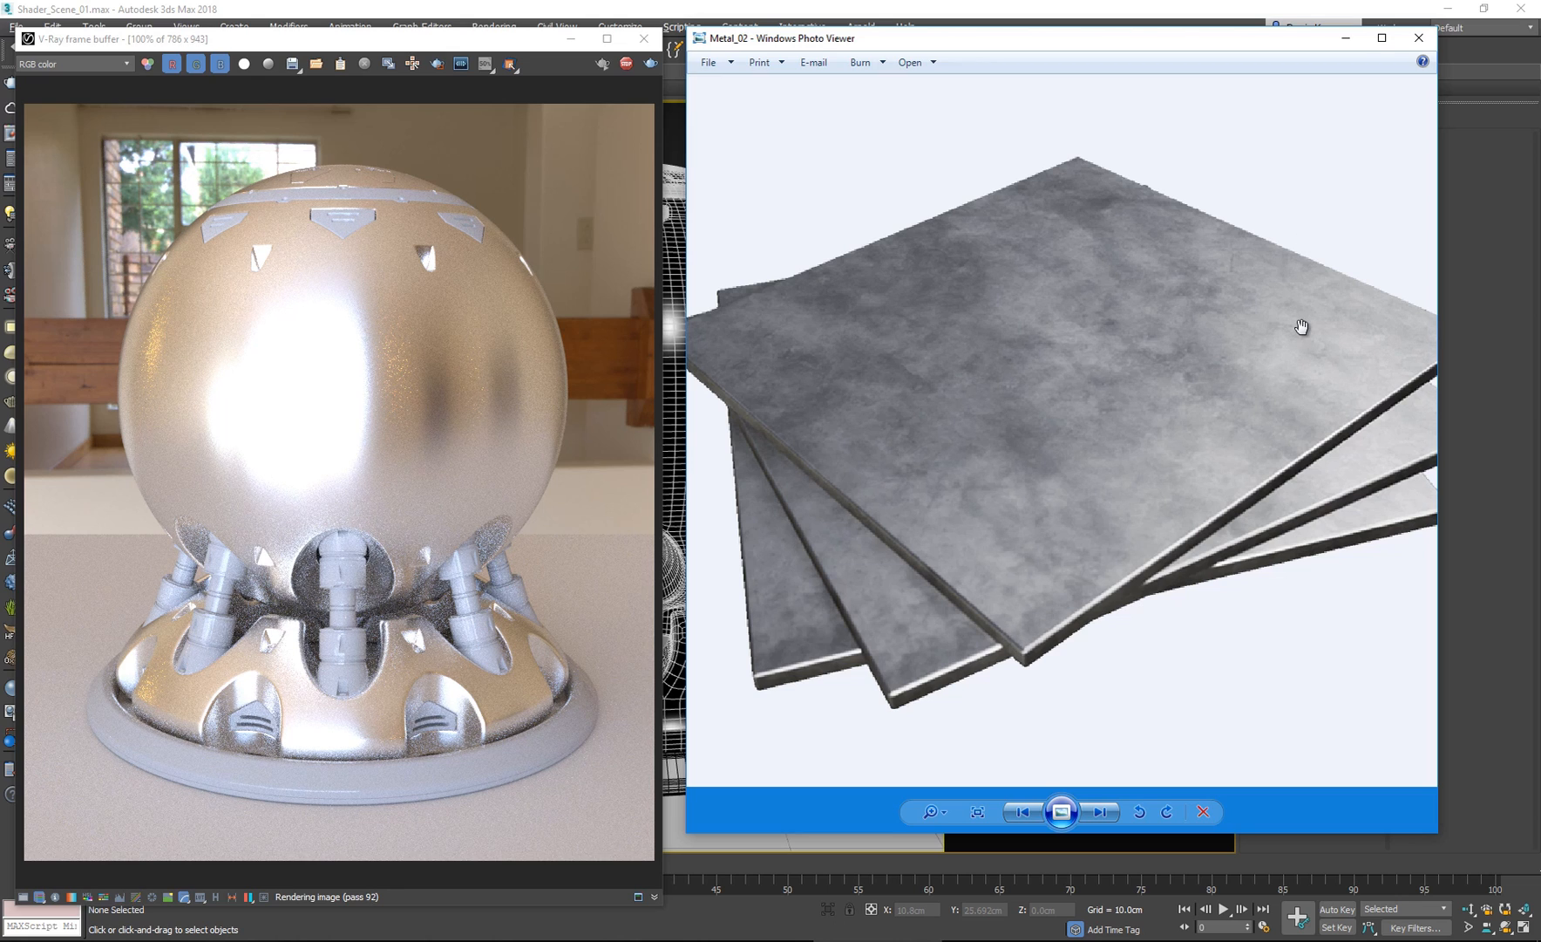
pyautogui.moveTo(990, 96)
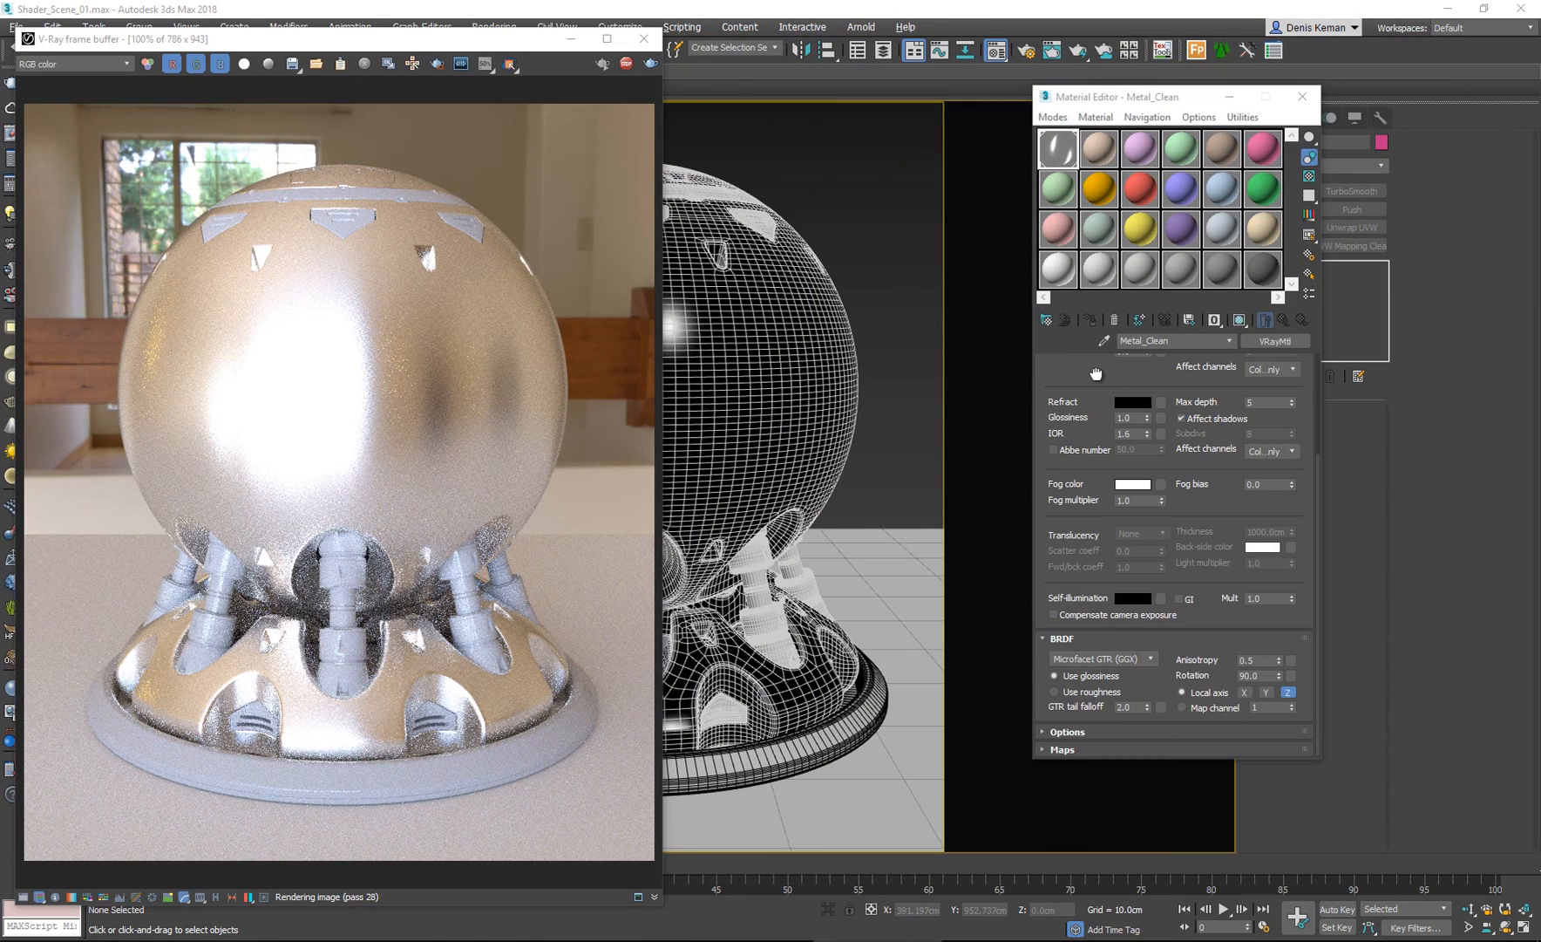
# Scroll back to Basic parameters and open the Reflect color swatch.
pyautogui.scroll(3)
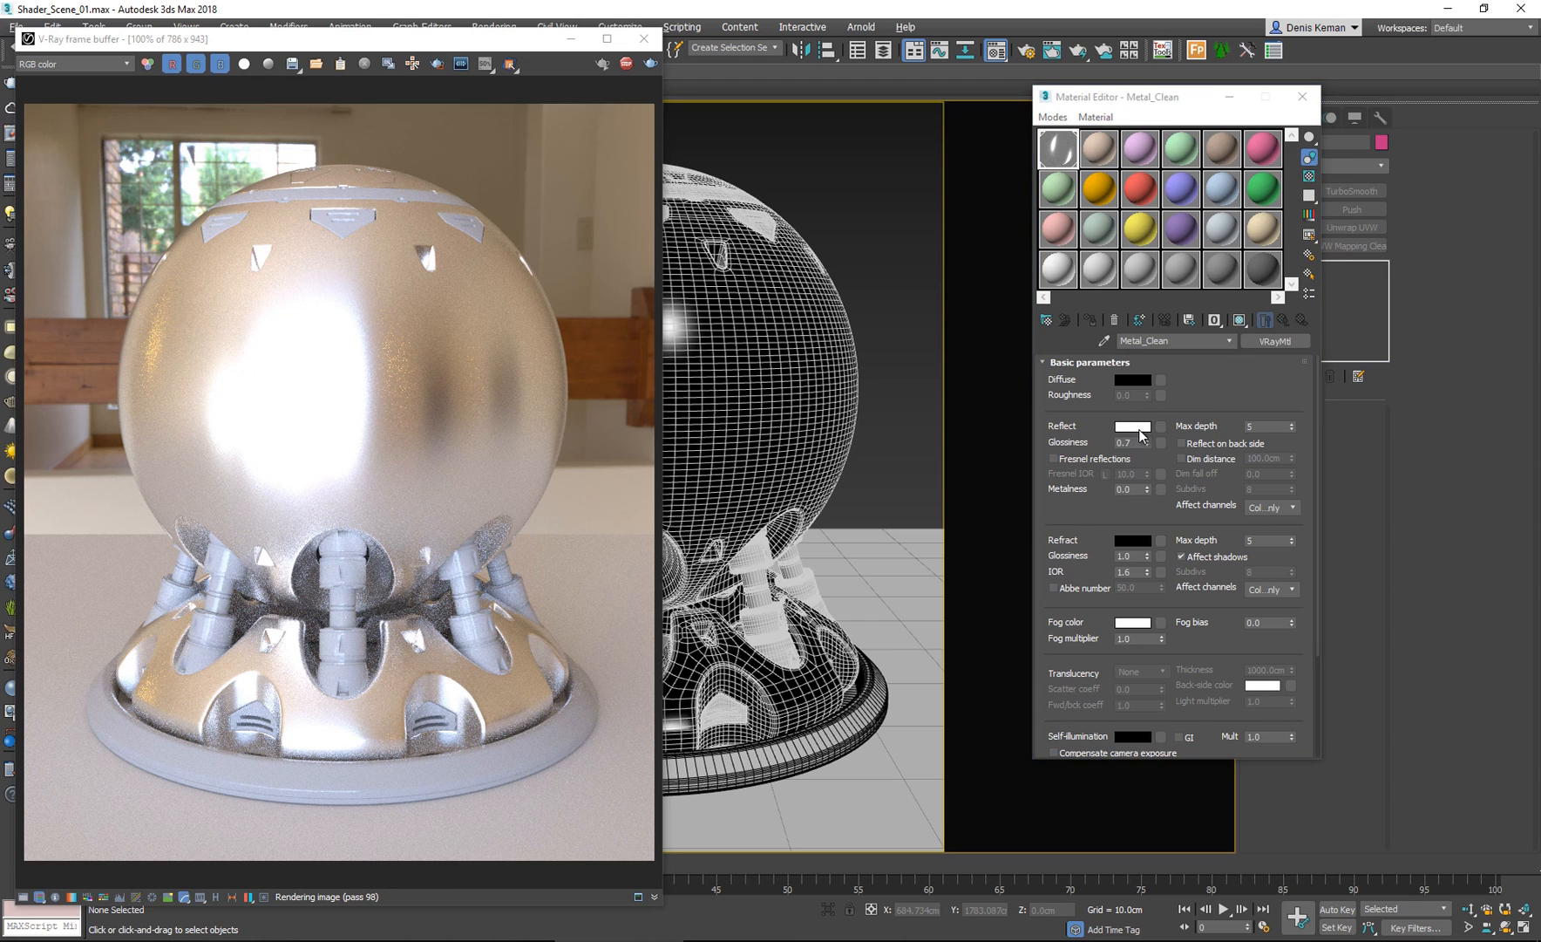
pyautogui.click(1133, 425)
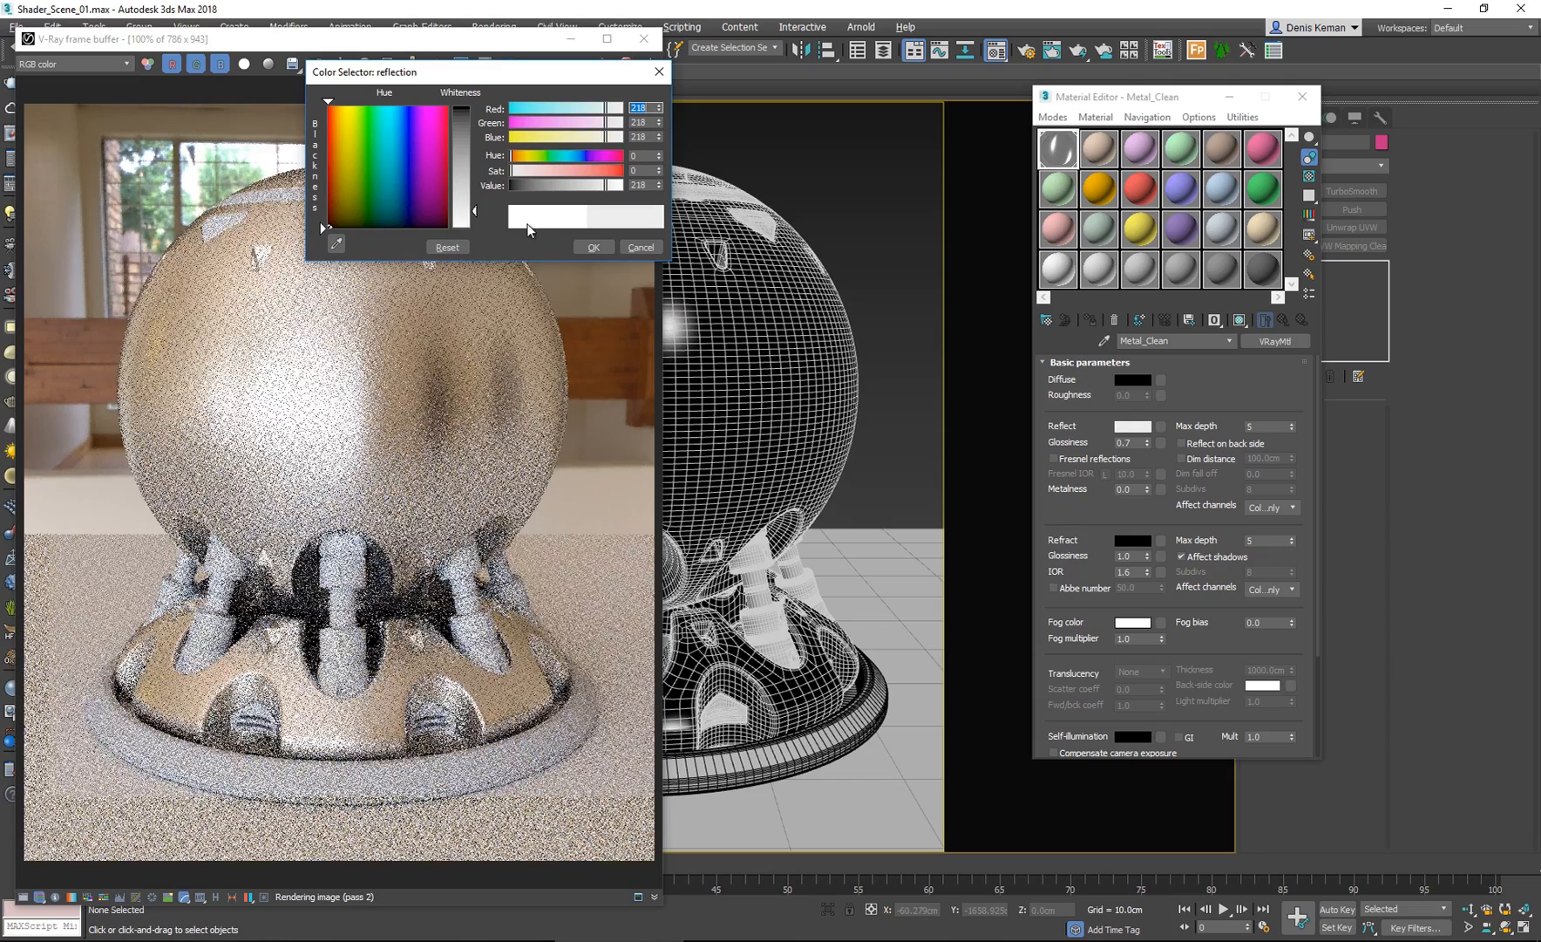
# Try greenish and bluish reflection tints, then confirm neutral grey 228.
pyautogui.click(363, 154)
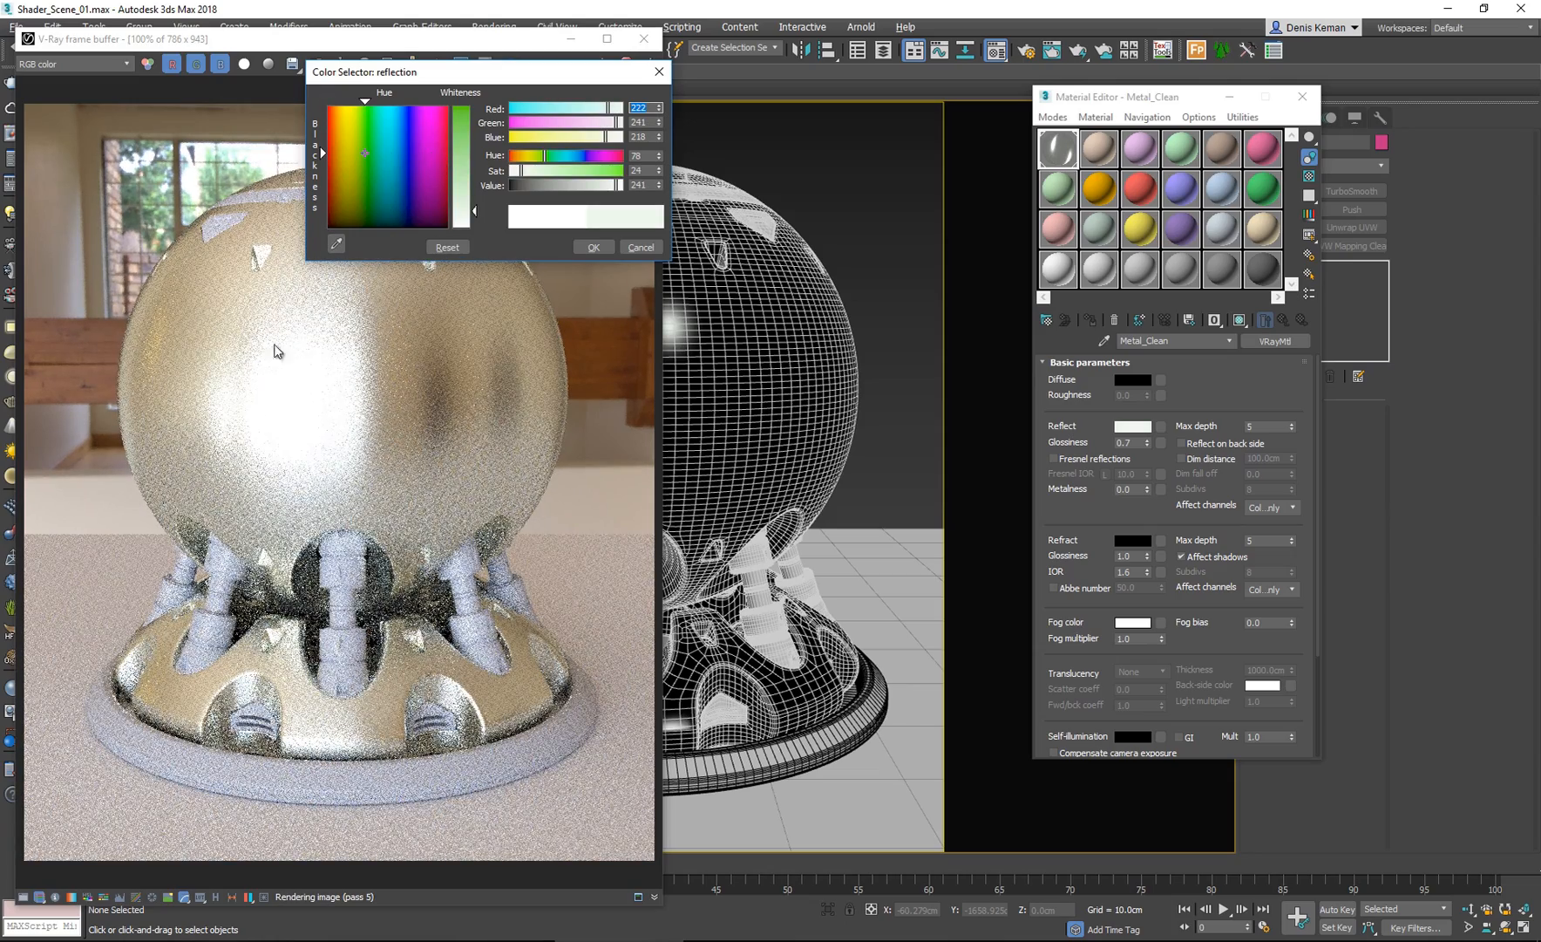
pyautogui.click(425, 149)
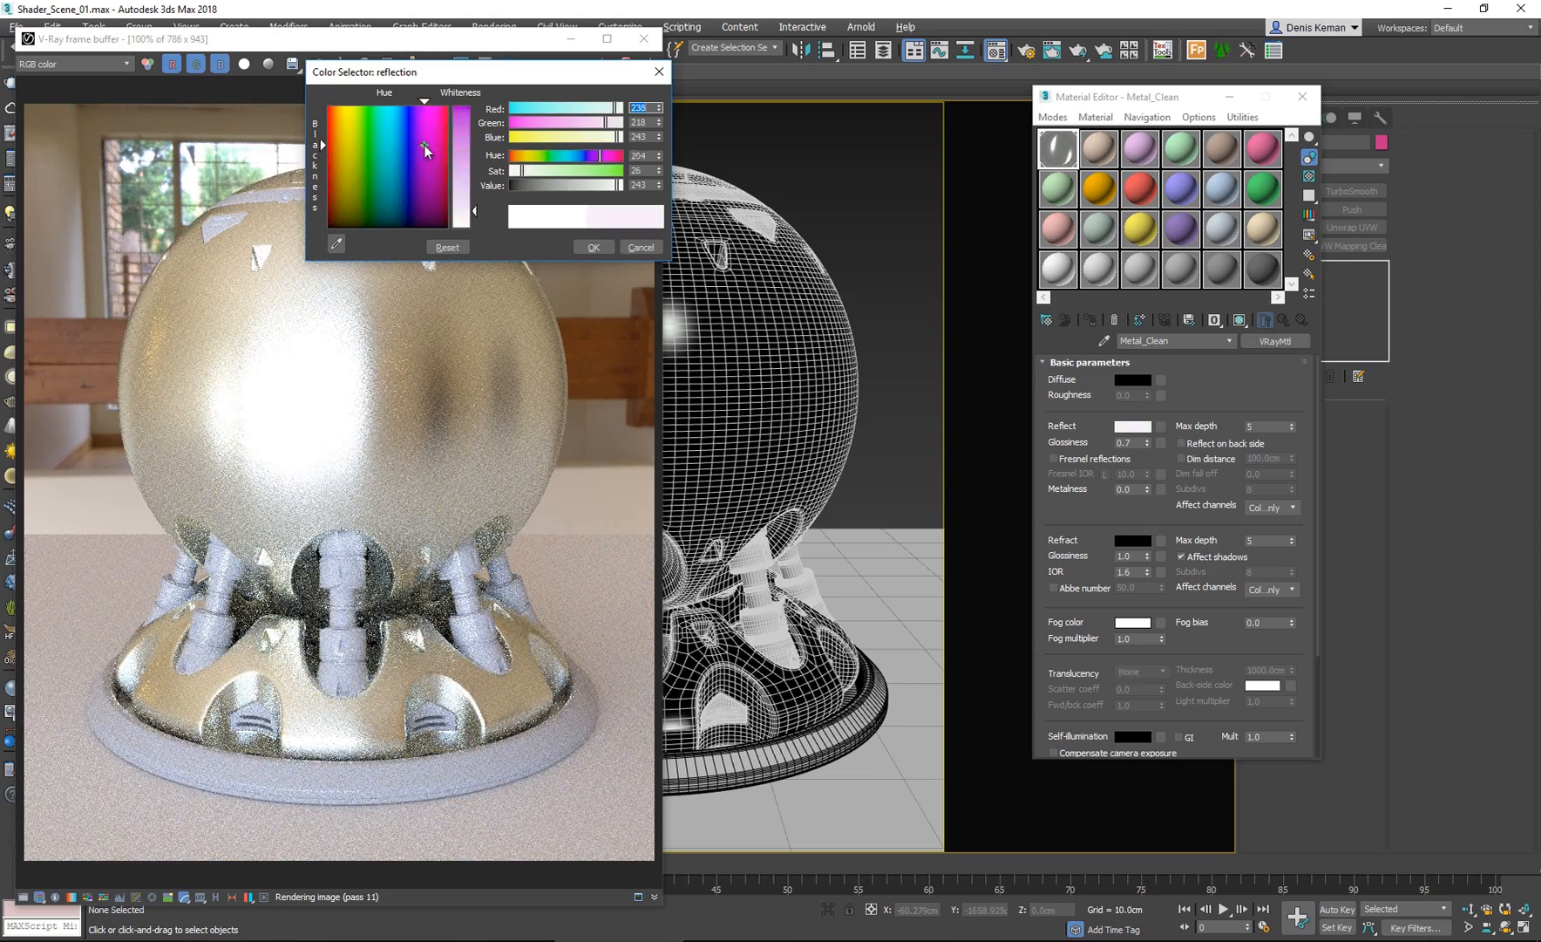
pyautogui.click(434, 123)
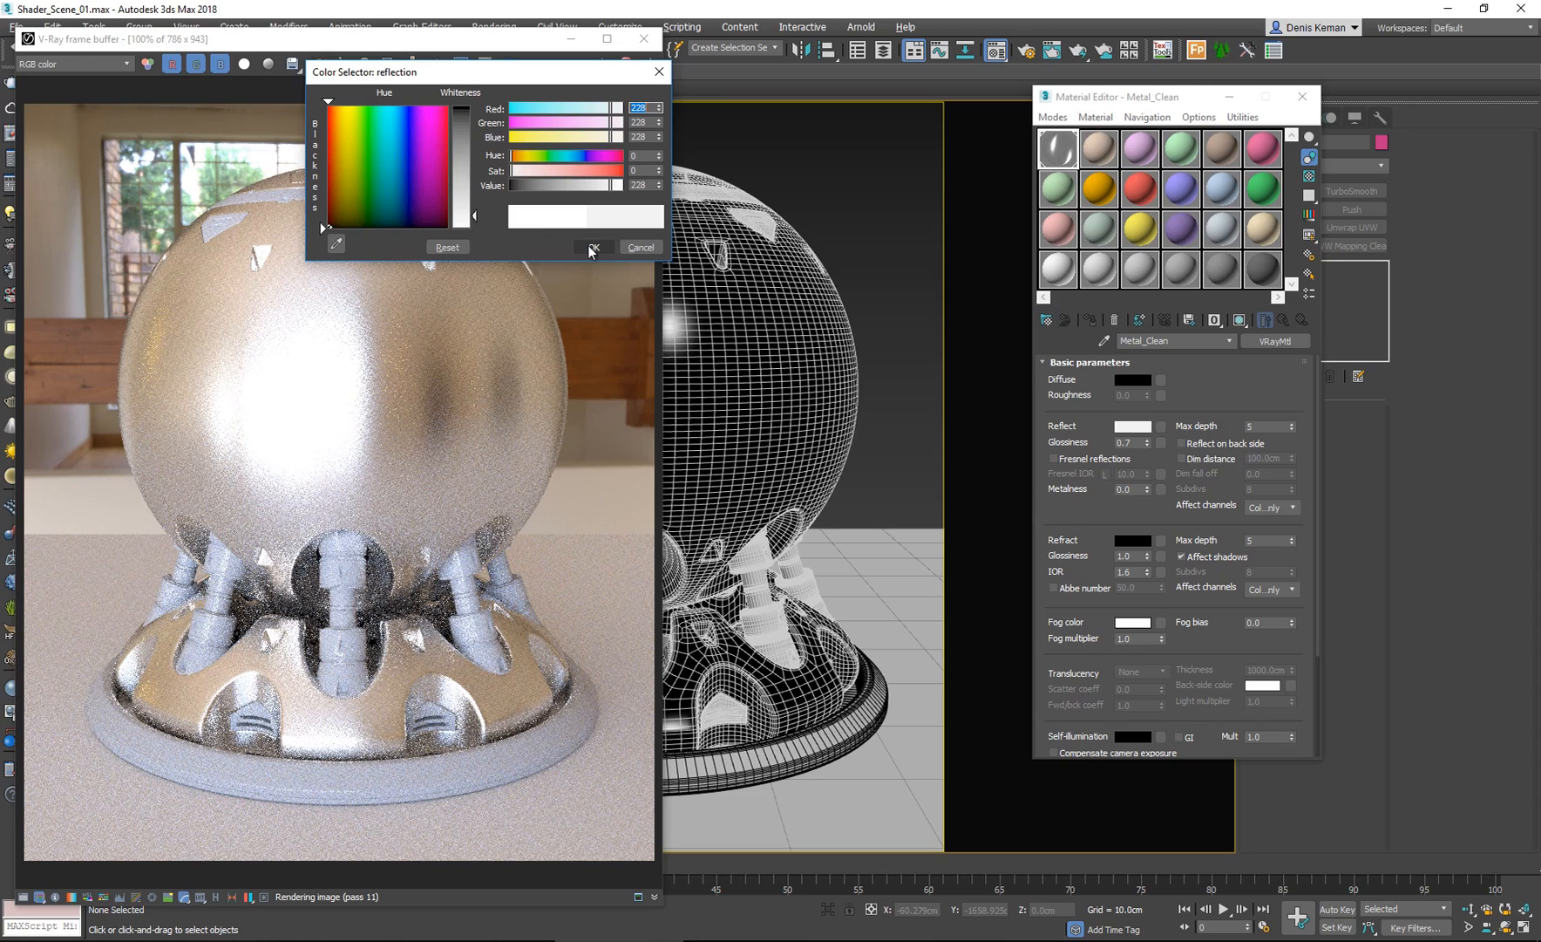
pyautogui.click(588, 247)
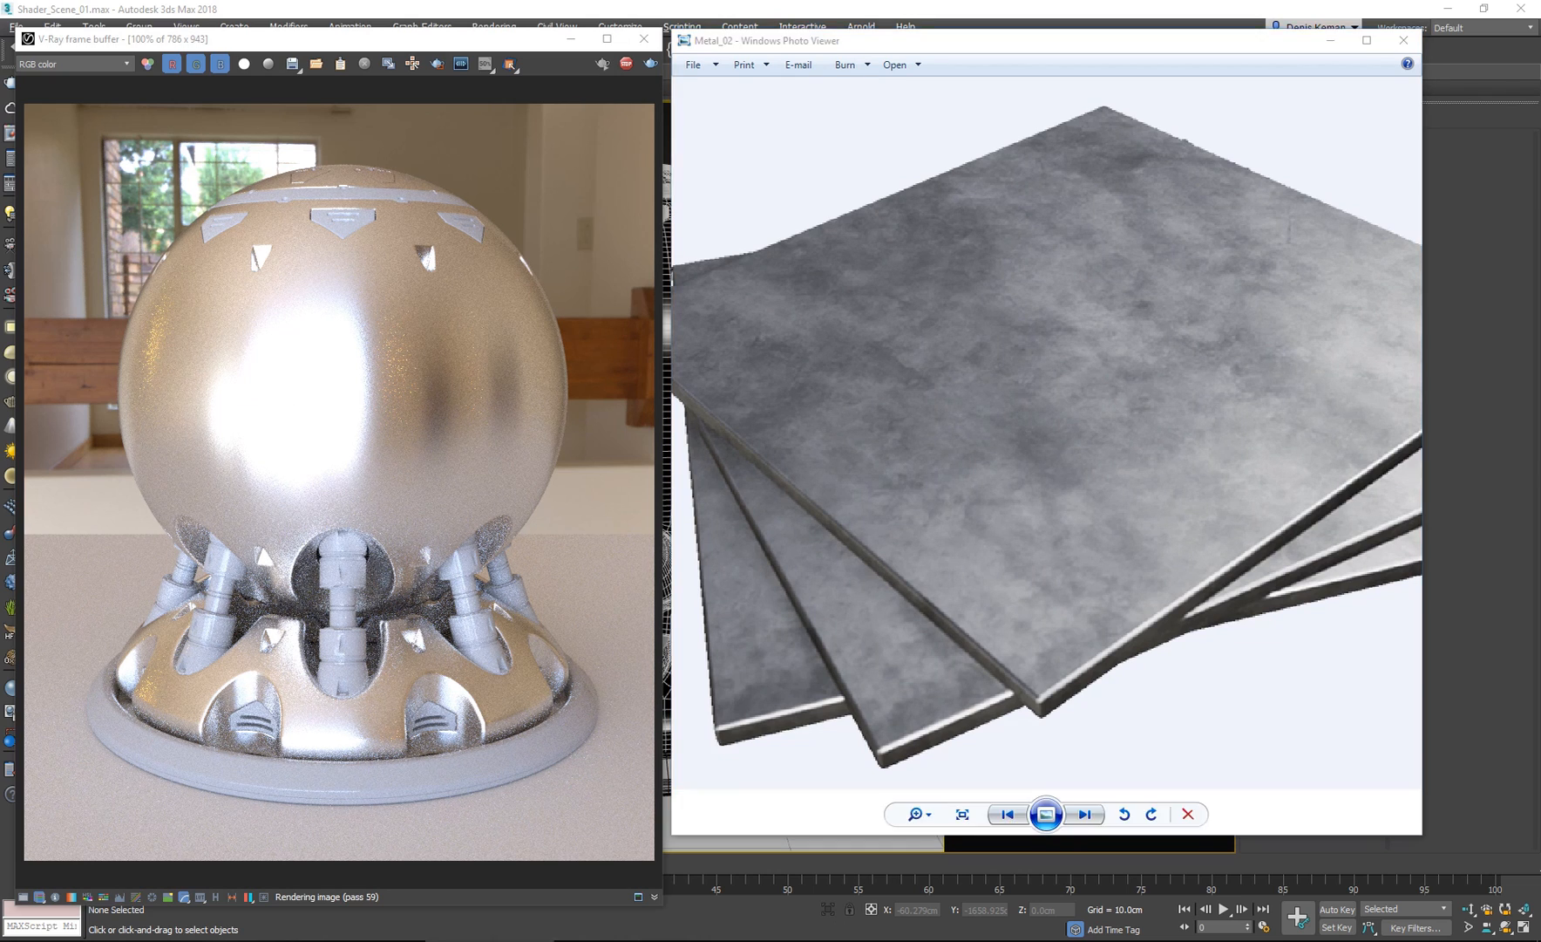
pyautogui.click(1084, 813)
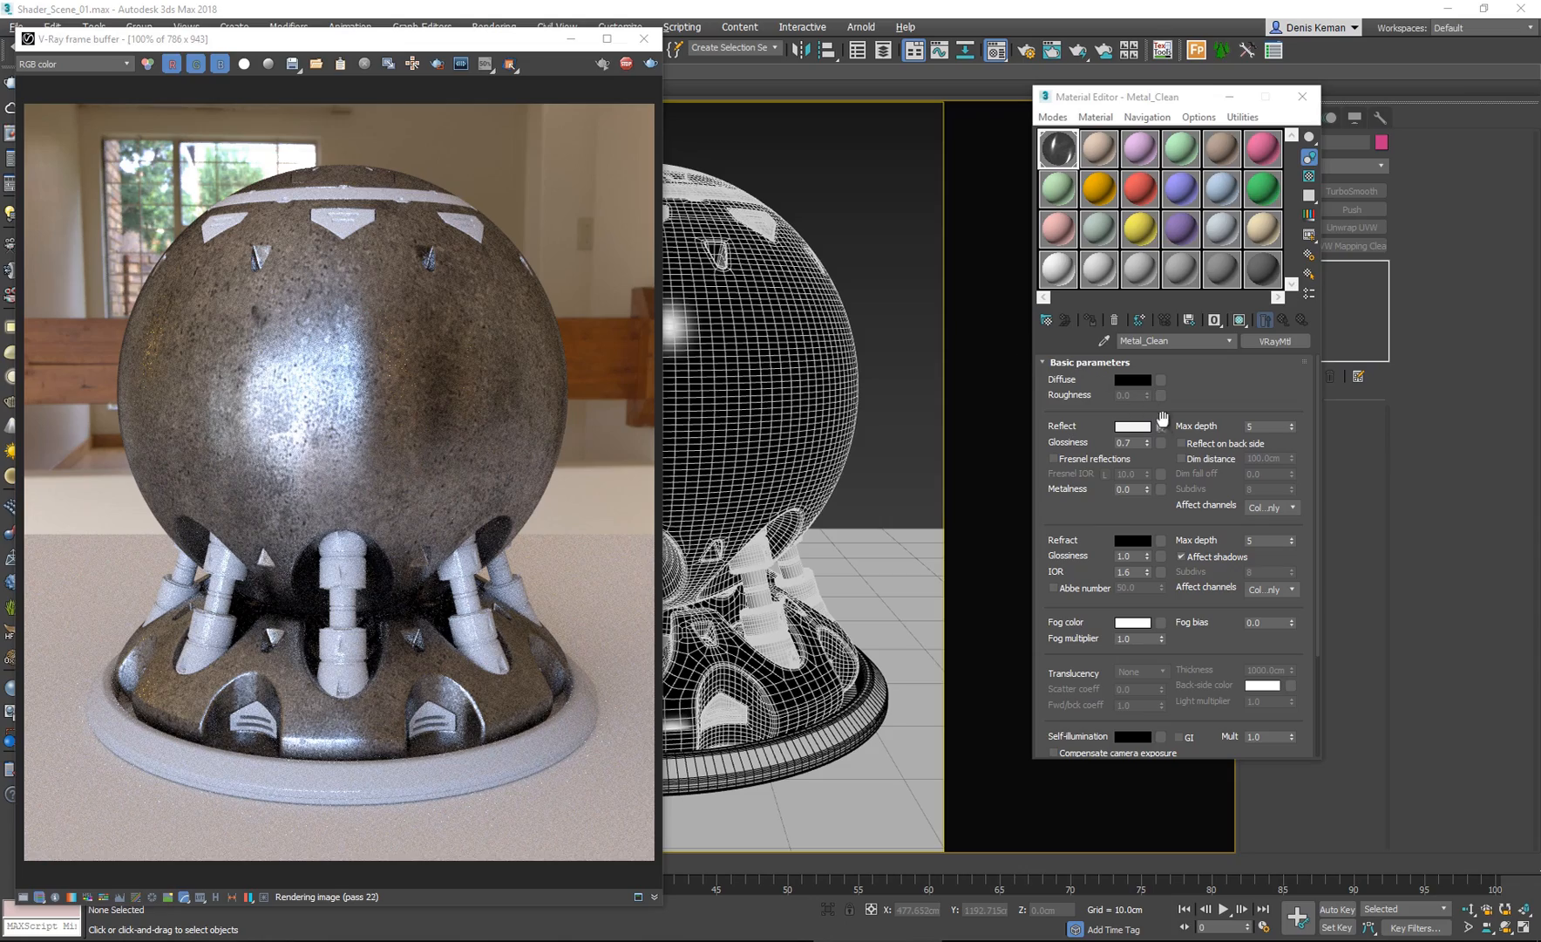
# Tile the Dirt_Map_01 reflection bitmap 2.0 in U and V, then return to Metal_Clean.
pyautogui.click(1161, 425)
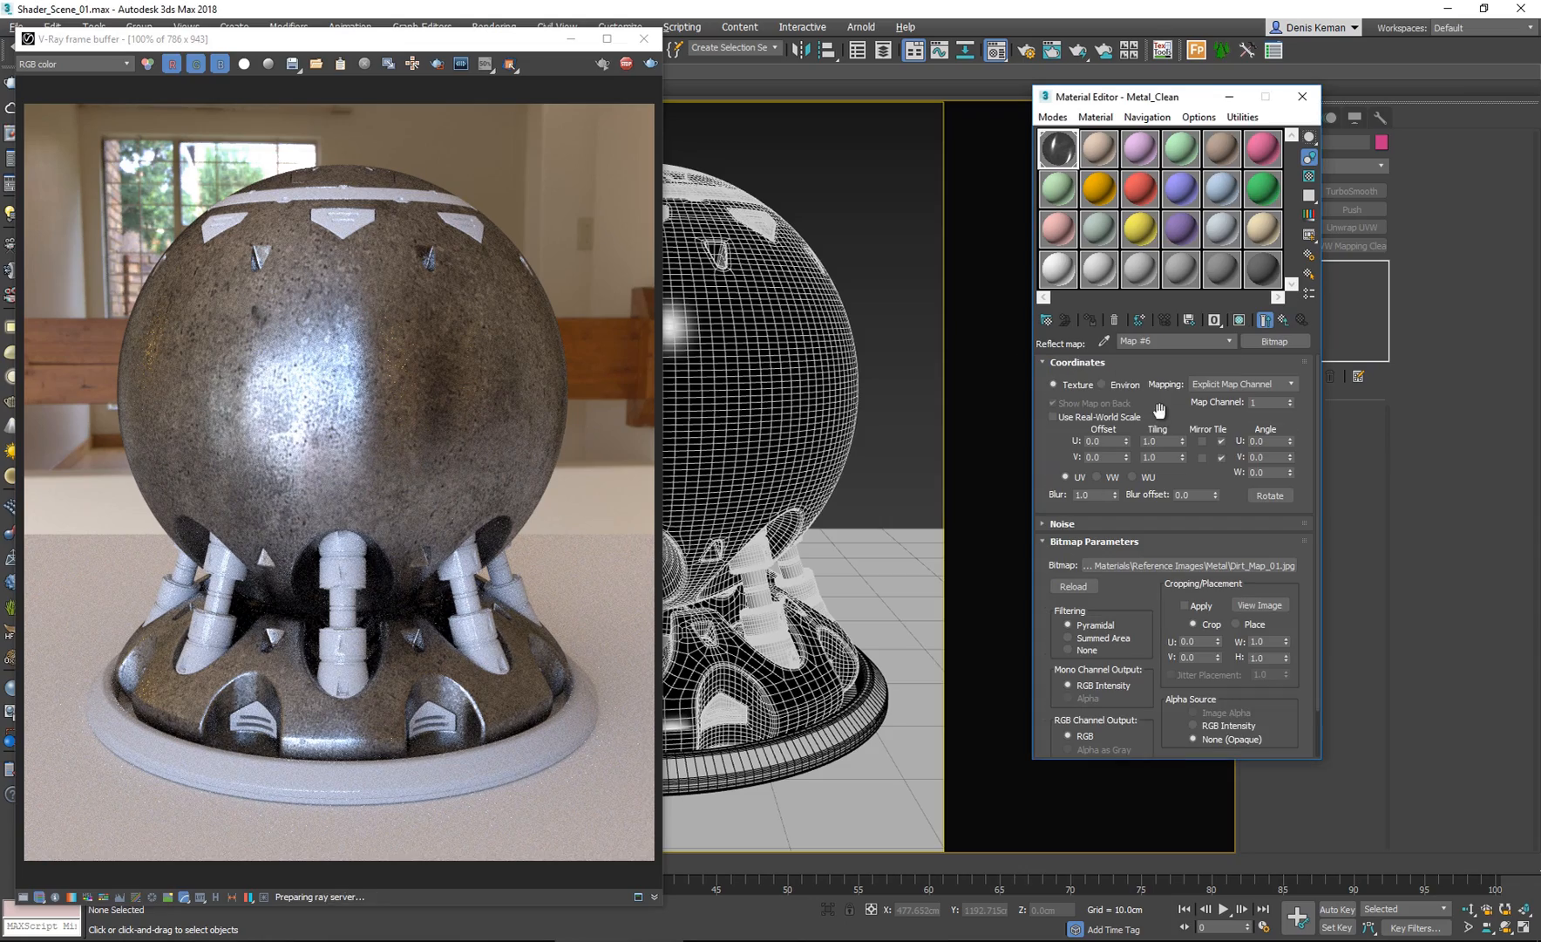
pyautogui.tripleClick(1158, 440)
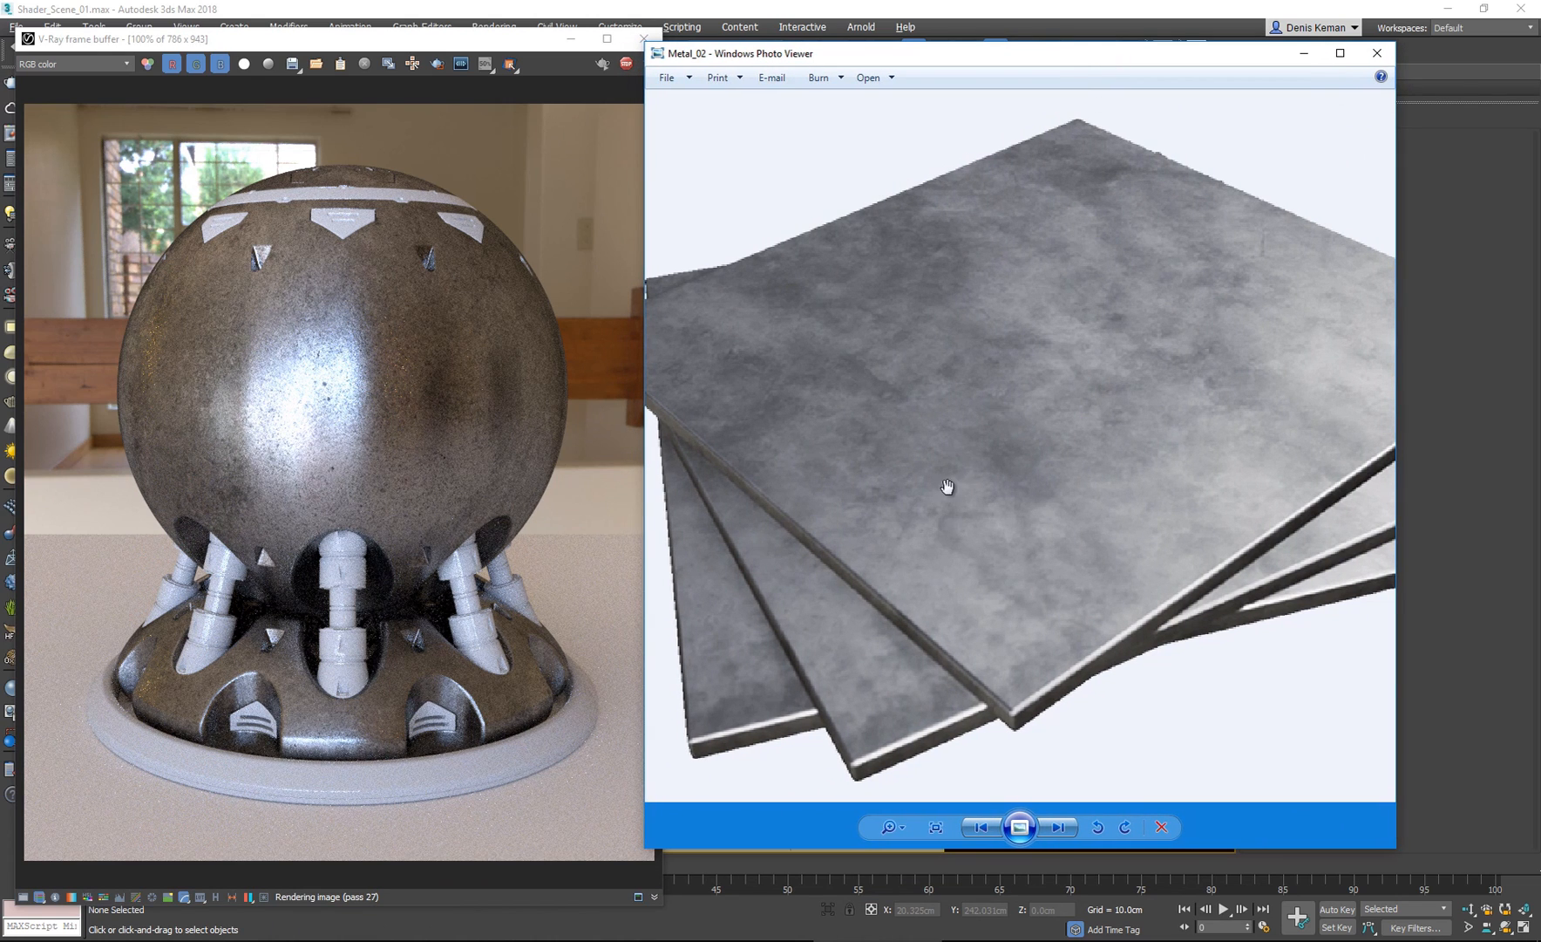
pyautogui.moveTo(1025, 63)
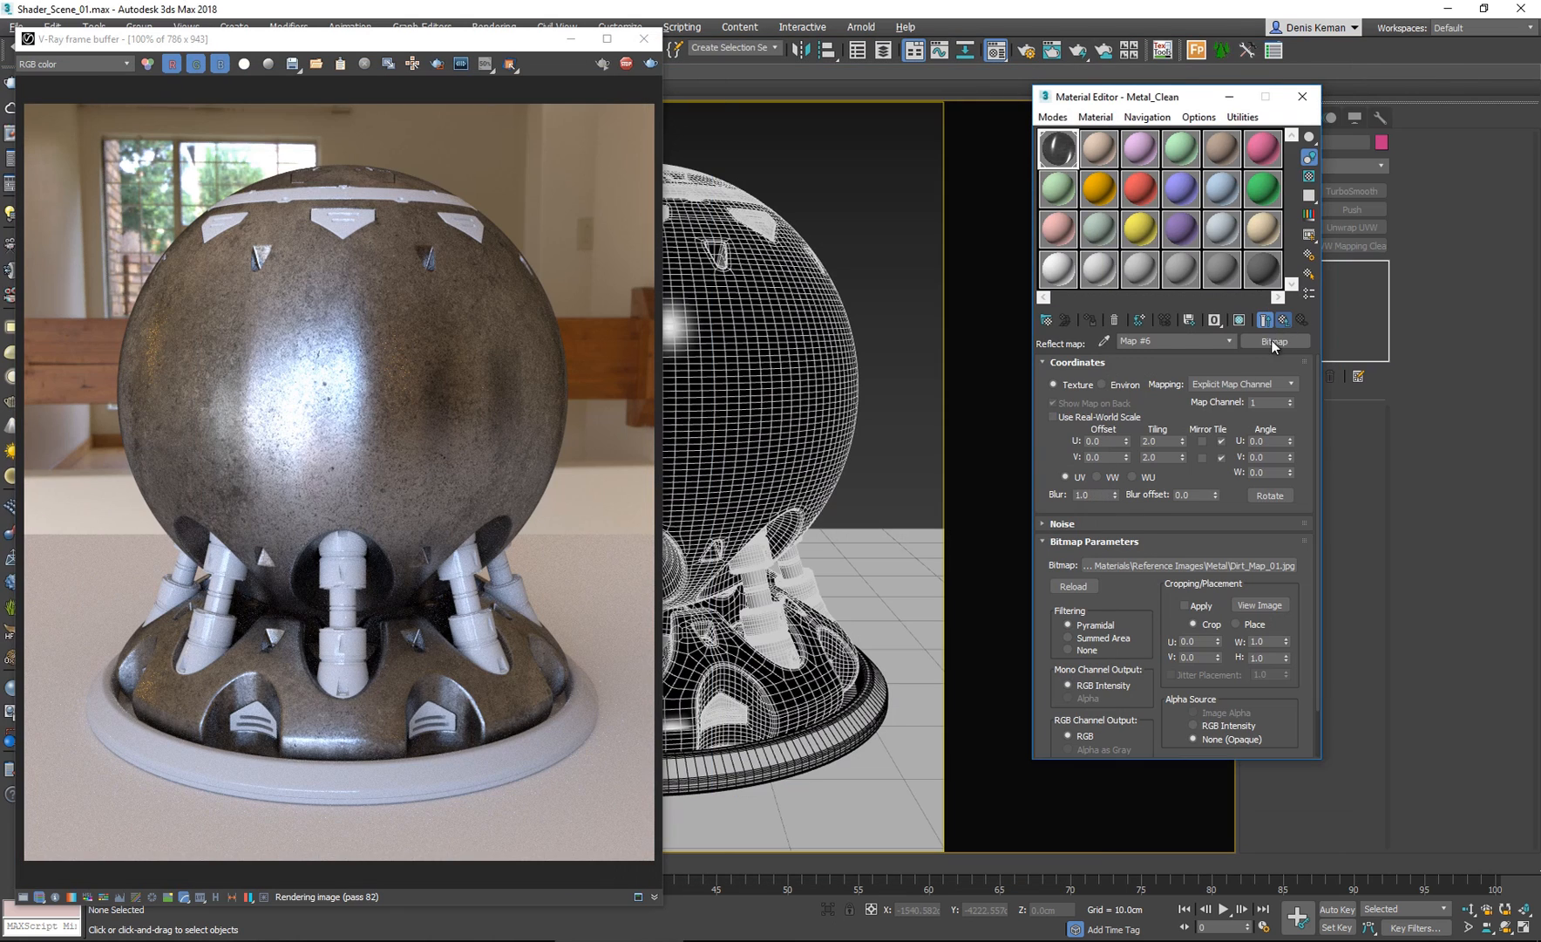
pyautogui.click(1285, 319)
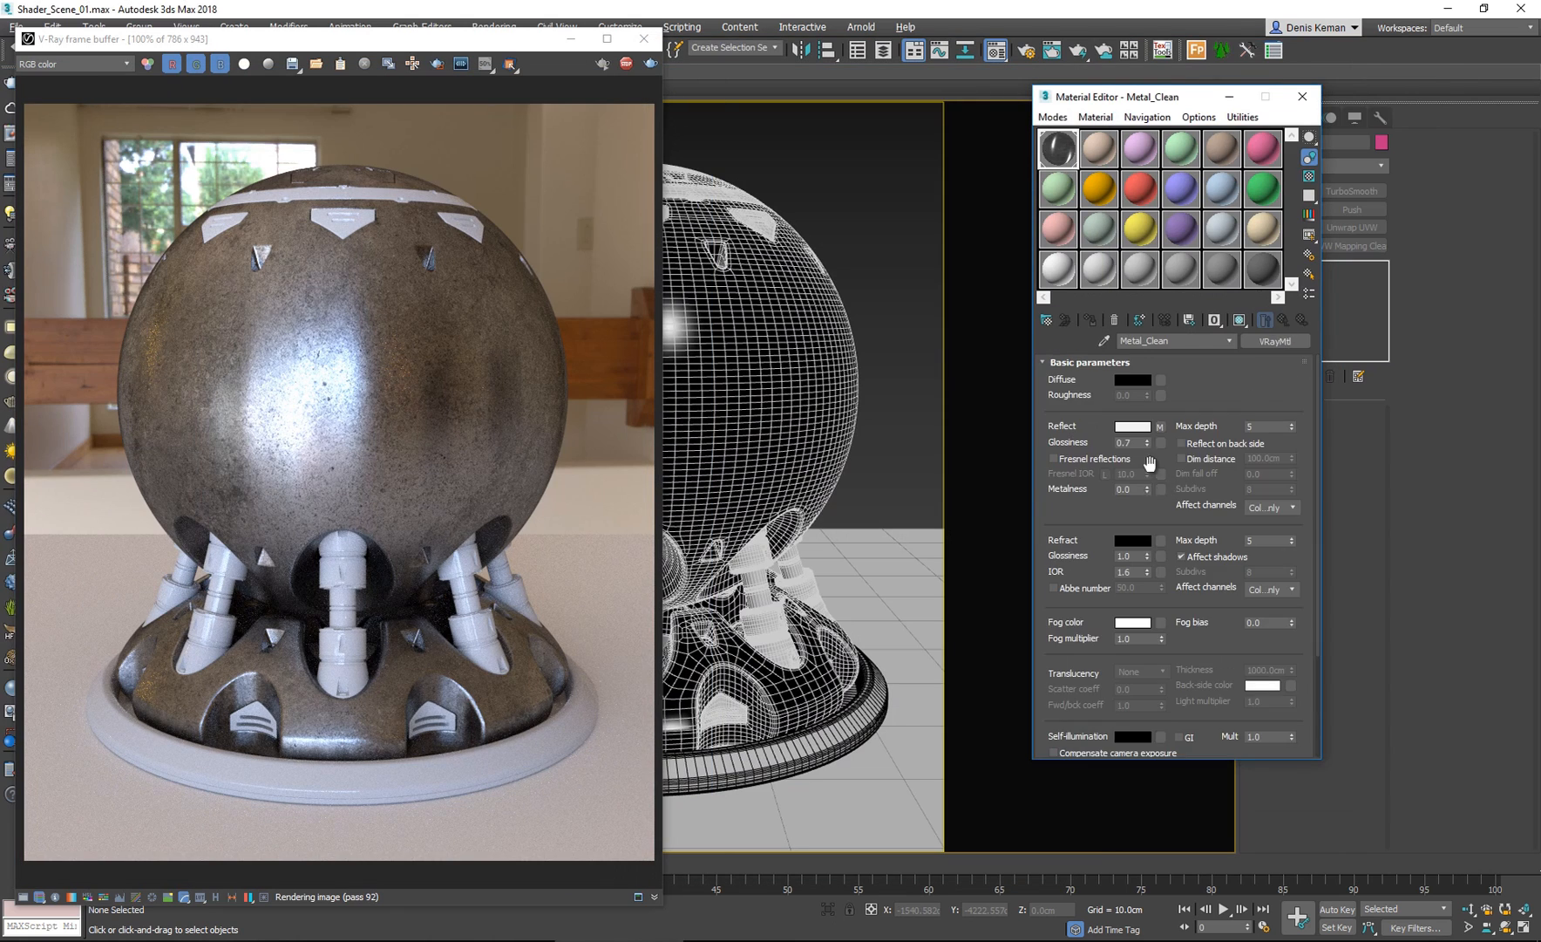
pyautogui.moveTo(1076, 623)
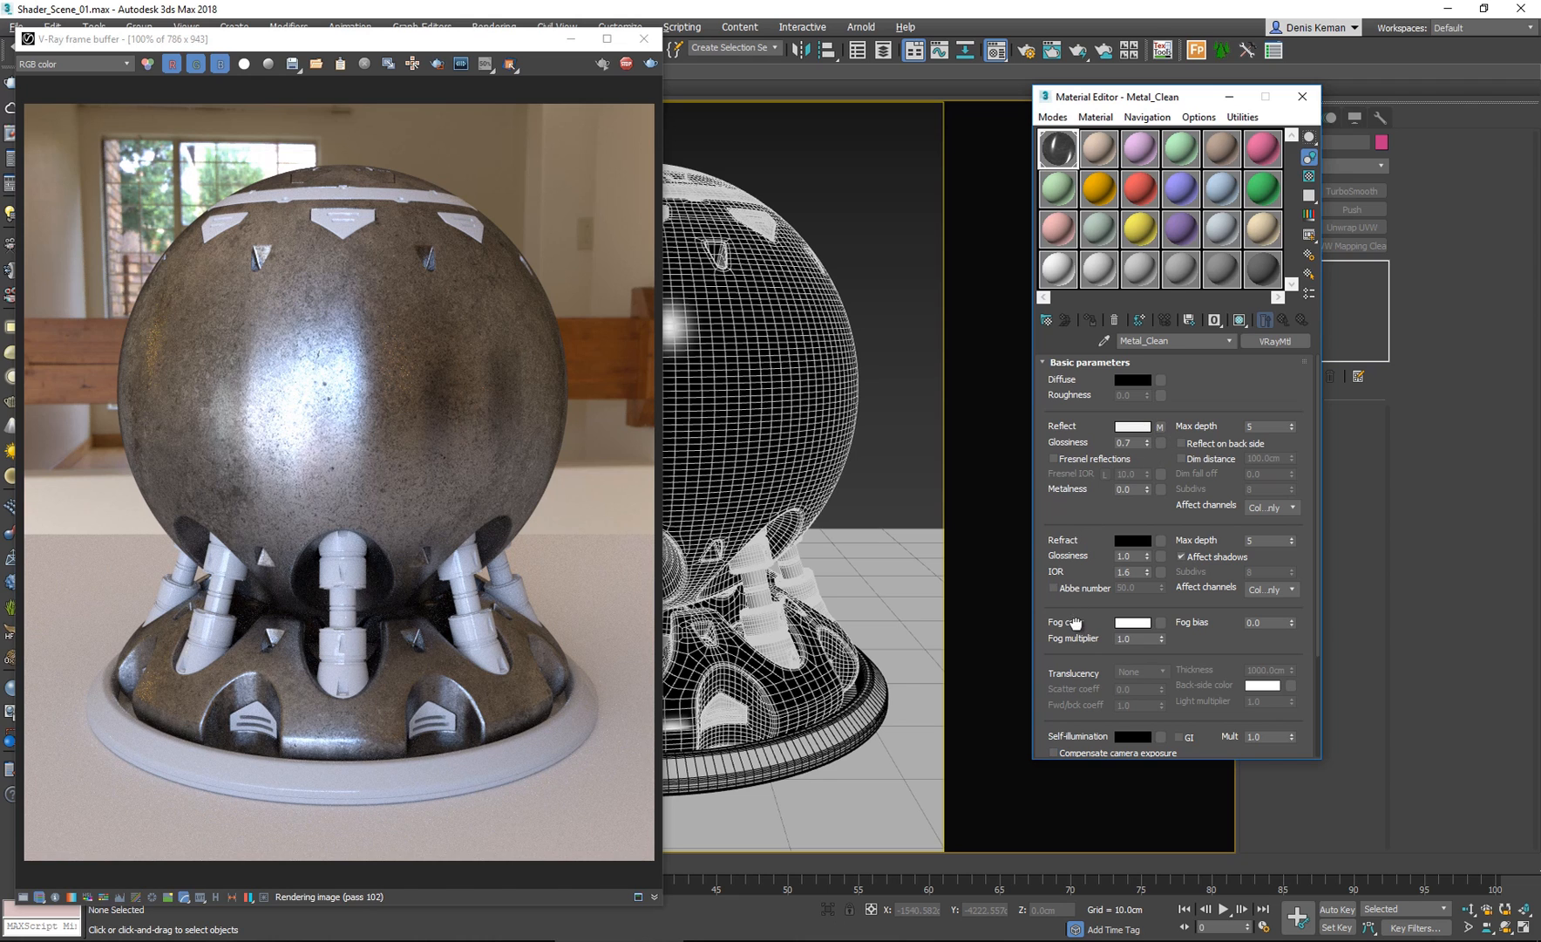
# Paste a copy of Dirt_Map_01 into the Glossiness map slot.
pyautogui.scroll(-3)
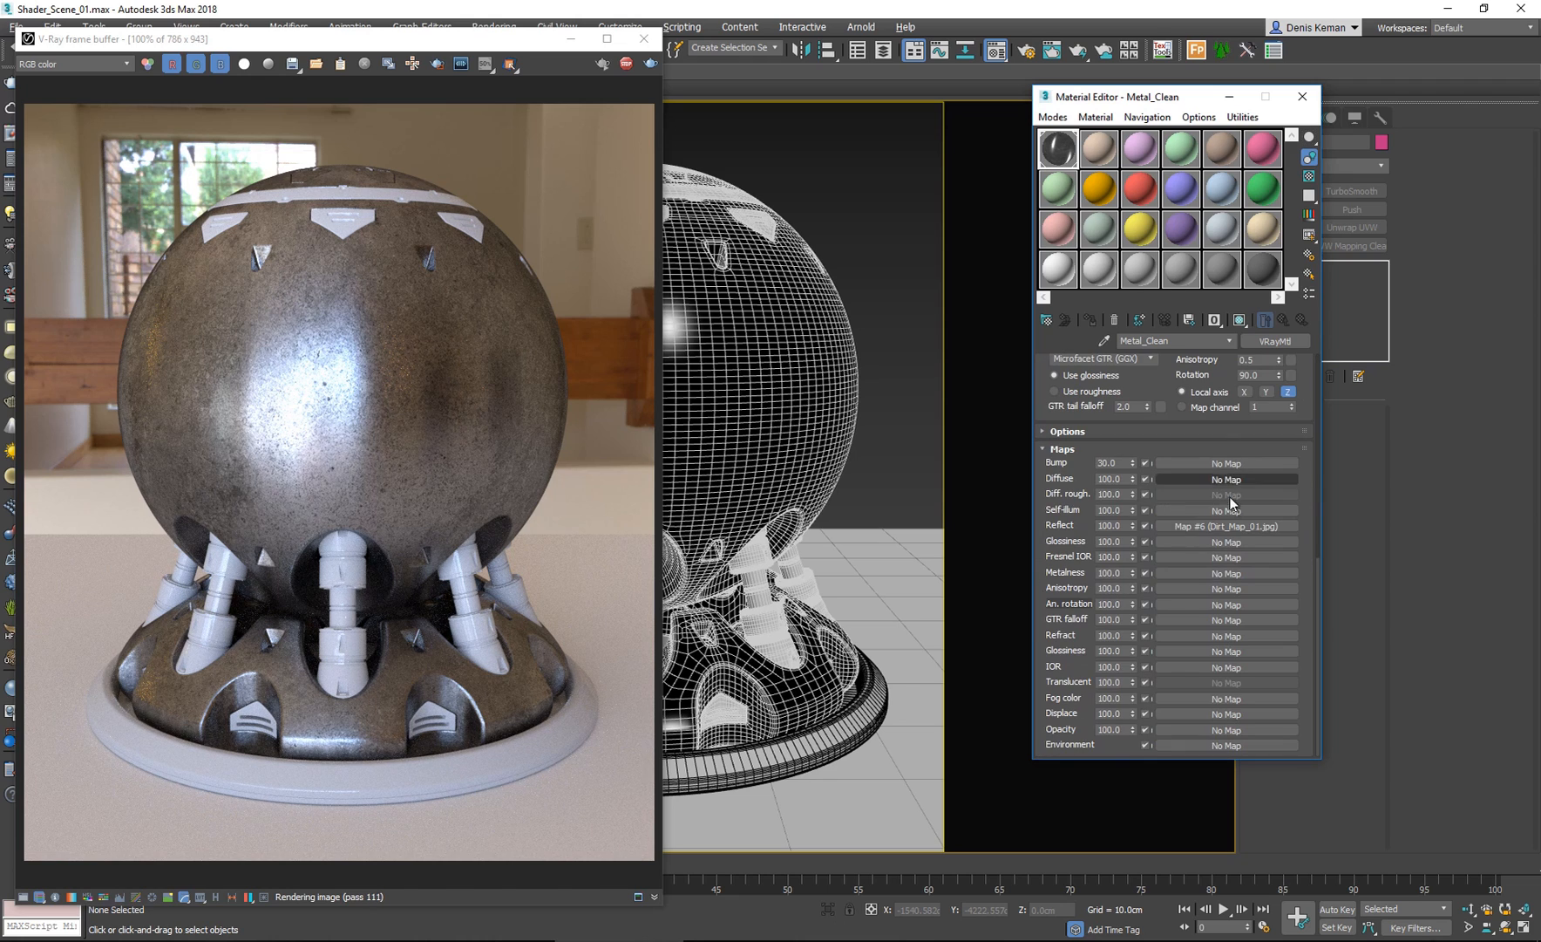
pyautogui.rightClick(1226, 525)
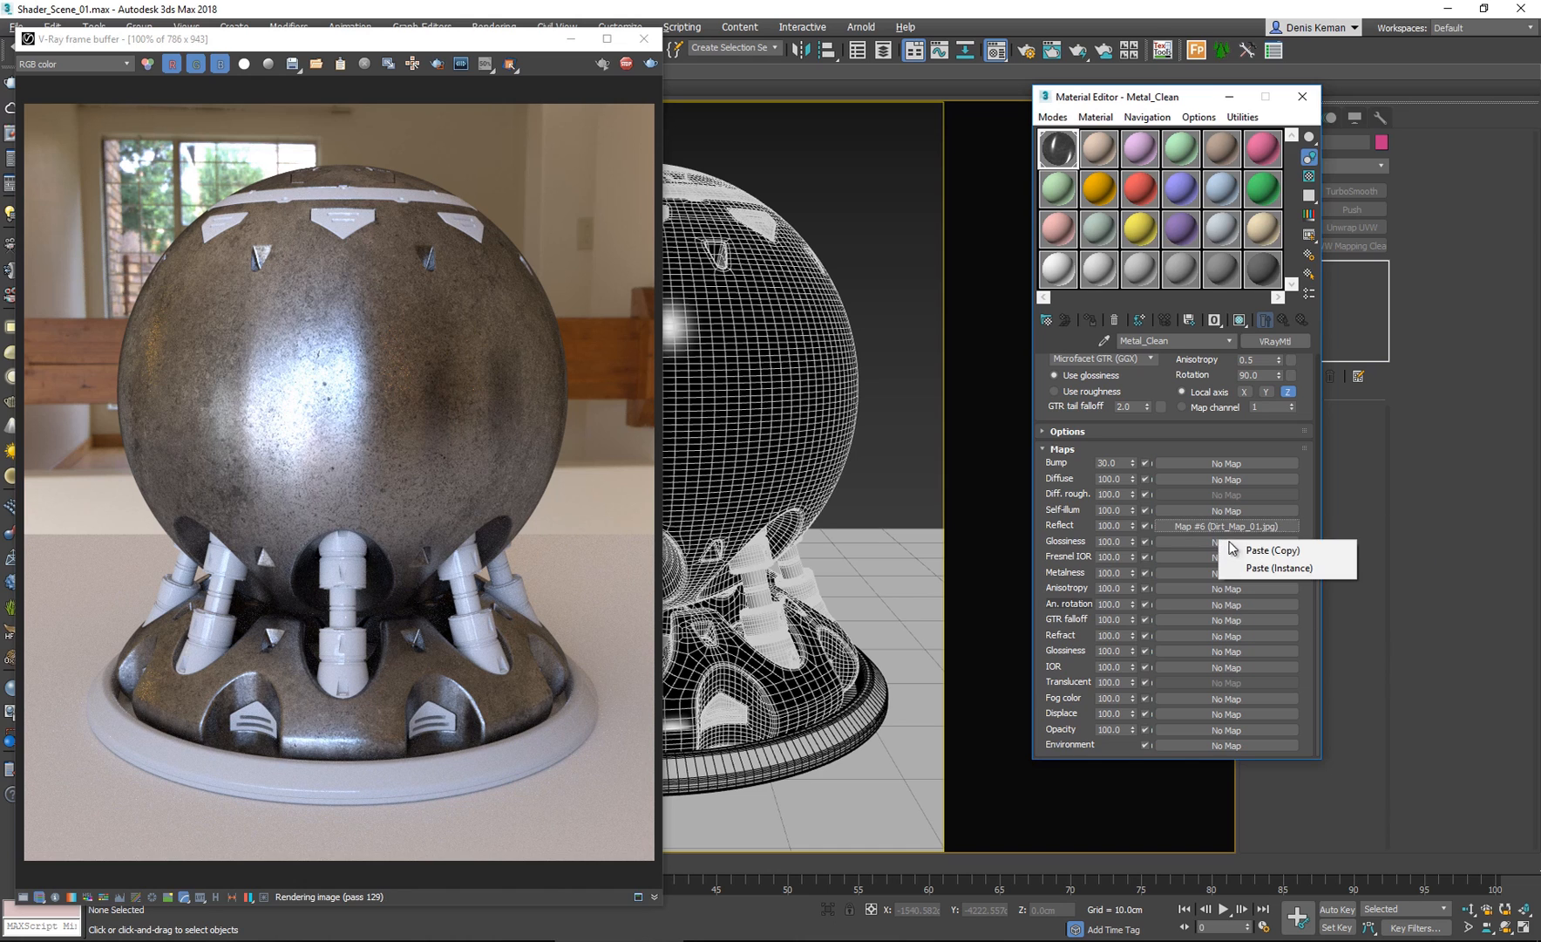
pyautogui.moveTo(1273, 549)
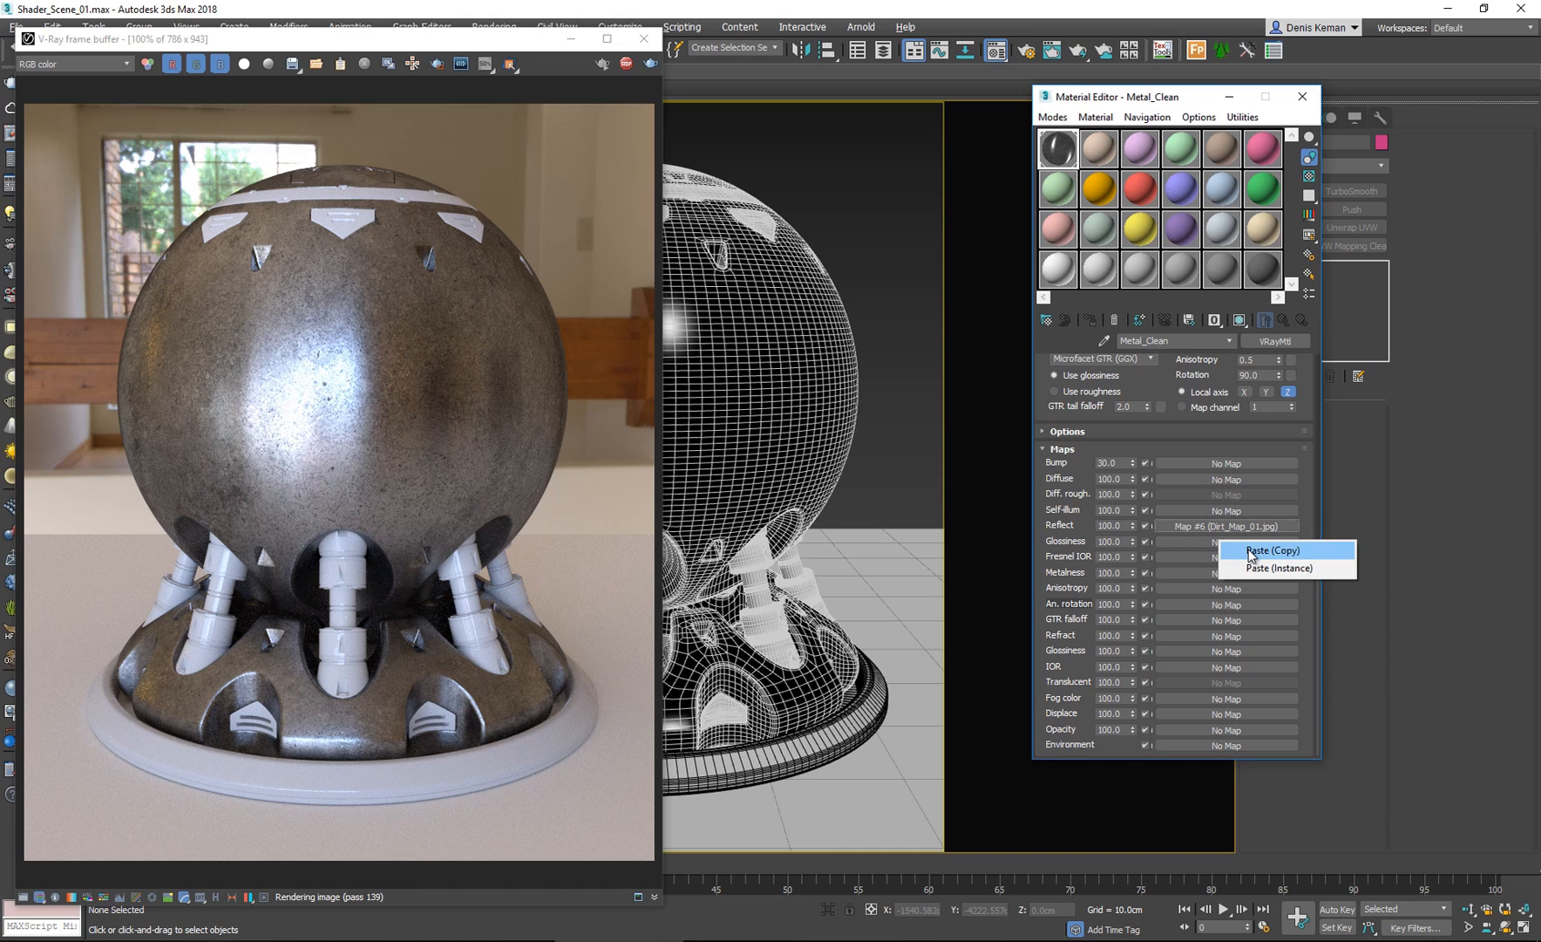
pyautogui.click(1272, 550)
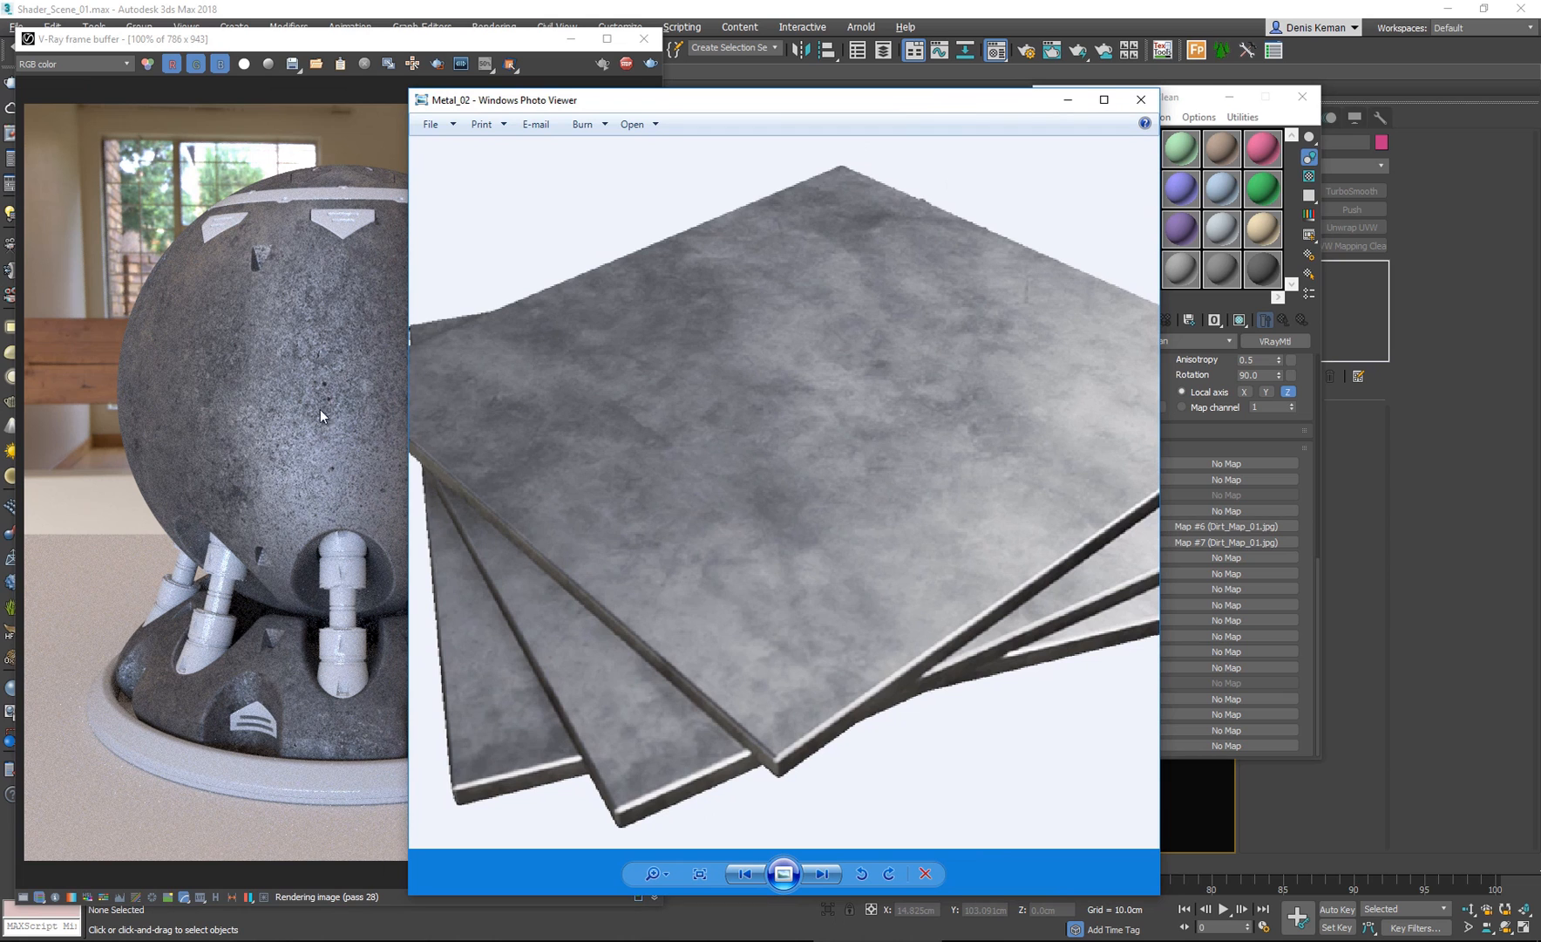
pyautogui.click(1139, 100)
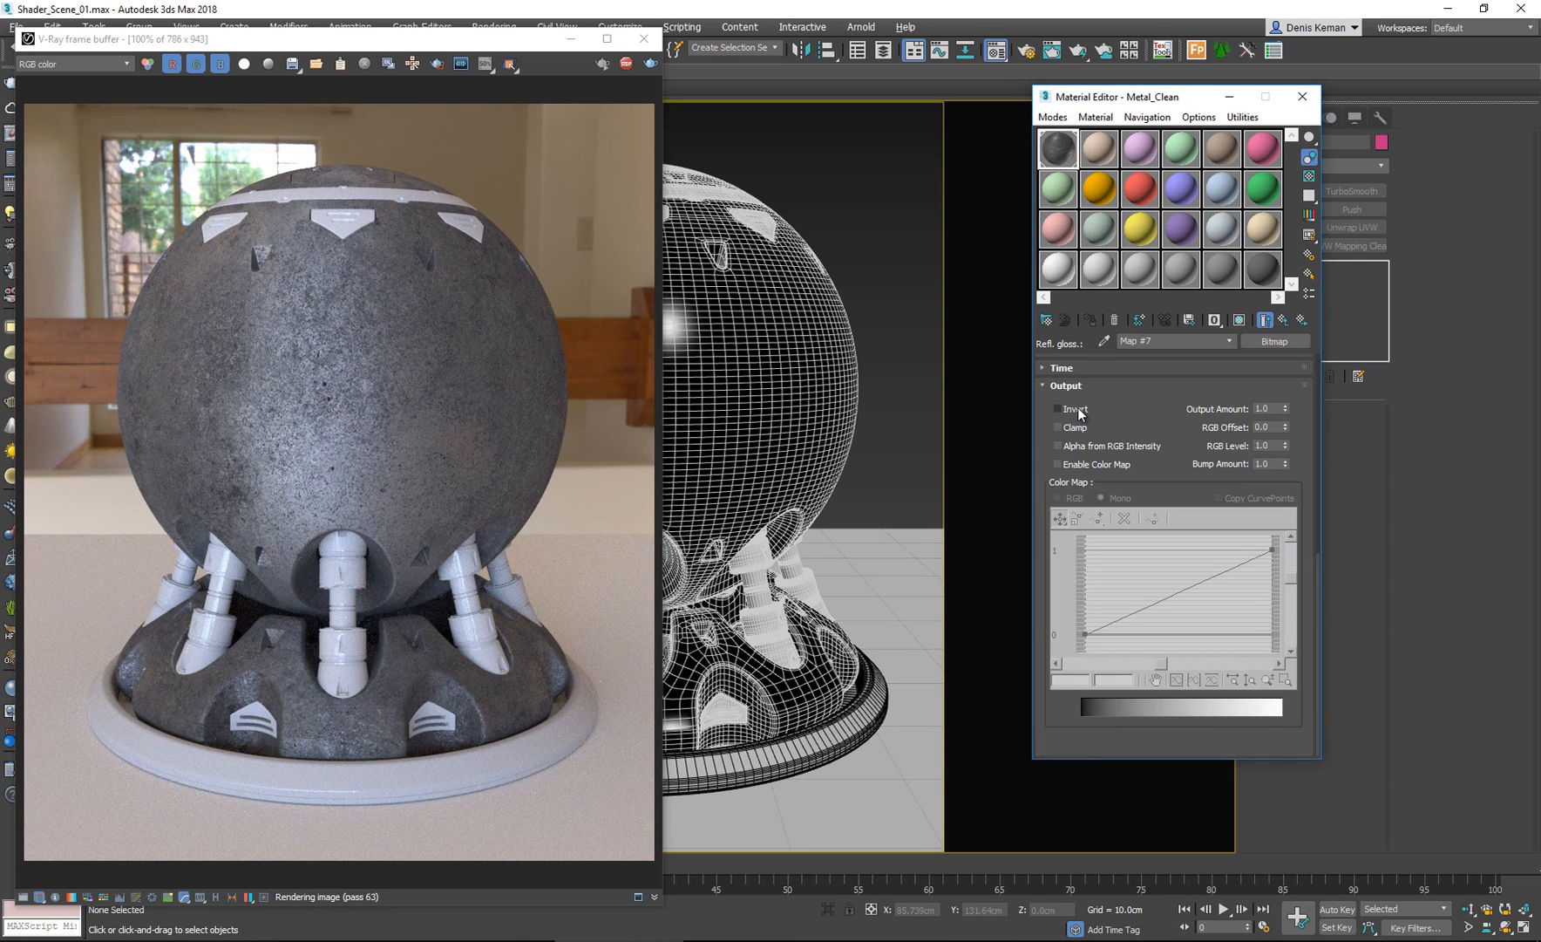
# Tick Invert in Map #7's Output, then return to Metal_Clean.
pyautogui.click(1058, 409)
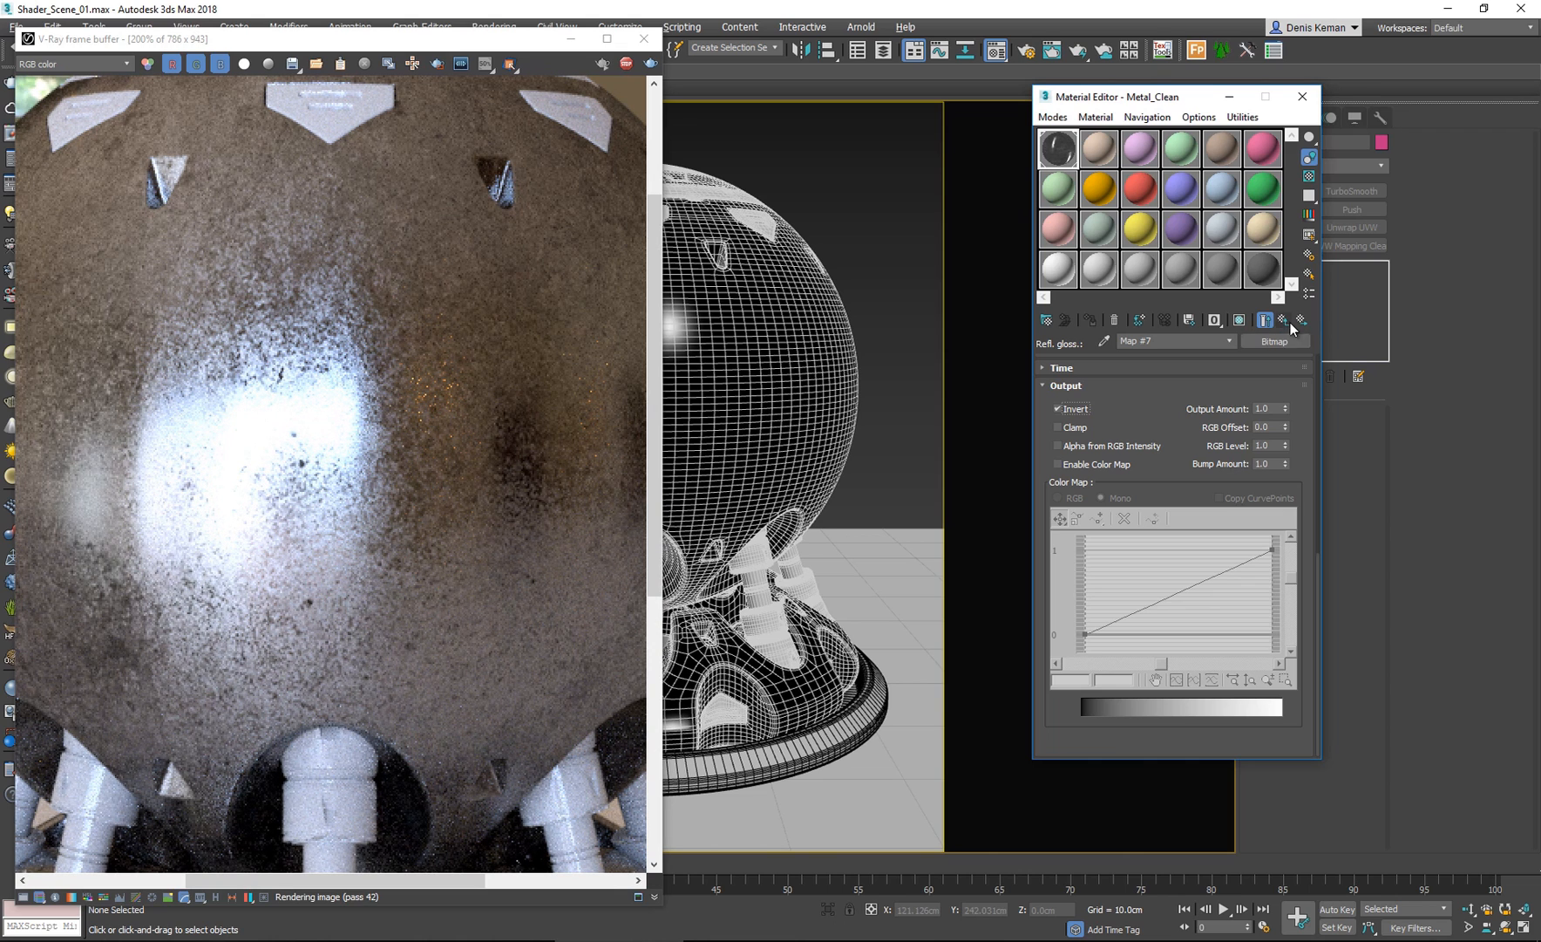
pyautogui.click(1265, 321)
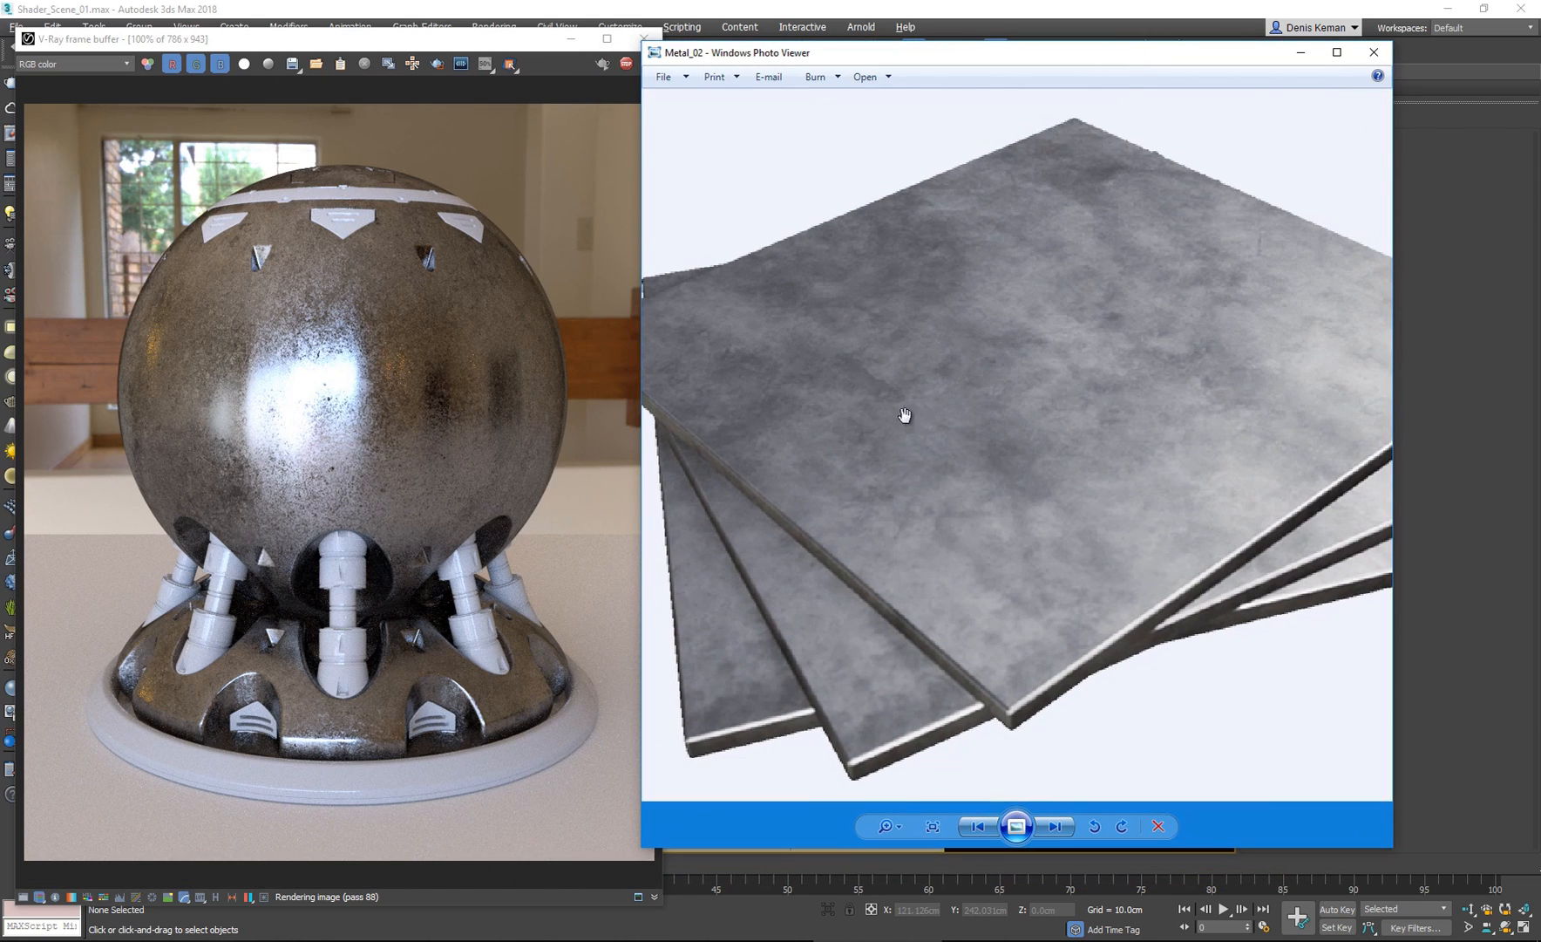
pyautogui.moveTo(924, 134)
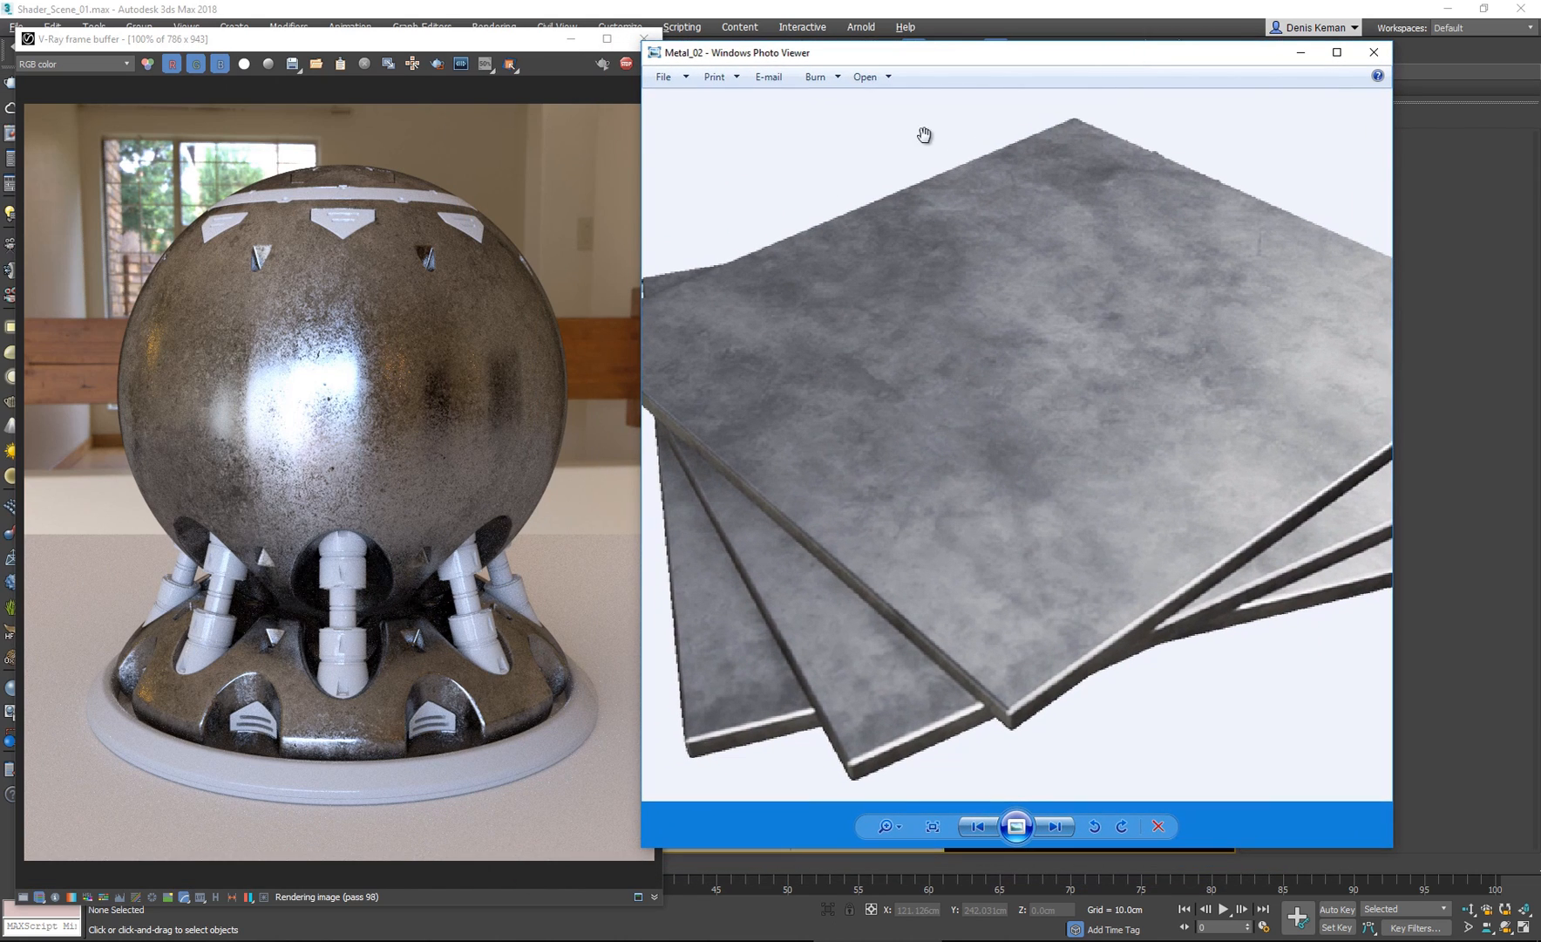
pyautogui.moveTo(1030, 90)
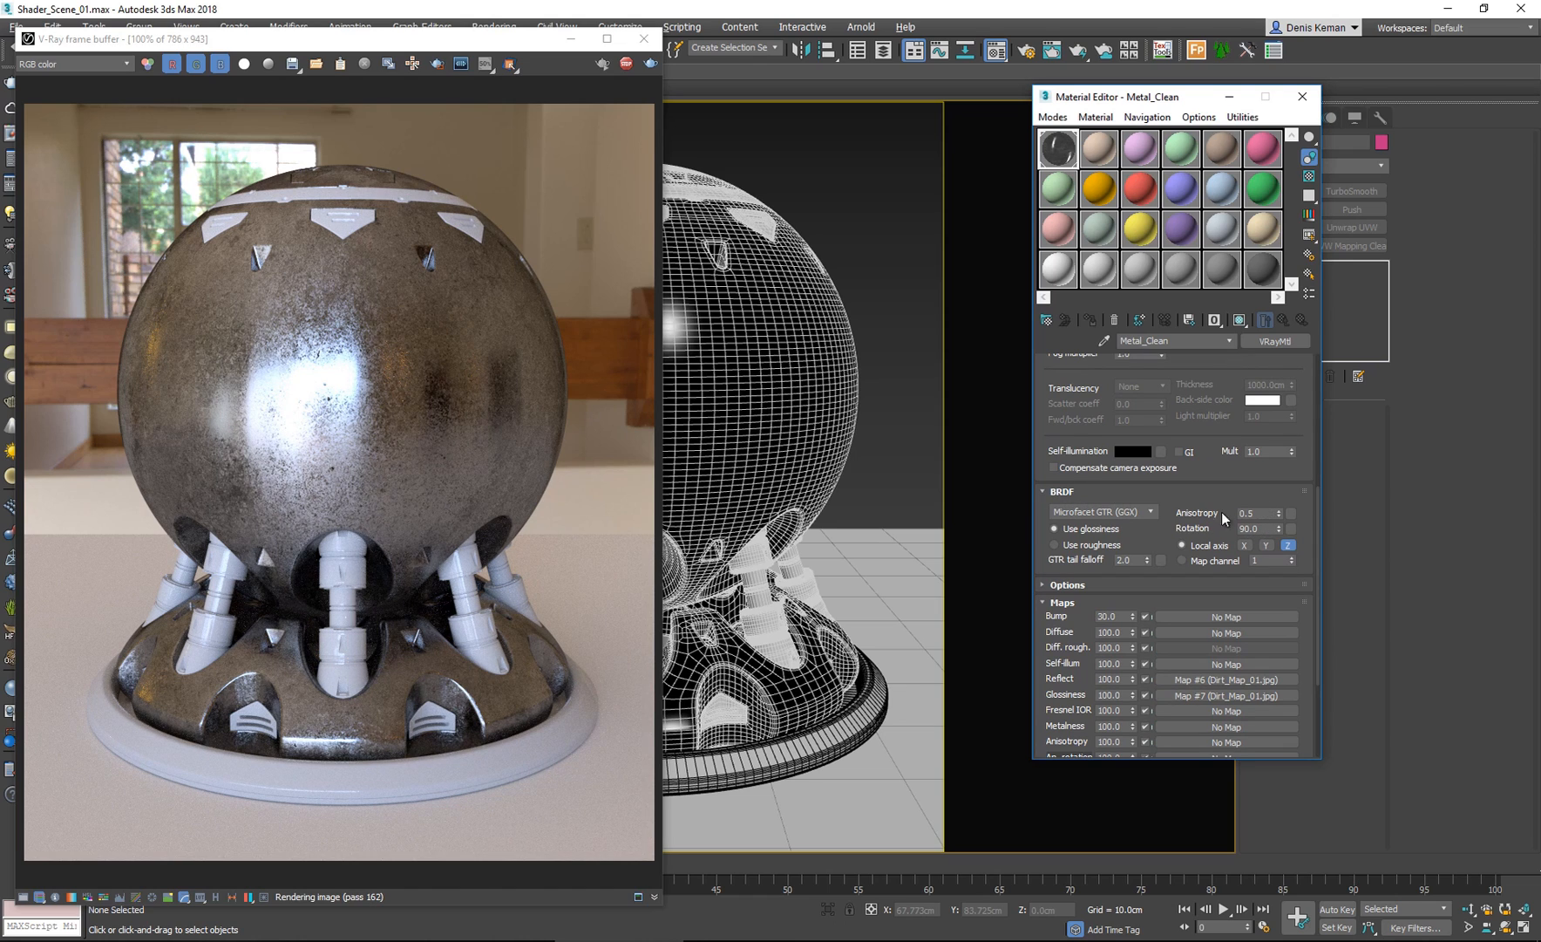
pyautogui.moveTo(1089, 504)
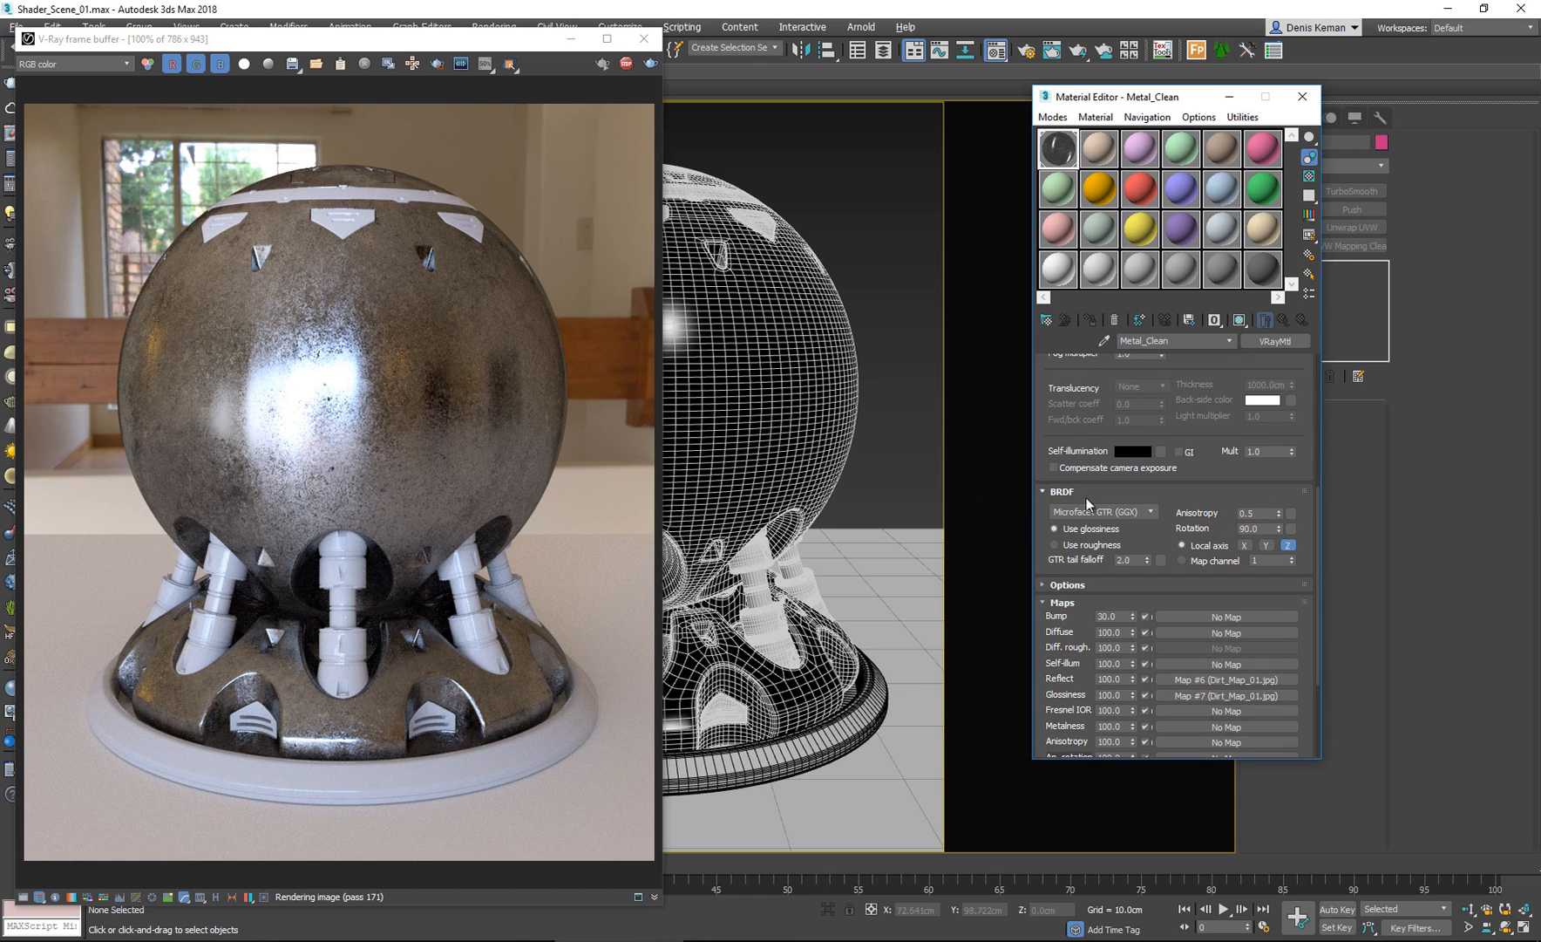
# Select the BRDF Anisotropy amount to replace it with 0.
pyautogui.tripleClick(1258, 512)
pyautogui.write('0')
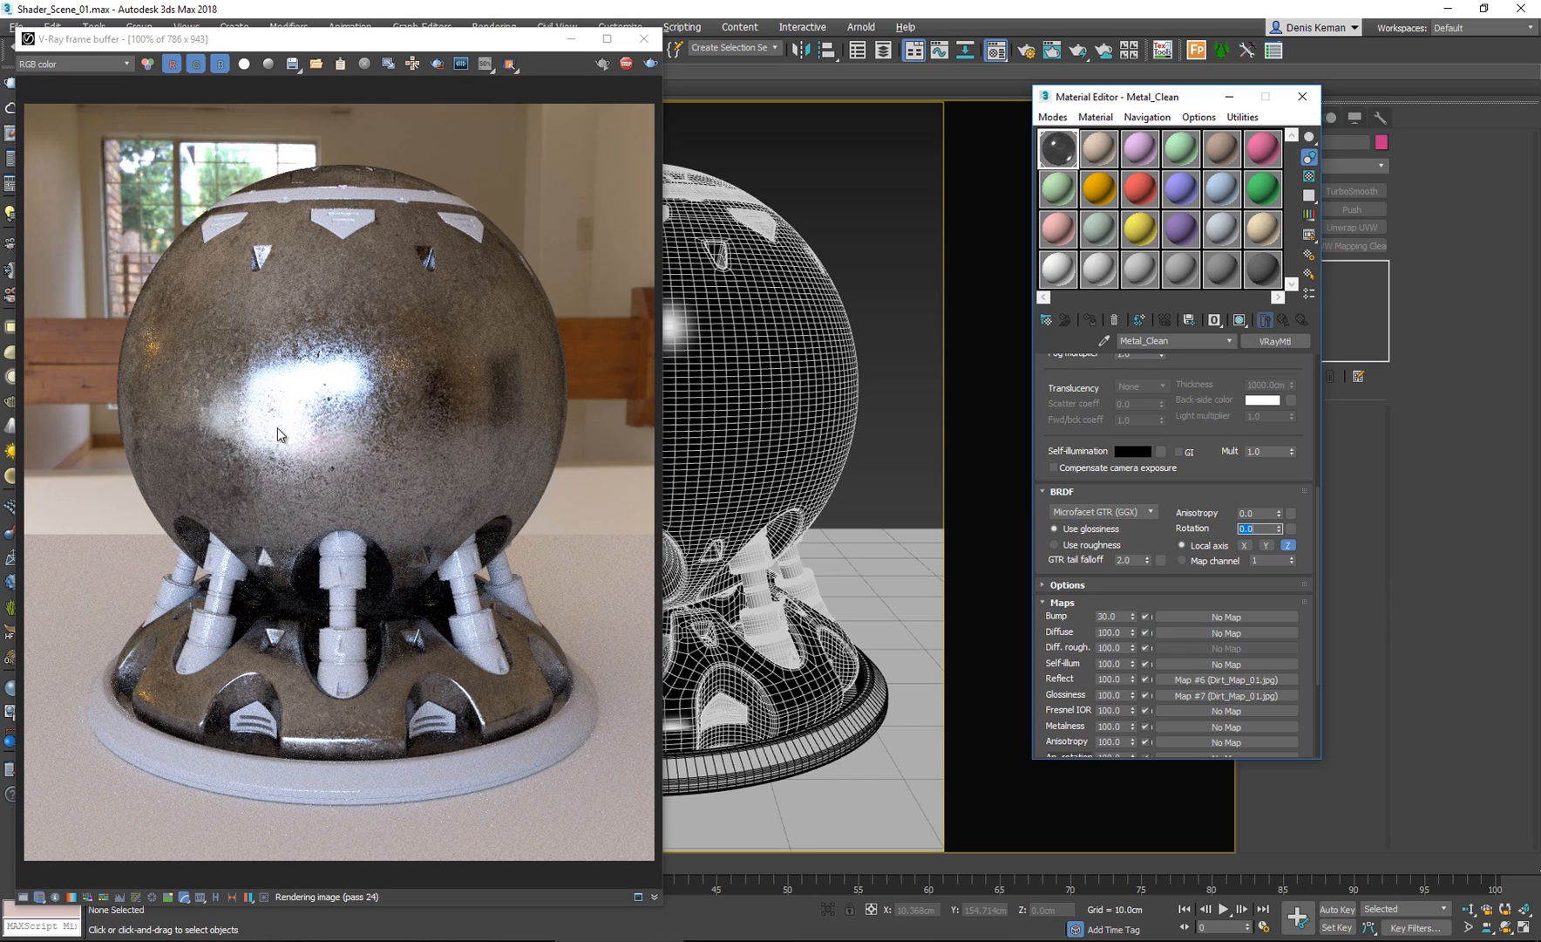
pyautogui.moveTo(357, 377)
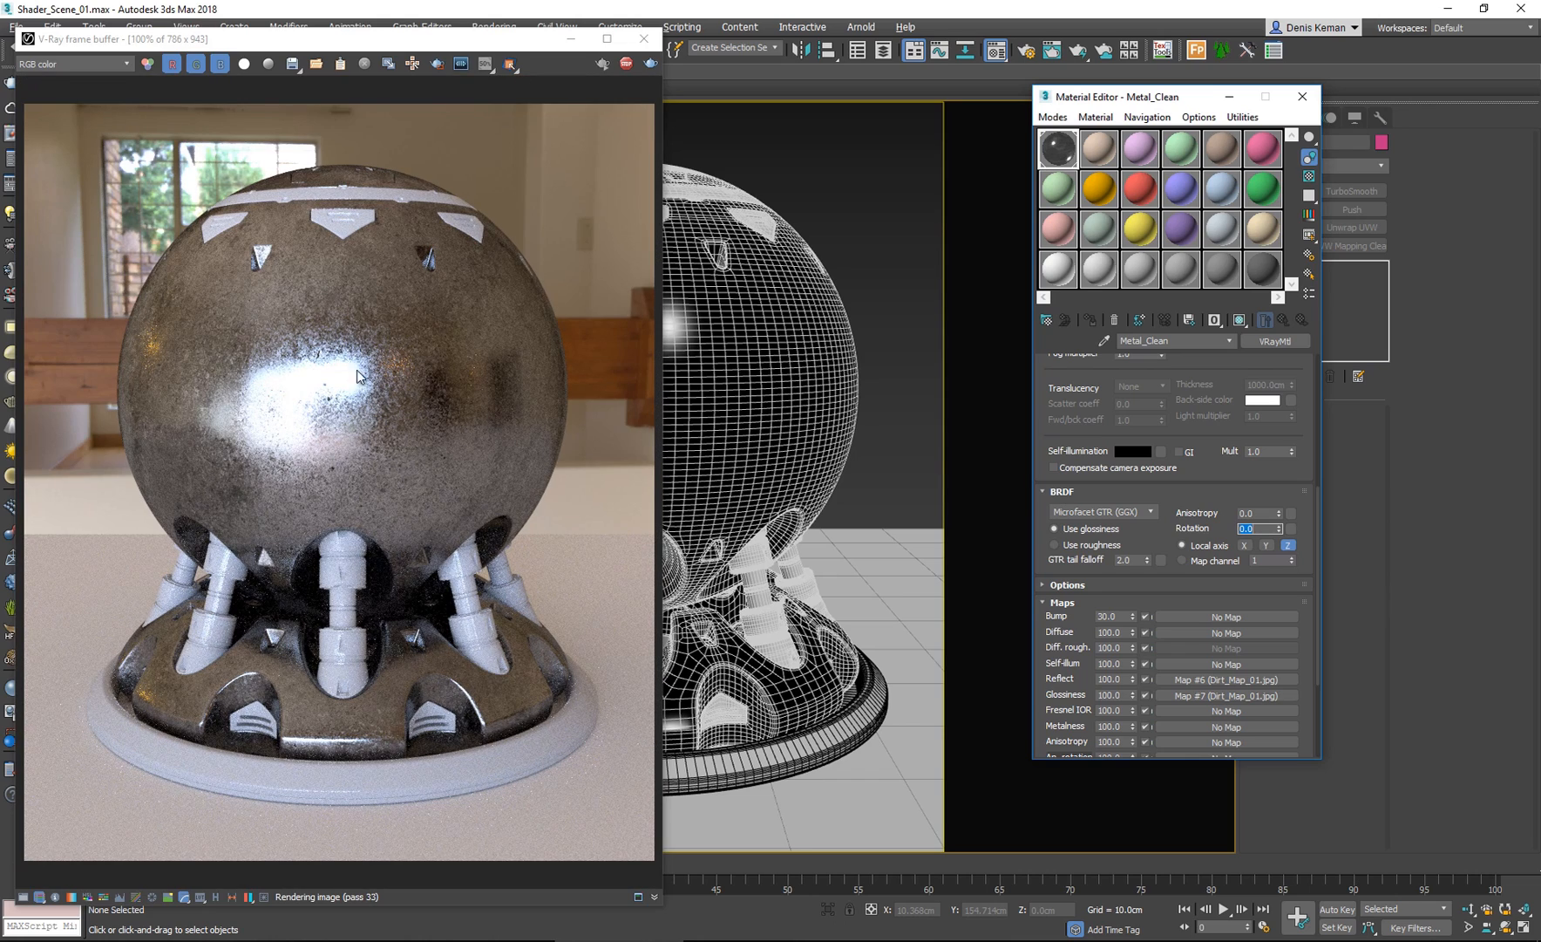